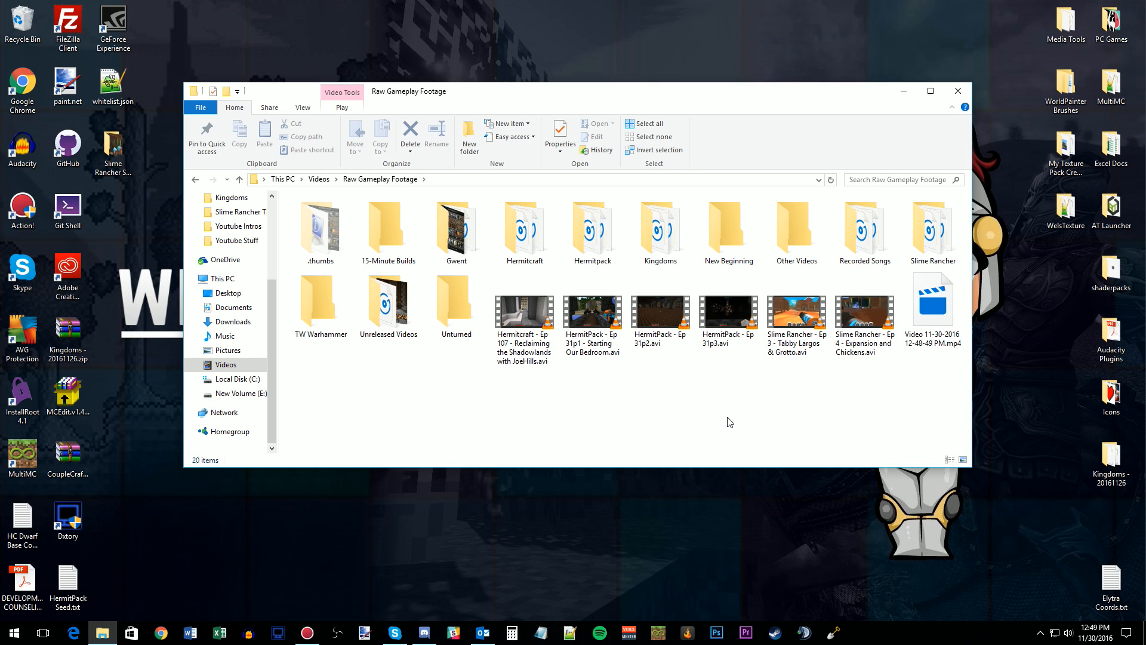
{"action": "mouse_move", "coordinate": [727, 414]}
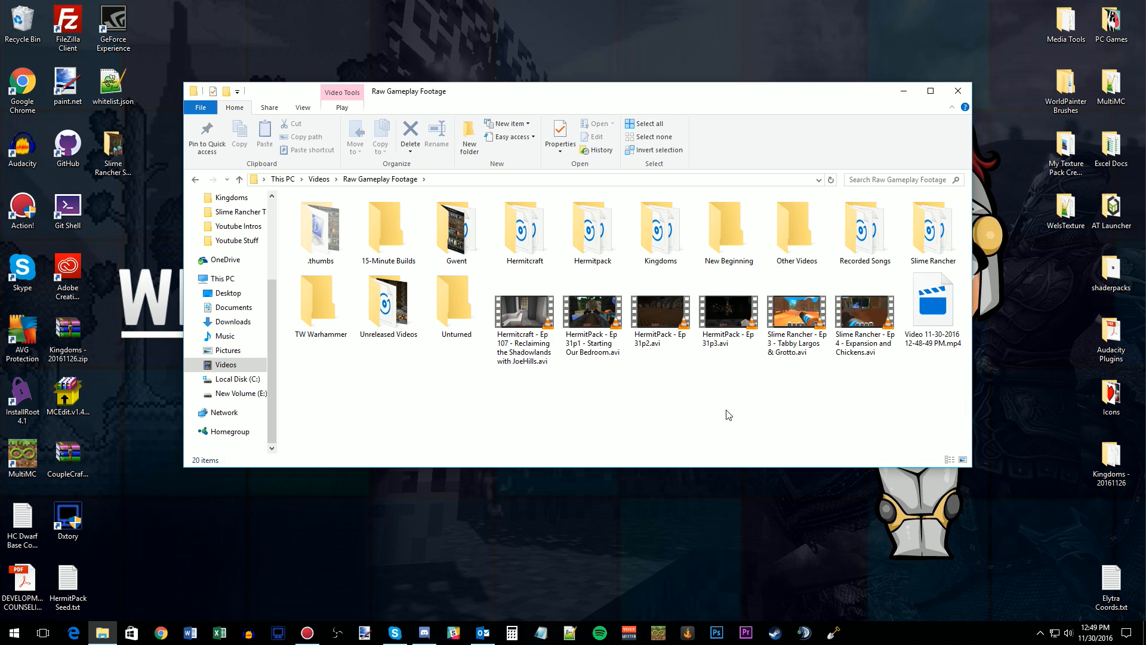
{"action": "mouse_move", "coordinate": [700, 386]}
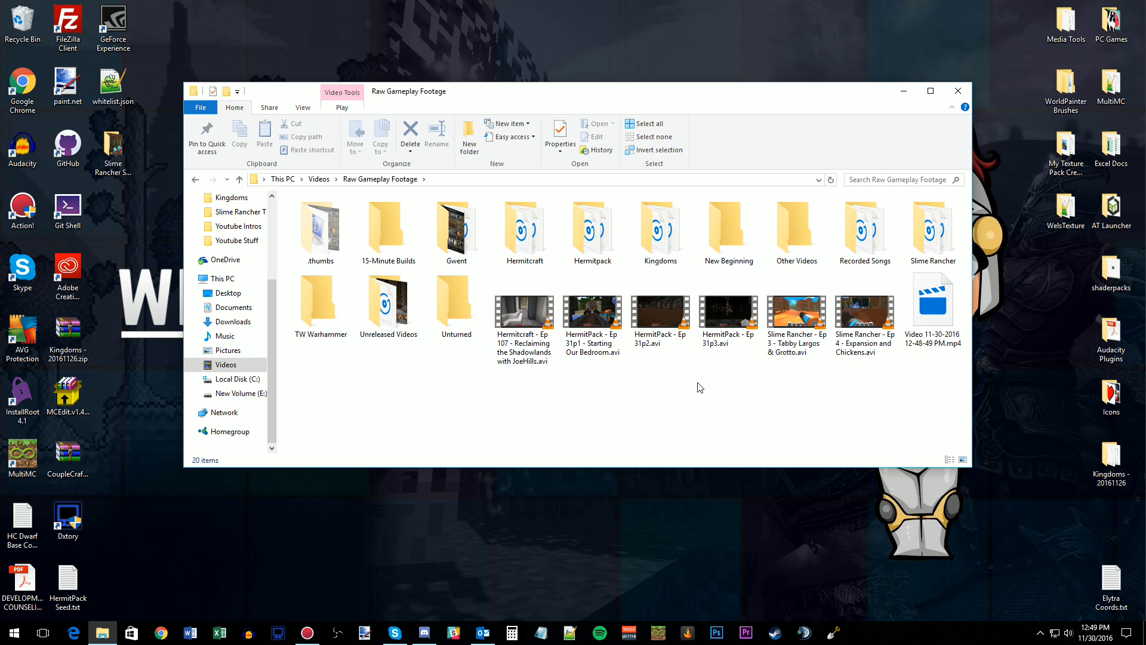
Step: Extract the audio streams from the Hermitcraft Ep 107 .avi into WAV files beside it
{"action": "left_click", "coordinate": [522, 302]}
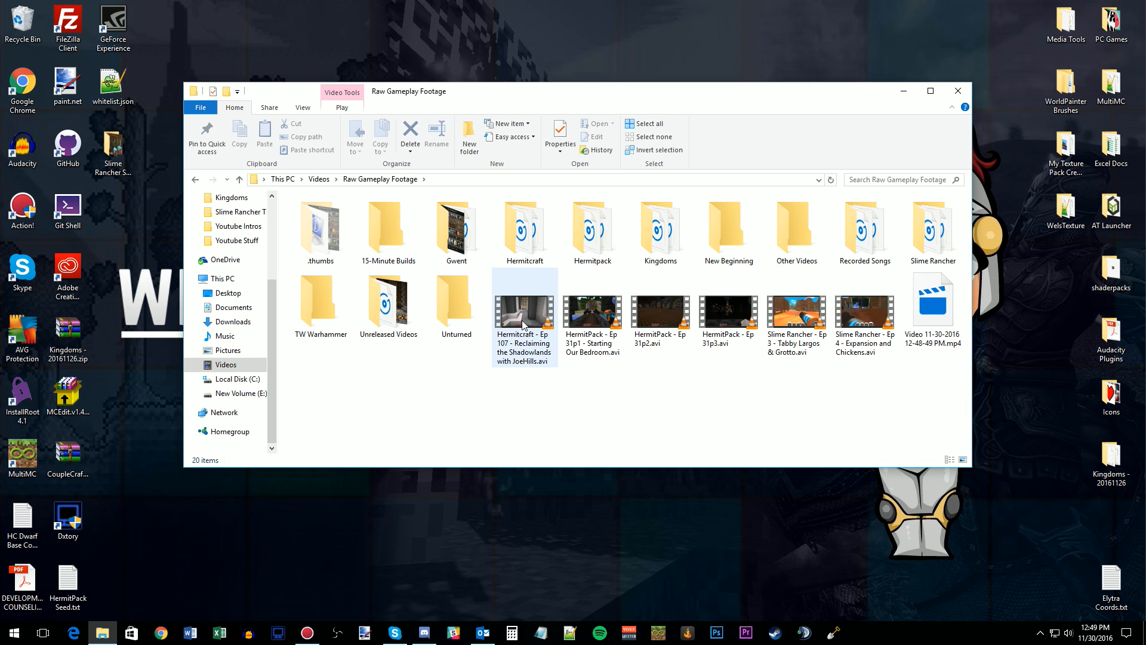
{"action": "mouse_move", "coordinate": [523, 307]}
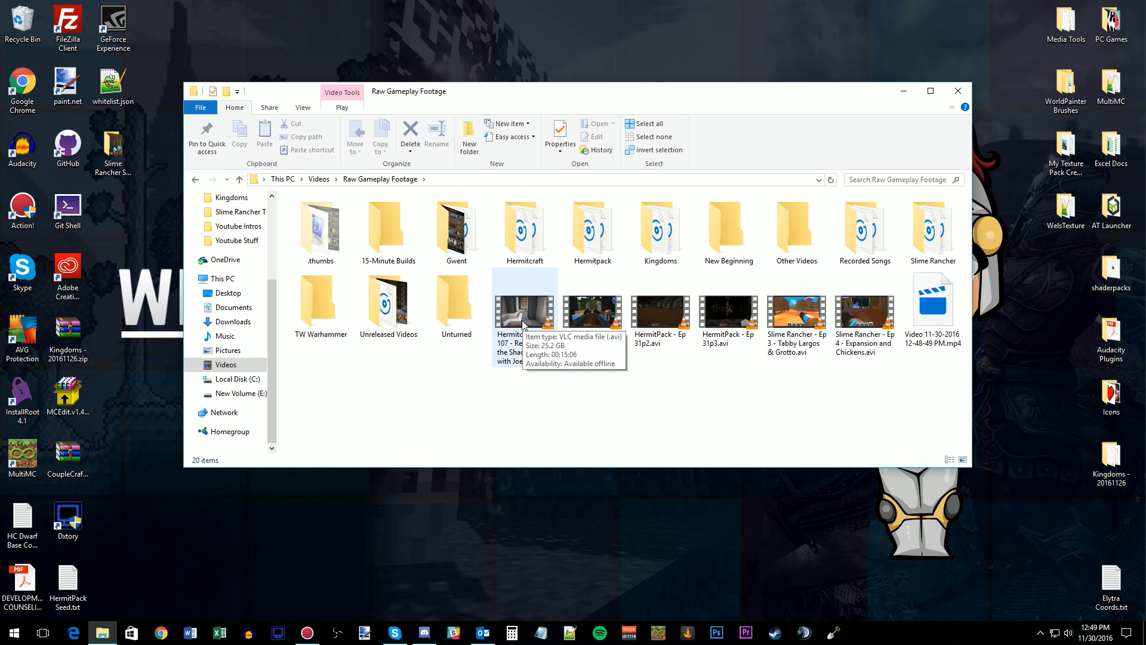
{"action": "right_click", "coordinate": [525, 306]}
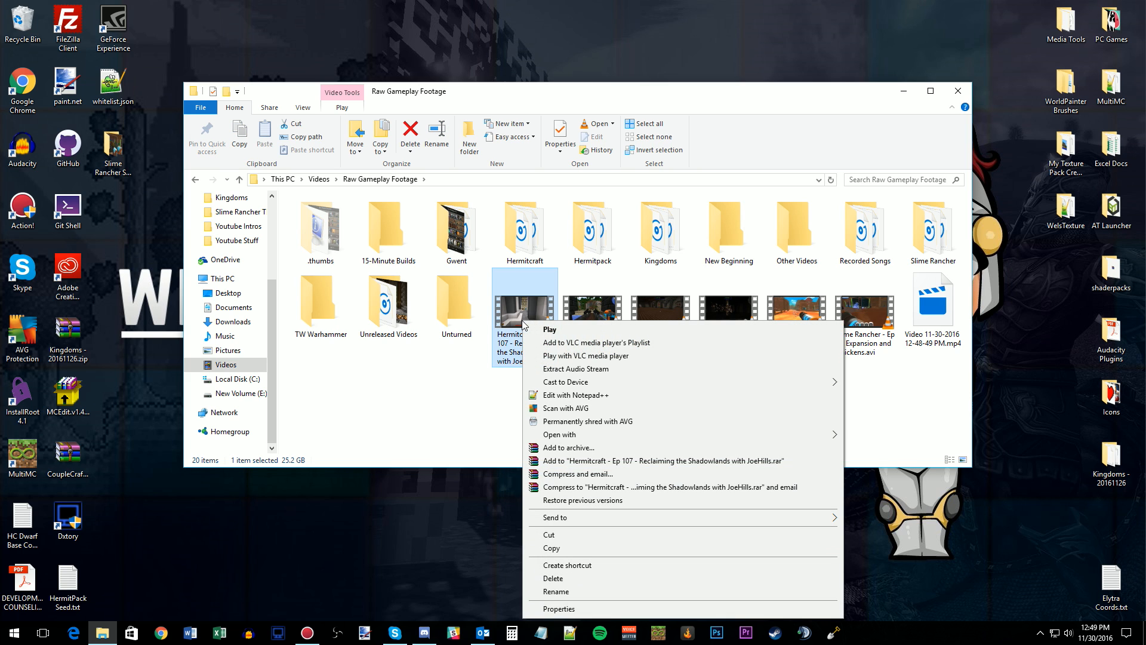
{"action": "left_click", "coordinate": [575, 369]}
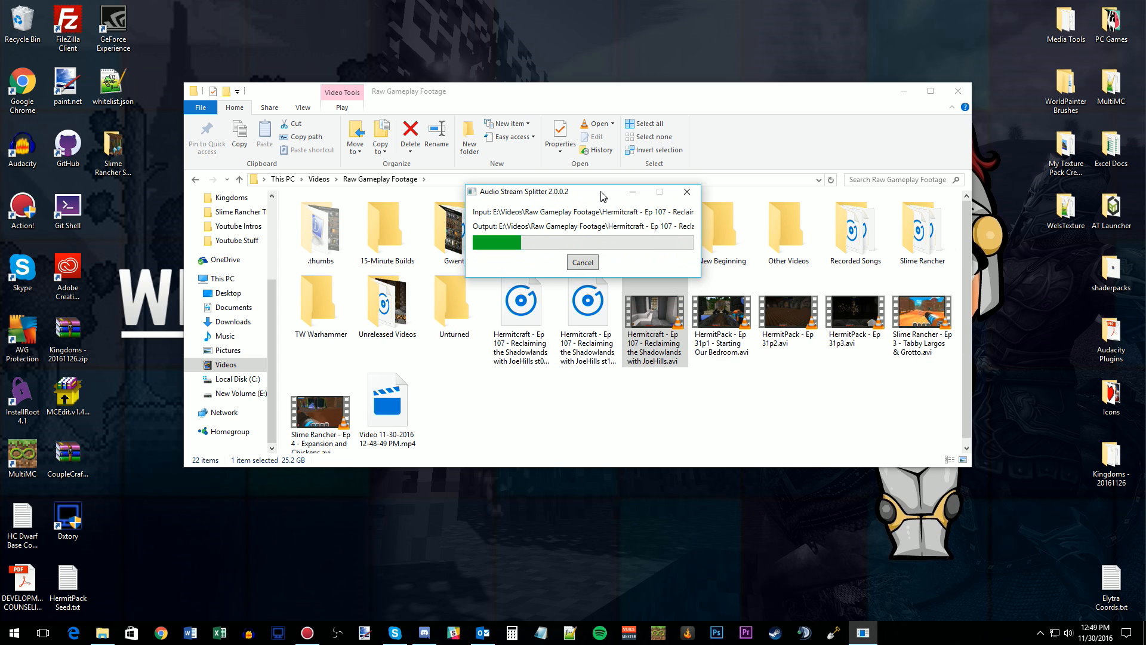
{"action": "left_click_drag", "start_coordinate": [581, 191], "coordinate": [519, 289]}
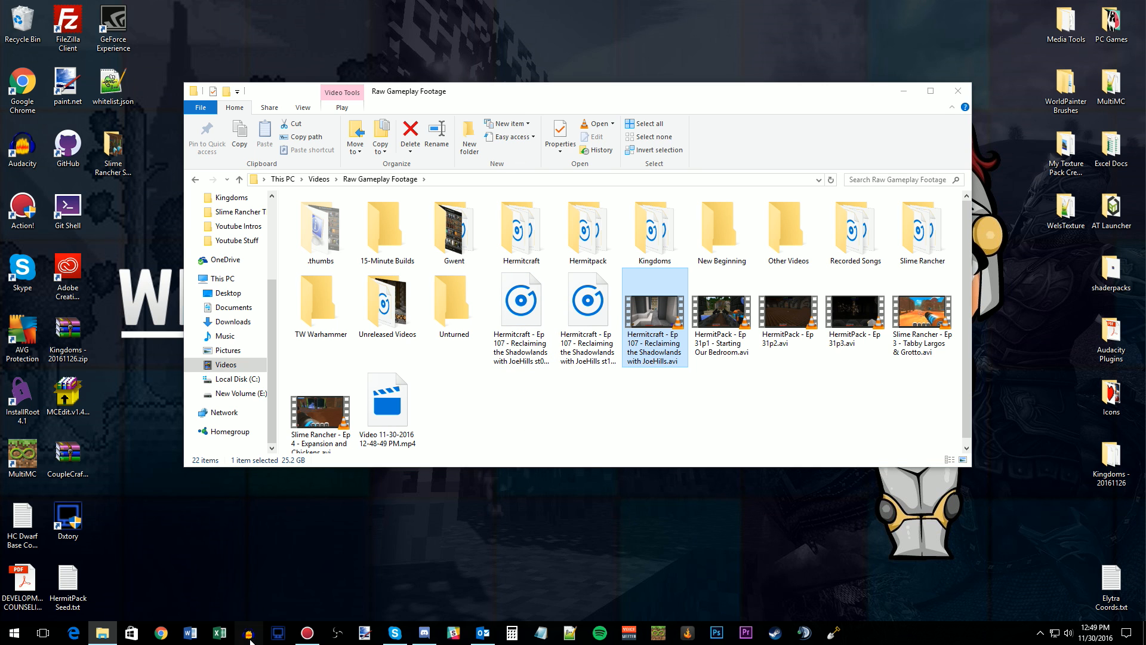
Step: Switch to Audacity and import the Hermitcraft Ep 107 st1 .wav as a track
{"action": "left_click", "coordinate": [249, 632]}
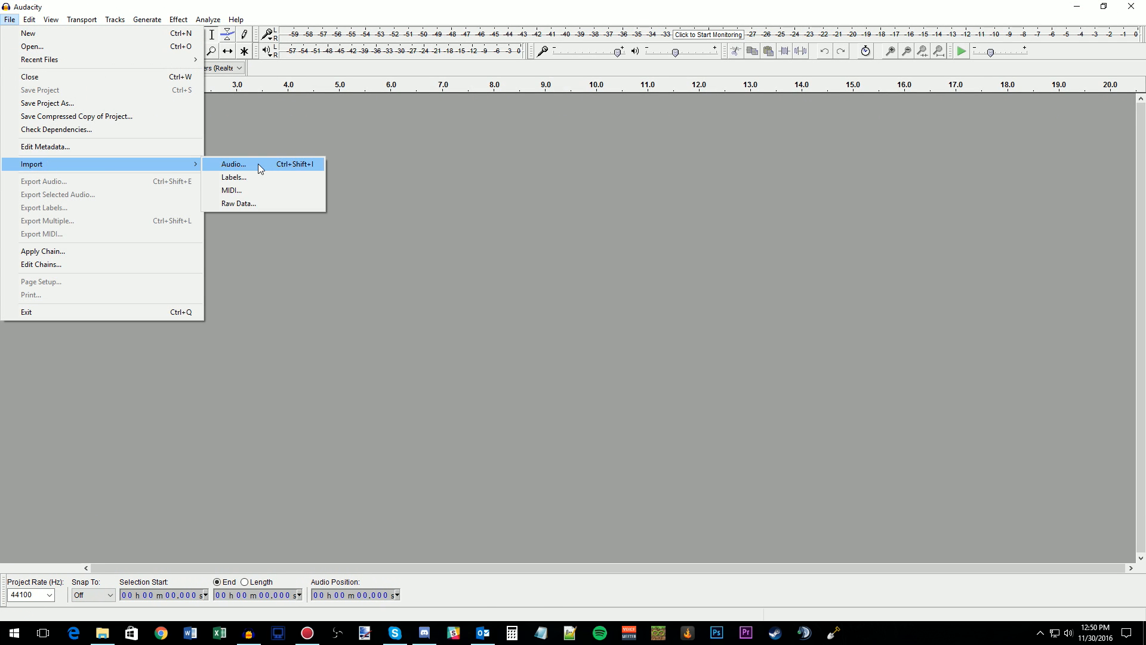
{"action": "left_click", "coordinate": [234, 164]}
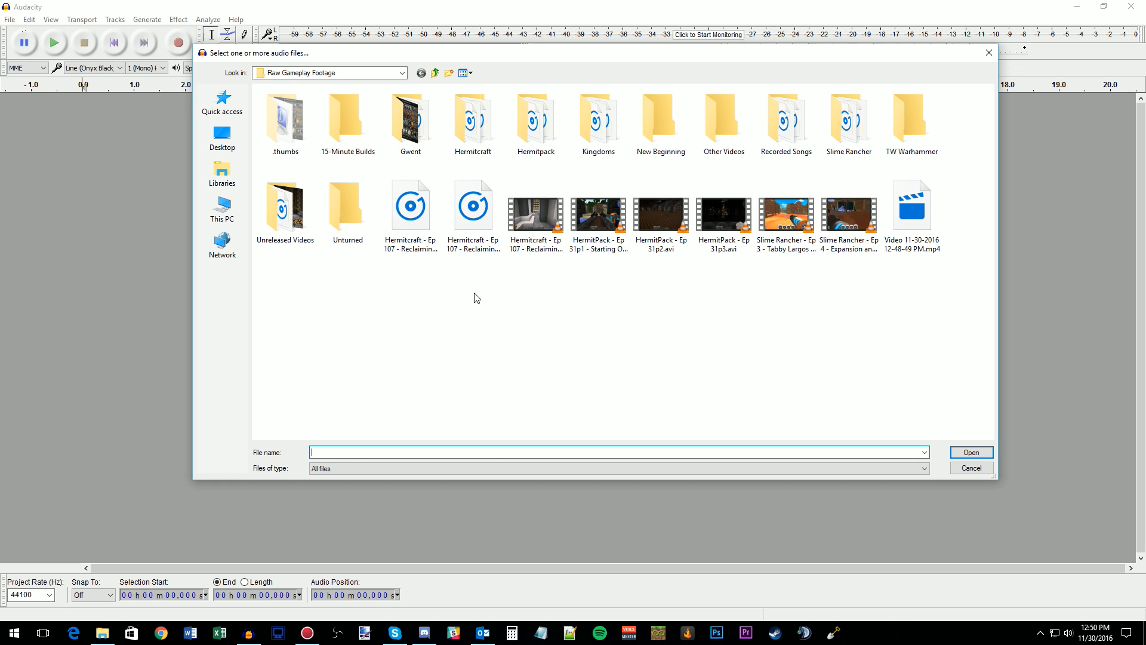
{"action": "left_click", "coordinate": [409, 203]}
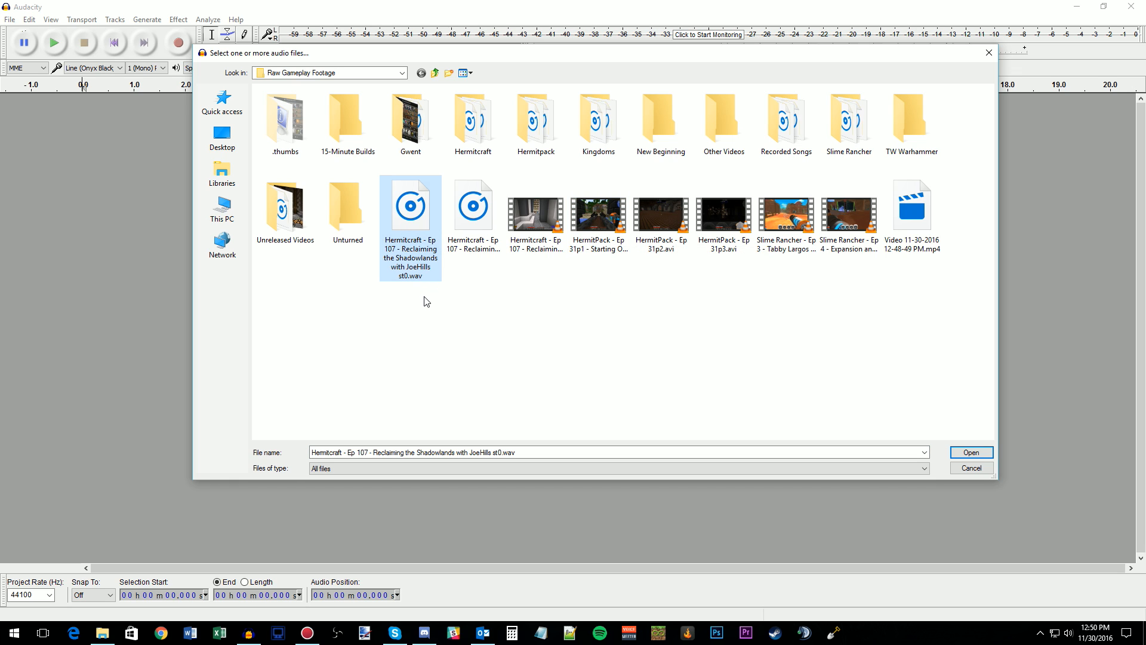
{"action": "left_click", "coordinate": [472, 207]}
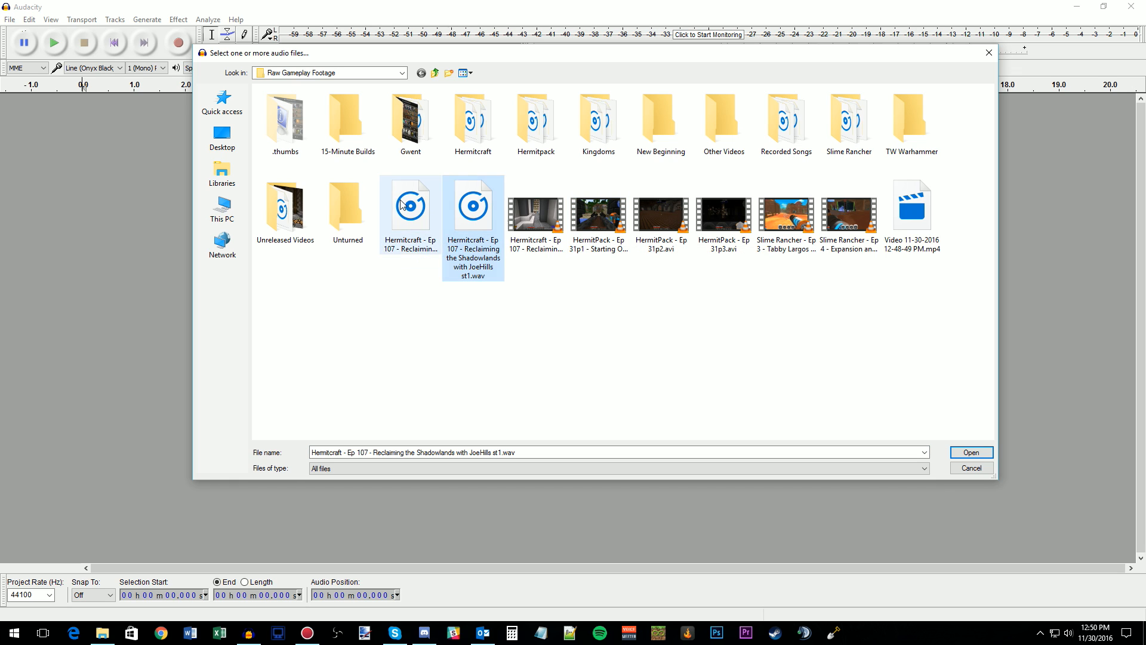
{"action": "left_click", "coordinate": [473, 213]}
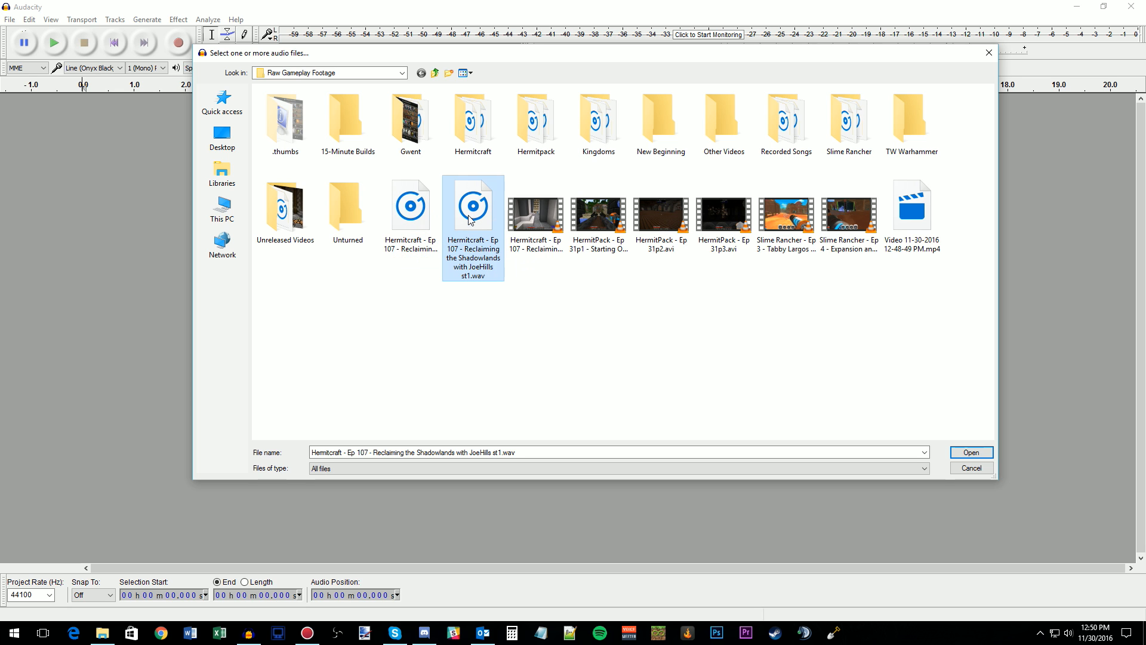
{"action": "mouse_move", "coordinate": [473, 232]}
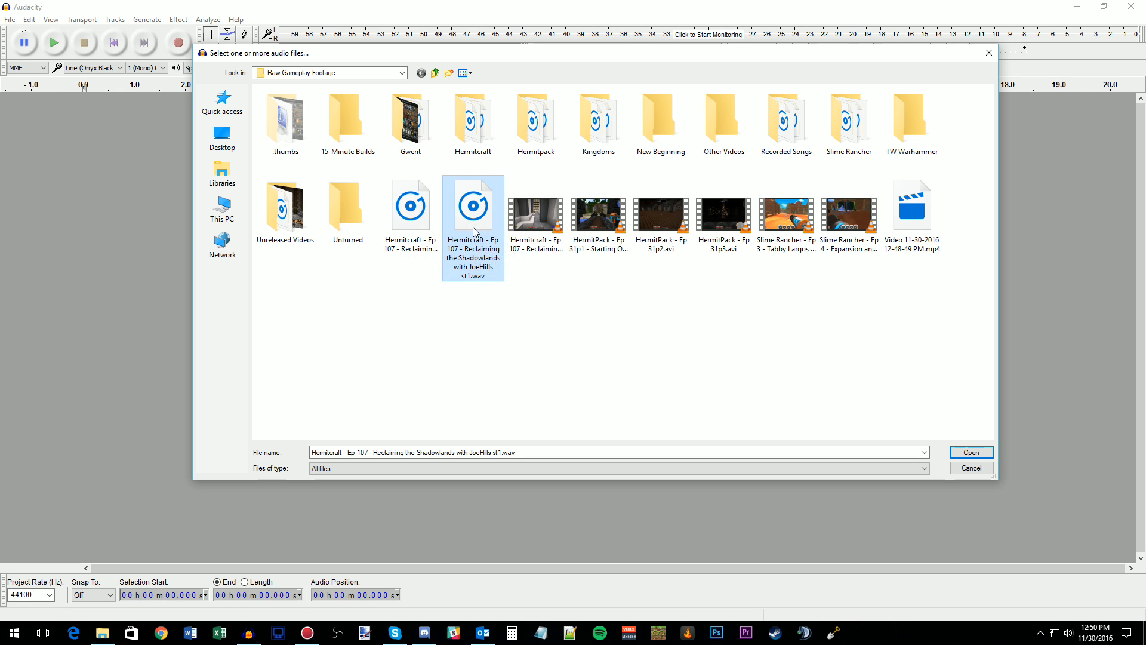
{"action": "left_click", "coordinate": [970, 451]}
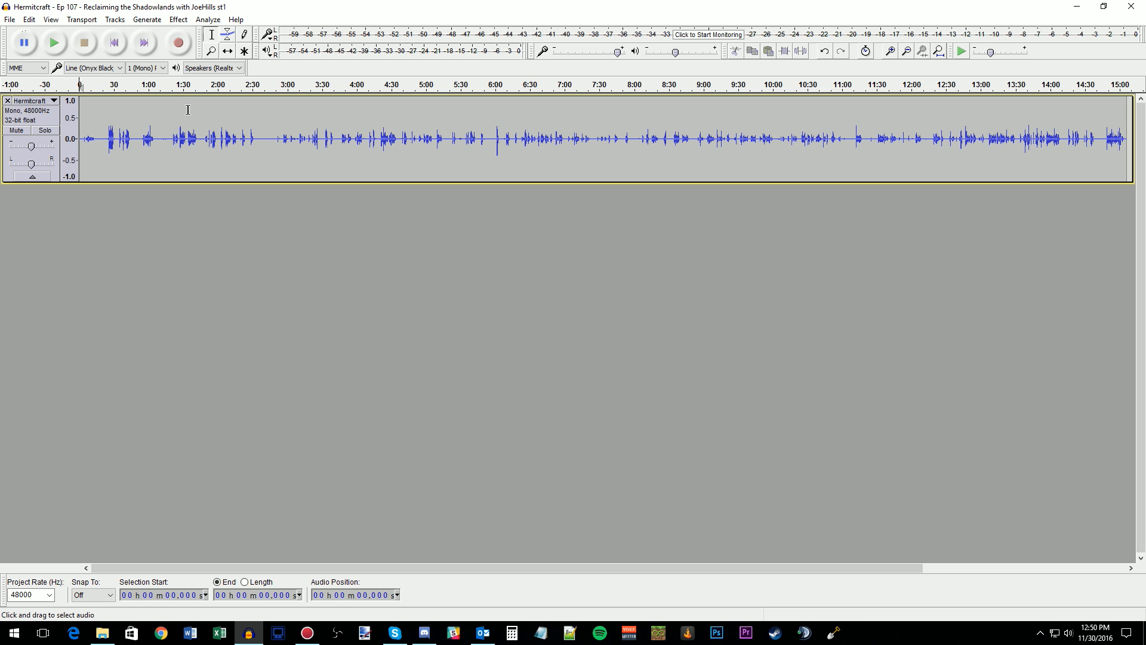
Step: Zoom in and back out on the st1 waveform to inspect the mono track
{"action": "left_click", "coordinate": [891, 51]}
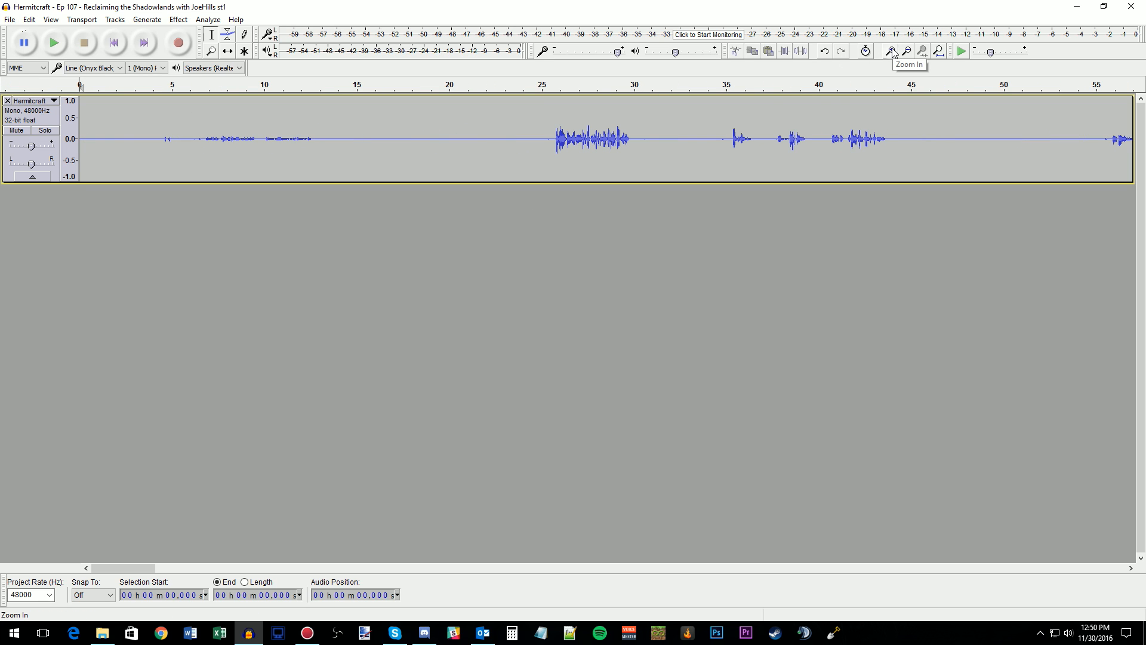
{"action": "left_click", "coordinate": [891, 51]}
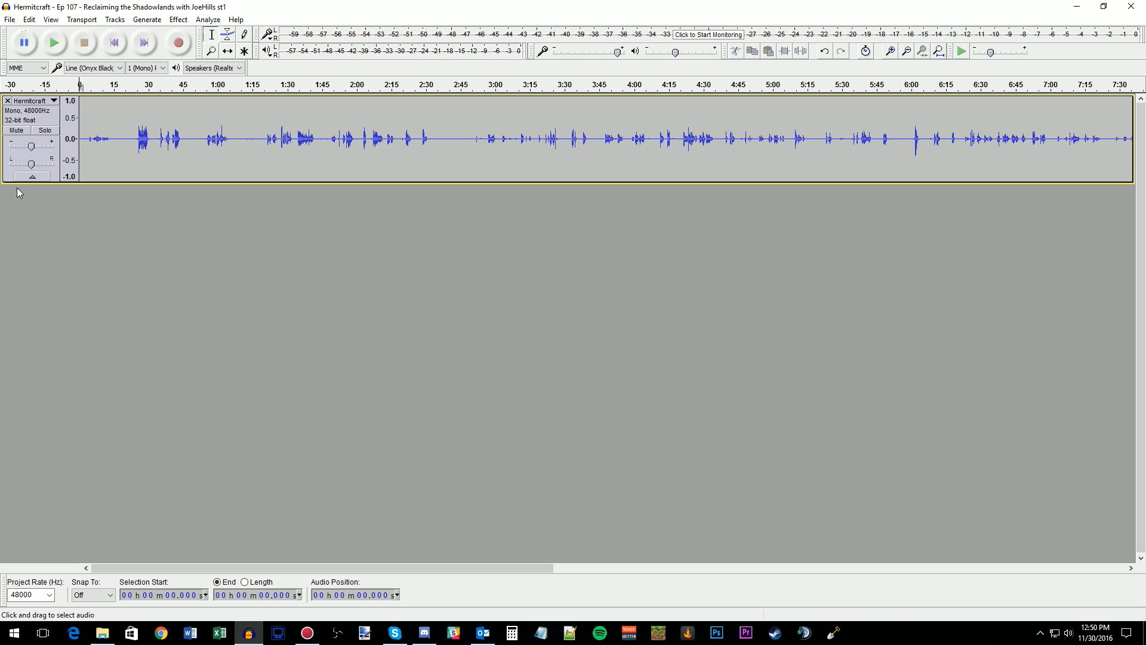
{"action": "left_click", "coordinate": [9, 19]}
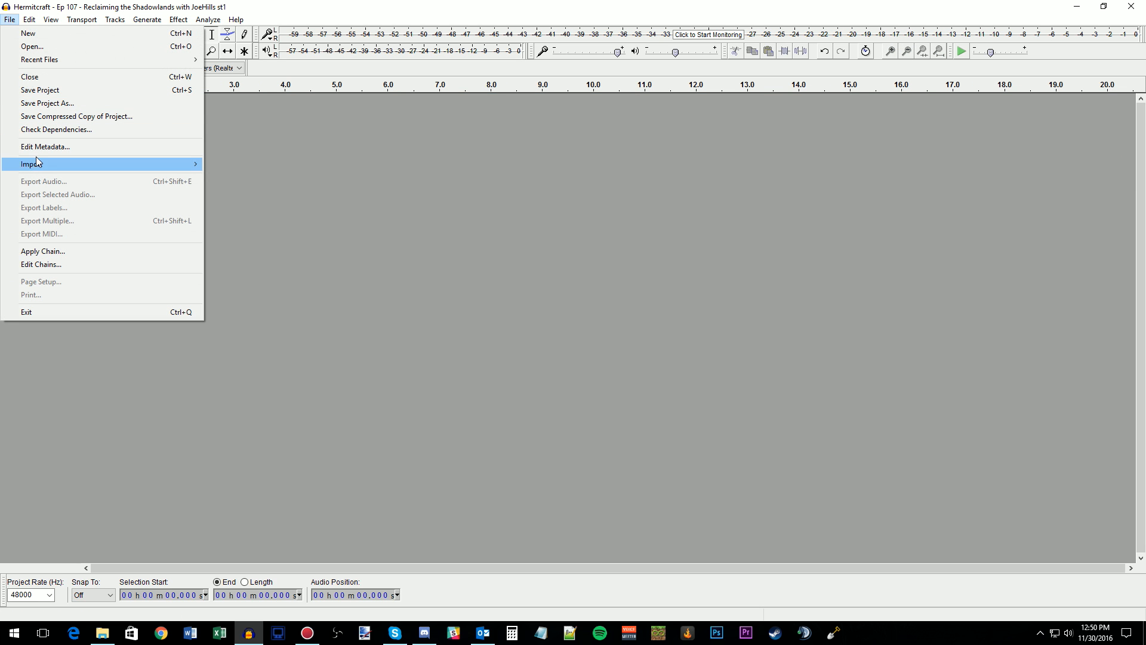
Step: From the Import Audio dialog, extract audio streams from the three HermitPack Ep 31 .avi files
{"action": "left_click", "coordinate": [33, 164]}
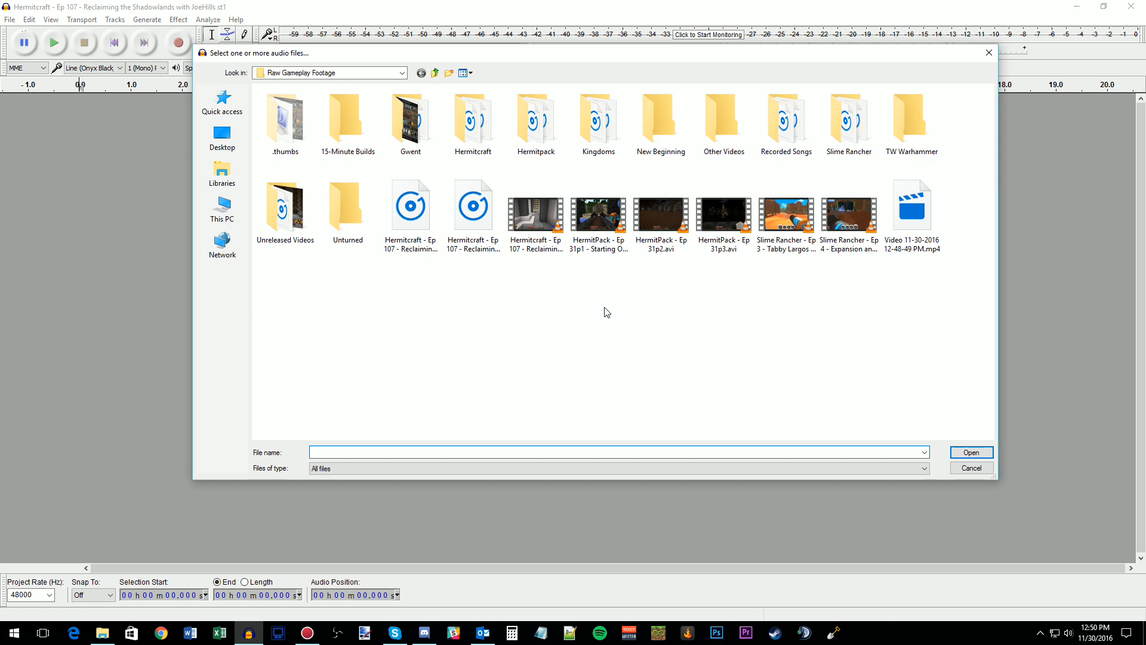
{"action": "mouse_move", "coordinate": [776, 308]}
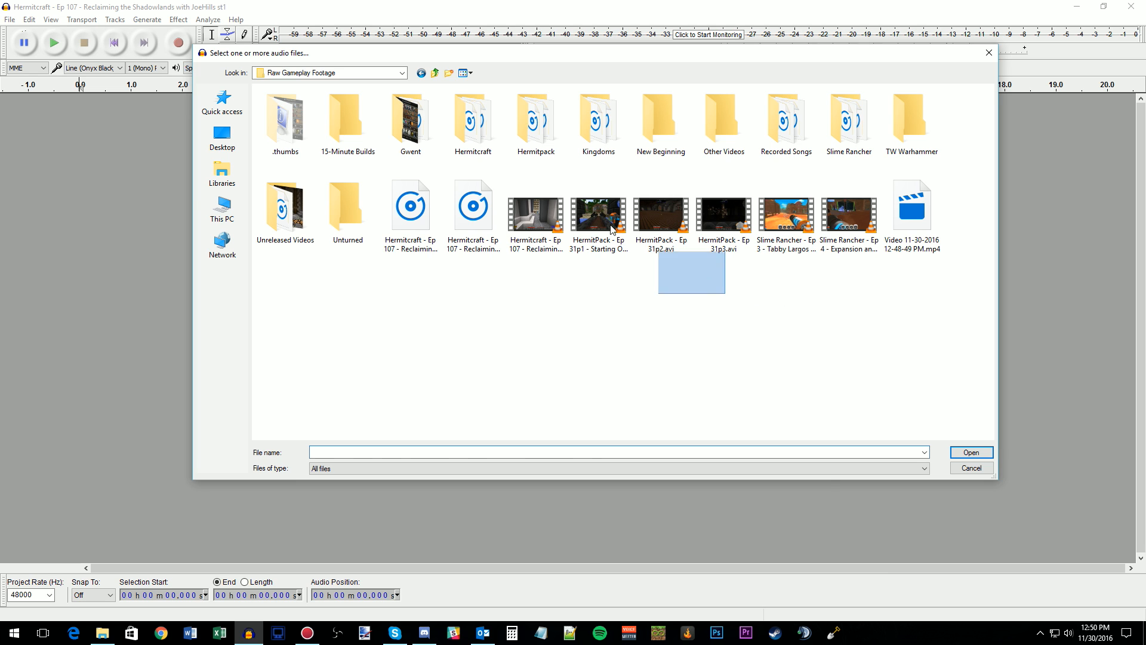
{"action": "left_click", "coordinate": [598, 212]}
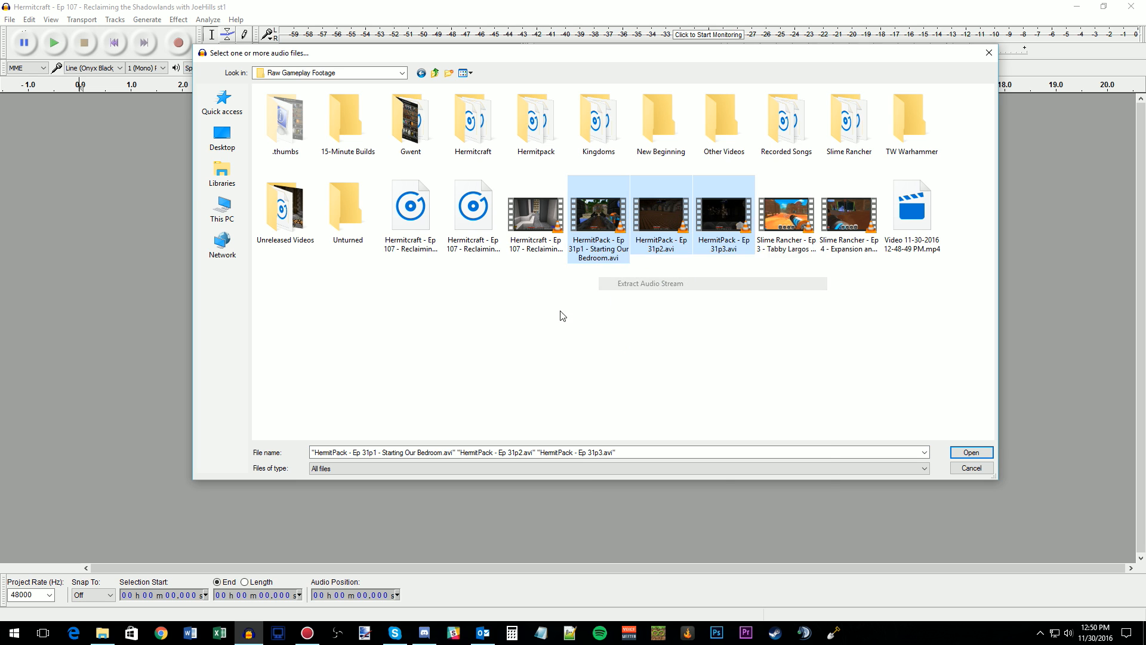
{"action": "left_click", "coordinate": [648, 284]}
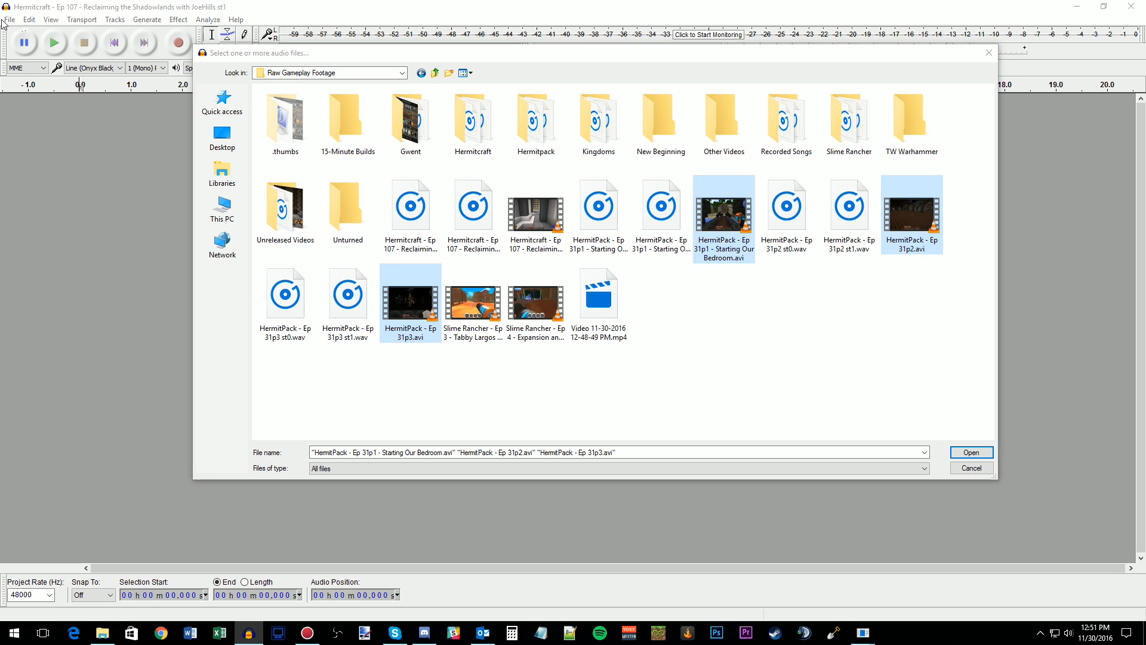
Step: Import the three Ep 31 st1 .wav files as tracks, copying them into the project
{"action": "left_click", "coordinate": [669, 370]}
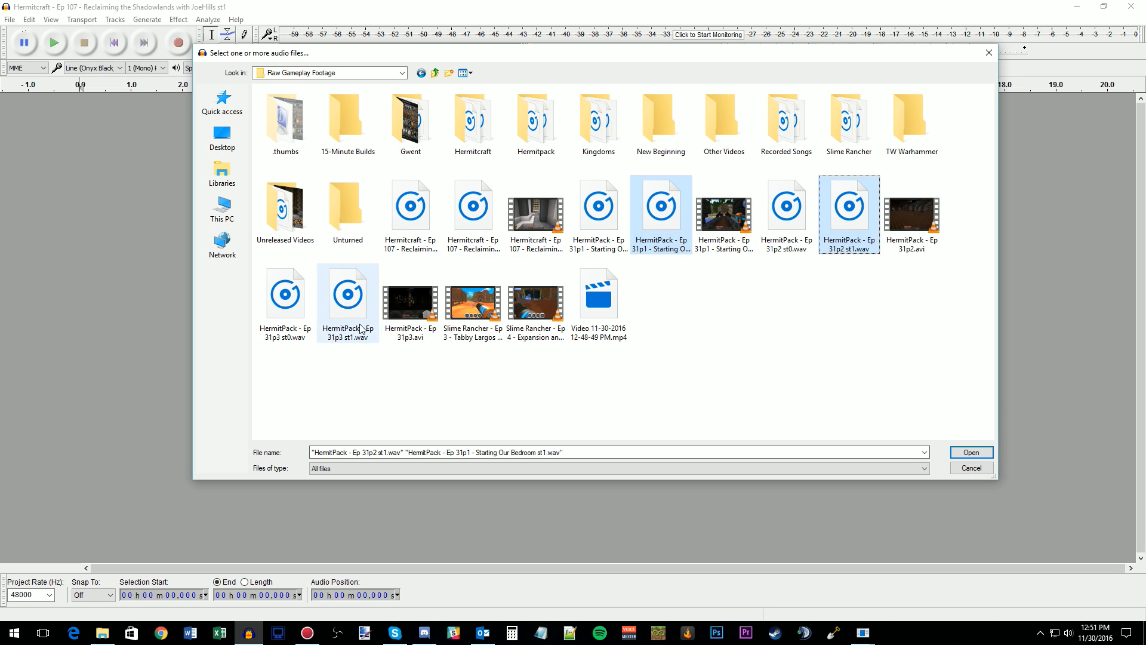
{"action": "left_click", "coordinate": [970, 451]}
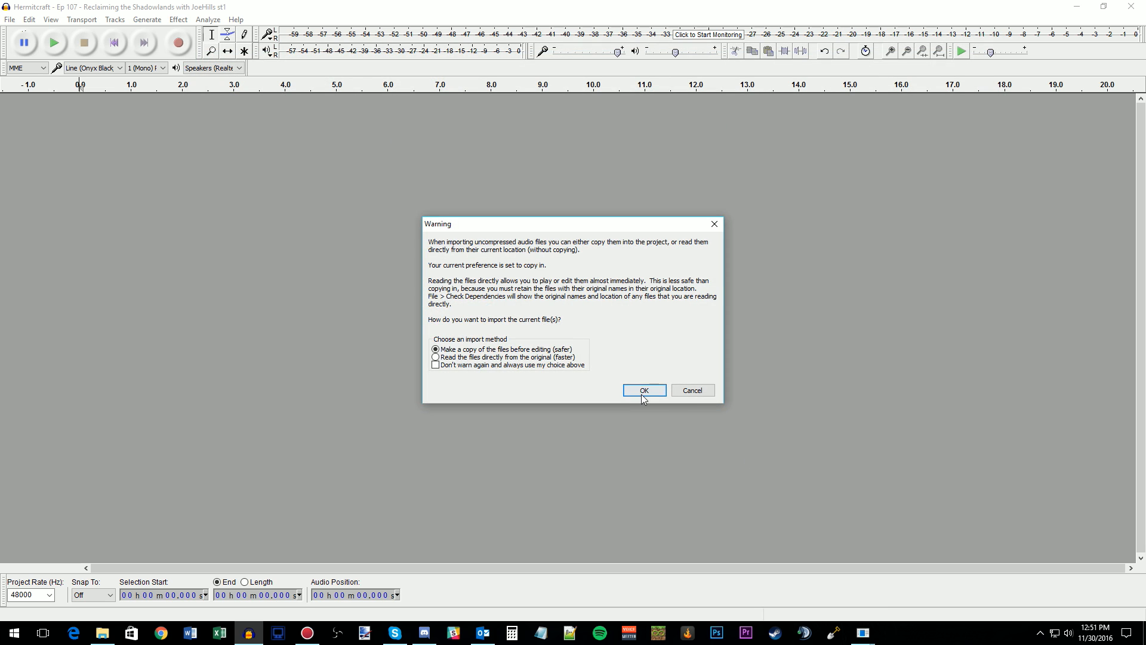
{"action": "left_click", "coordinate": [642, 389]}
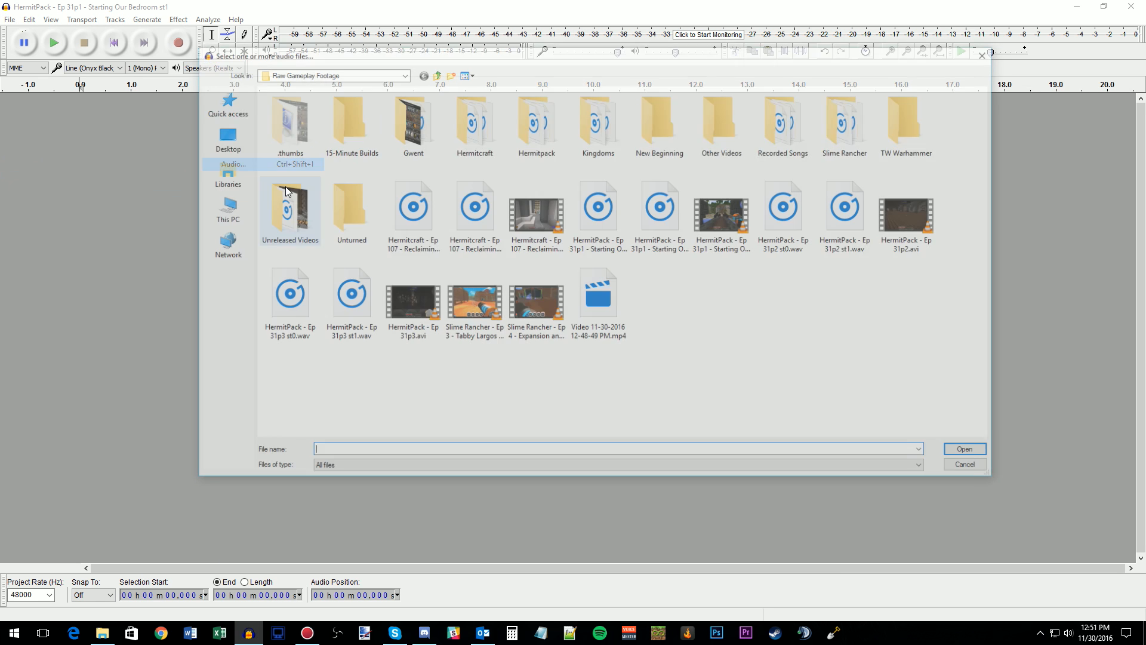
{"action": "left_click", "coordinate": [660, 205]}
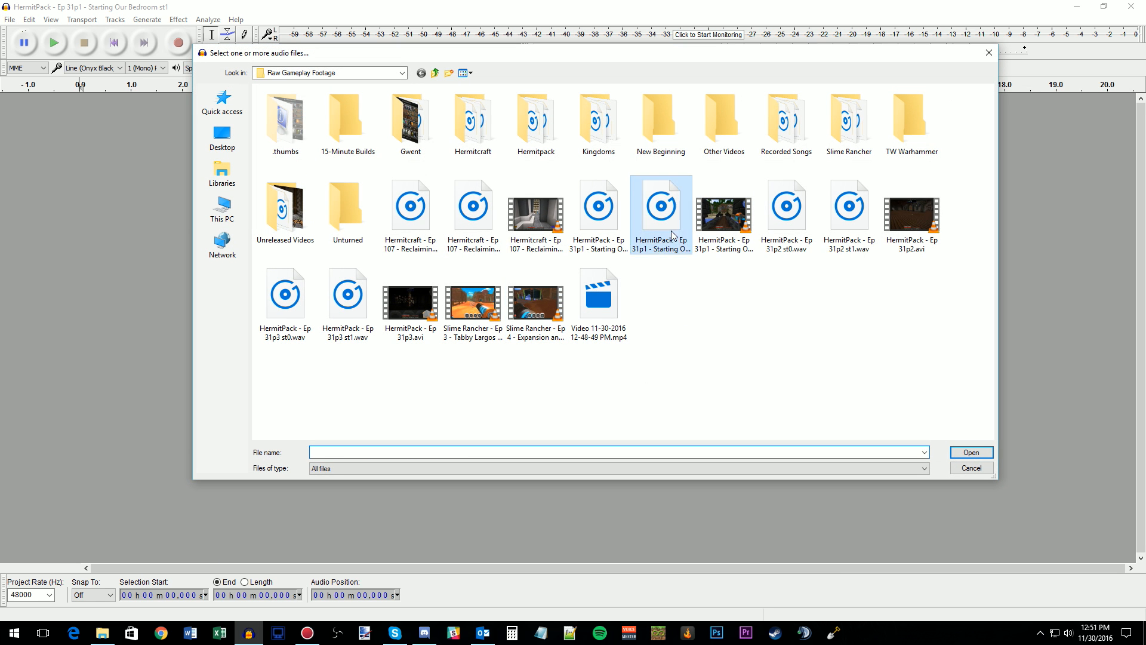
{"action": "left_click", "coordinate": [970, 451]}
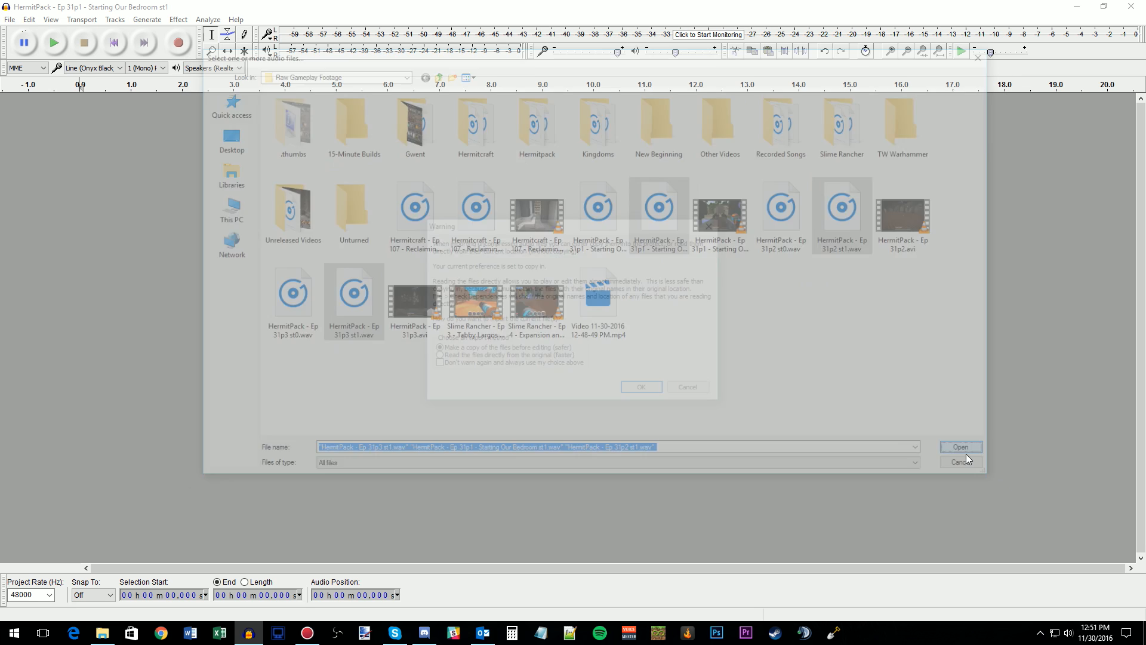
{"action": "left_click", "coordinate": [960, 446]}
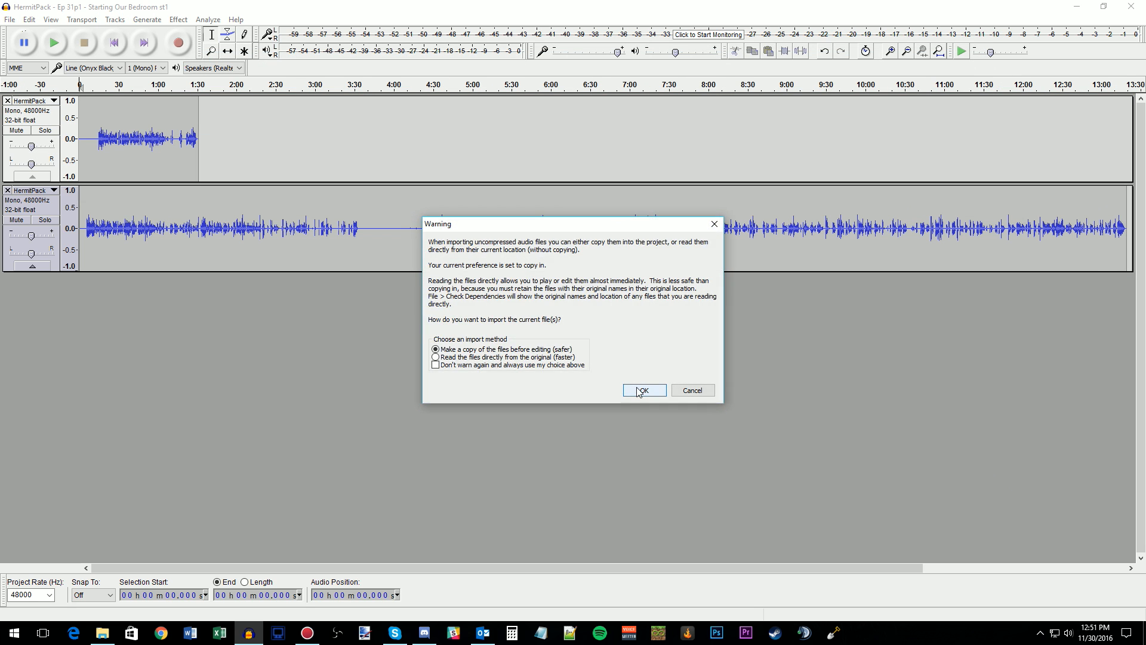
{"action": "left_click", "coordinate": [643, 389]}
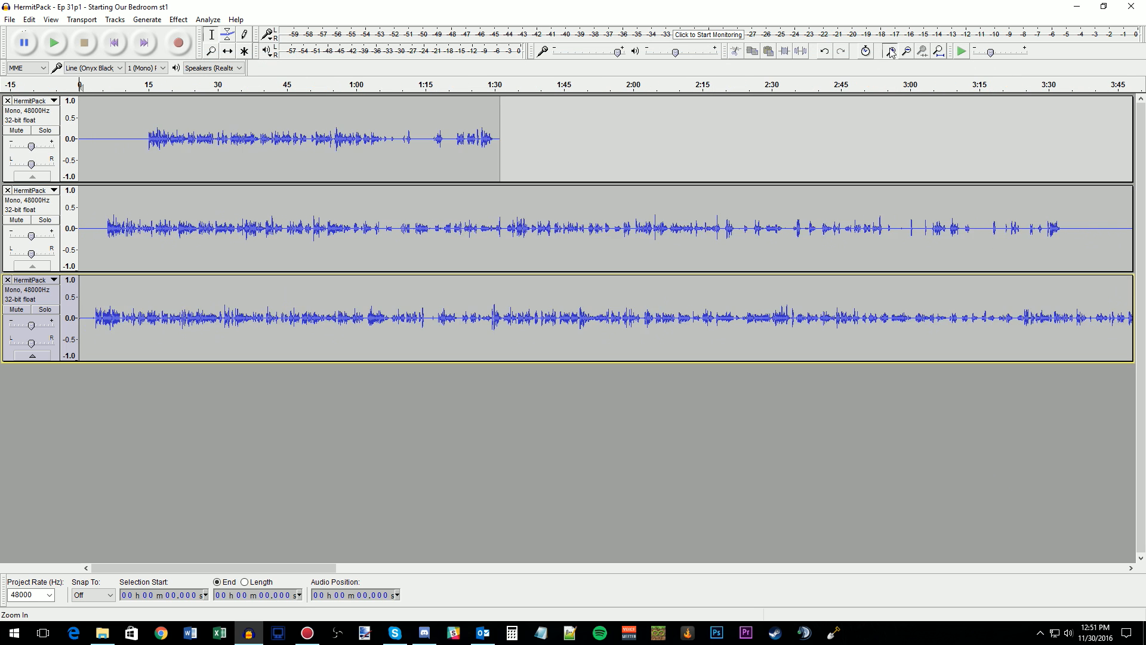
Step: Apply noise reduction, then run the 'Audio Editing - AT 3060' chain on the current project
{"action": "left_click", "coordinate": [178, 20]}
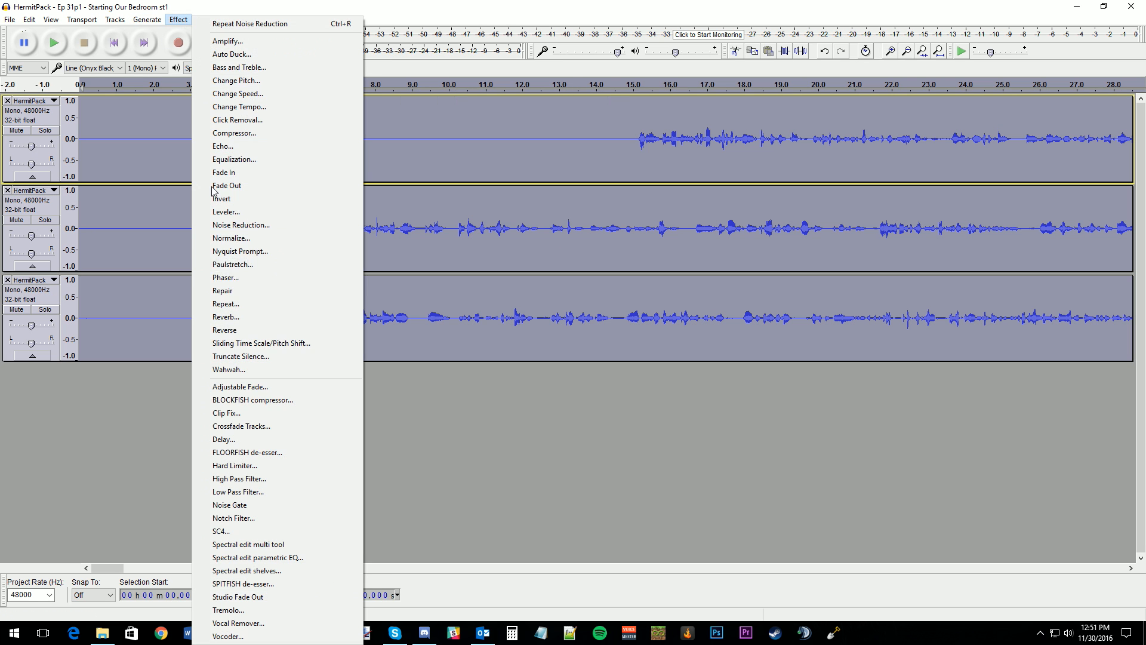
{"action": "left_click", "coordinate": [240, 224]}
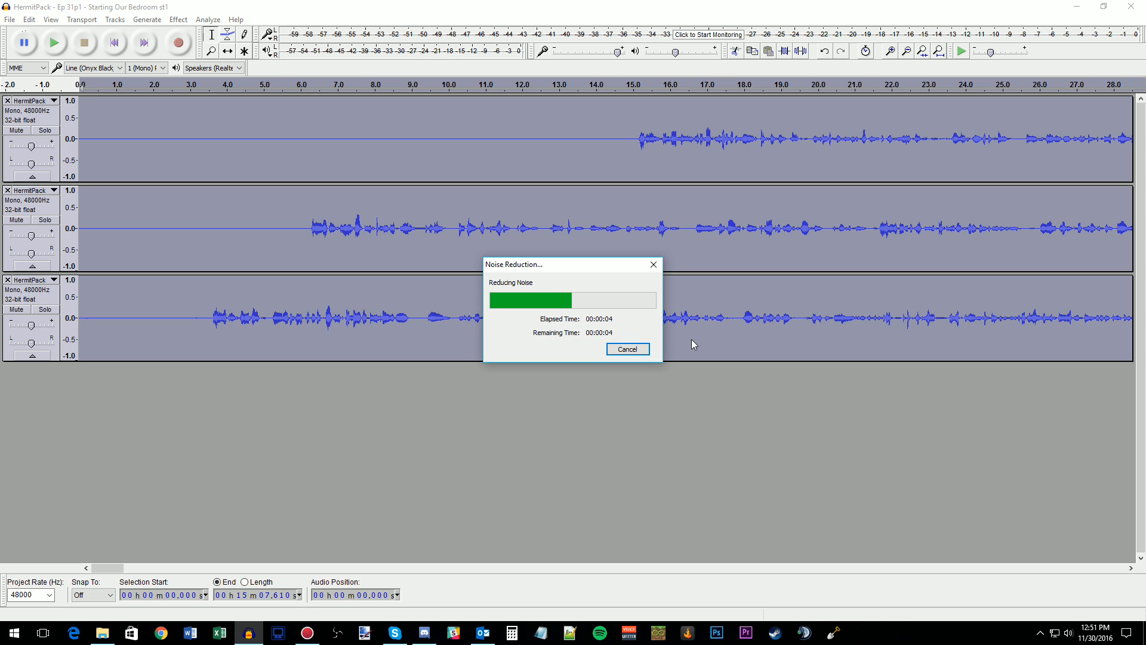
{"action": "mouse_move", "coordinate": [672, 356]}
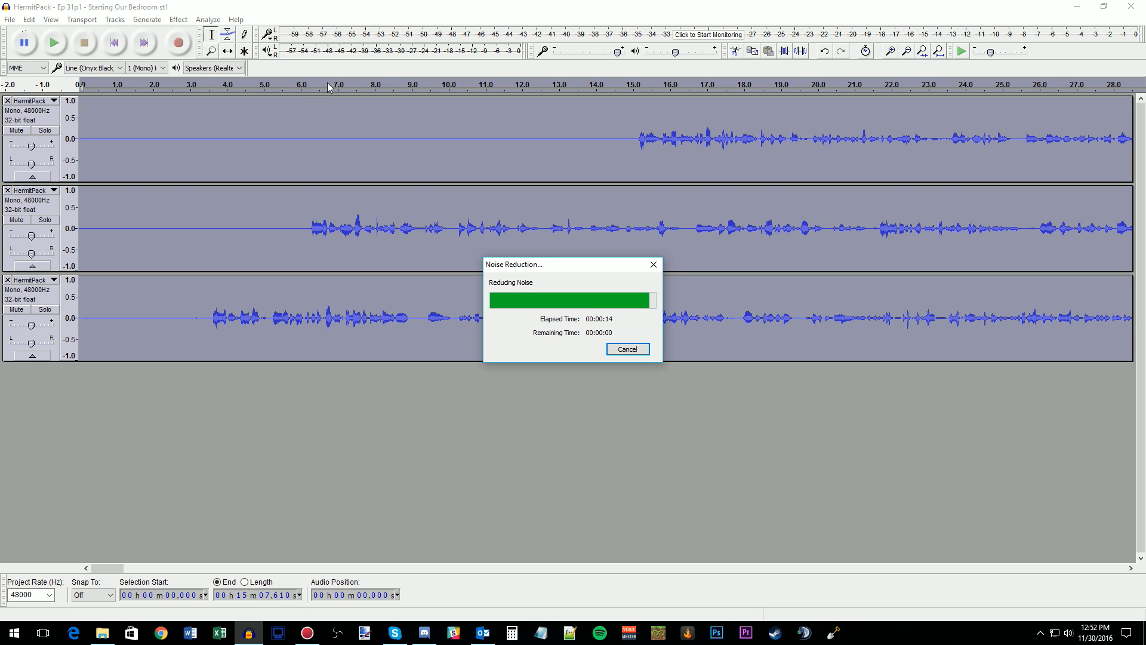
{"action": "left_click", "coordinate": [10, 19]}
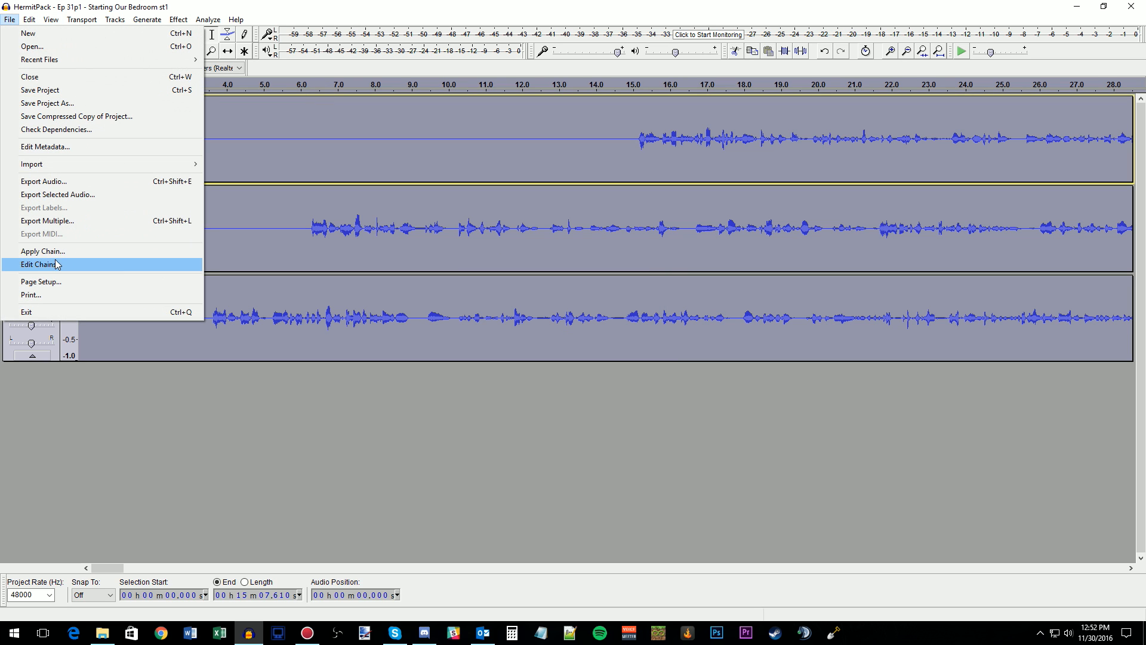
{"action": "left_click", "coordinate": [42, 250]}
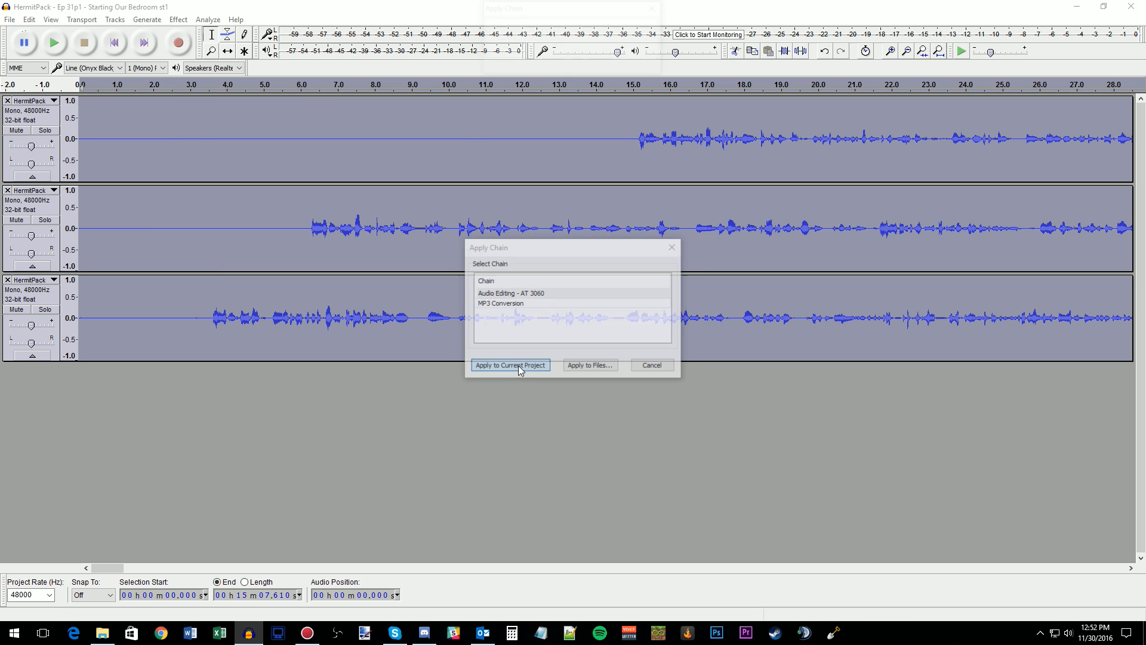
{"action": "left_click", "coordinate": [509, 365]}
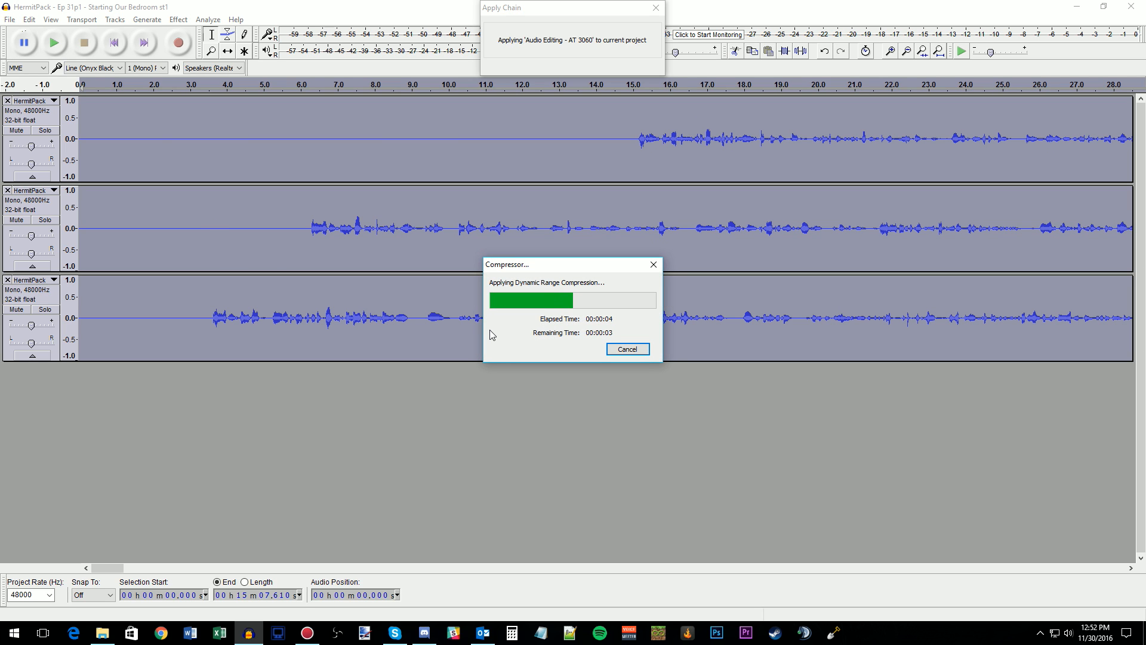
{"action": "mouse_move", "coordinate": [604, 409]}
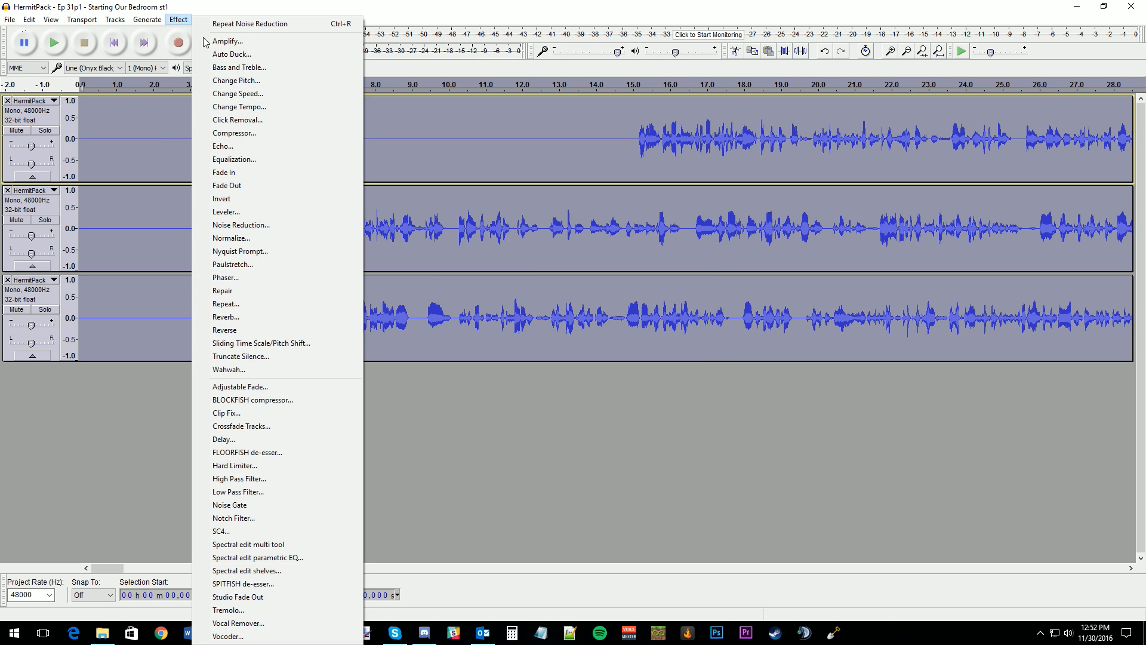
Step: Amplify the tracks by 5 dB and Export Multiple as separate WAV files
{"action": "left_click", "coordinate": [227, 40]}
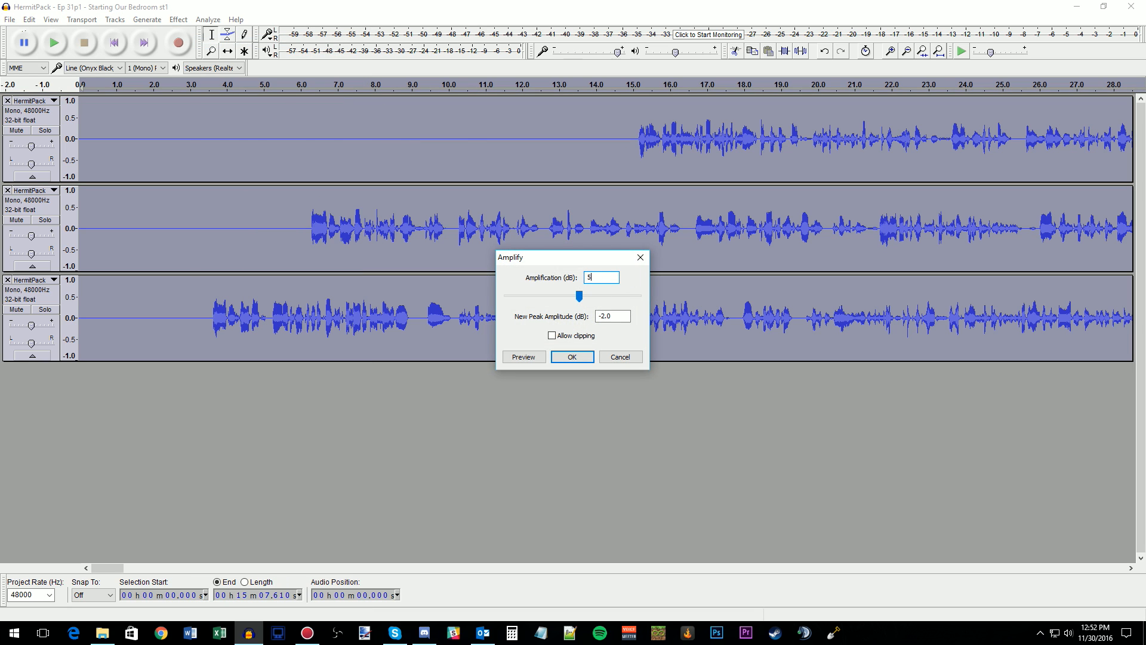
{"action": "left_click", "coordinate": [572, 356]}
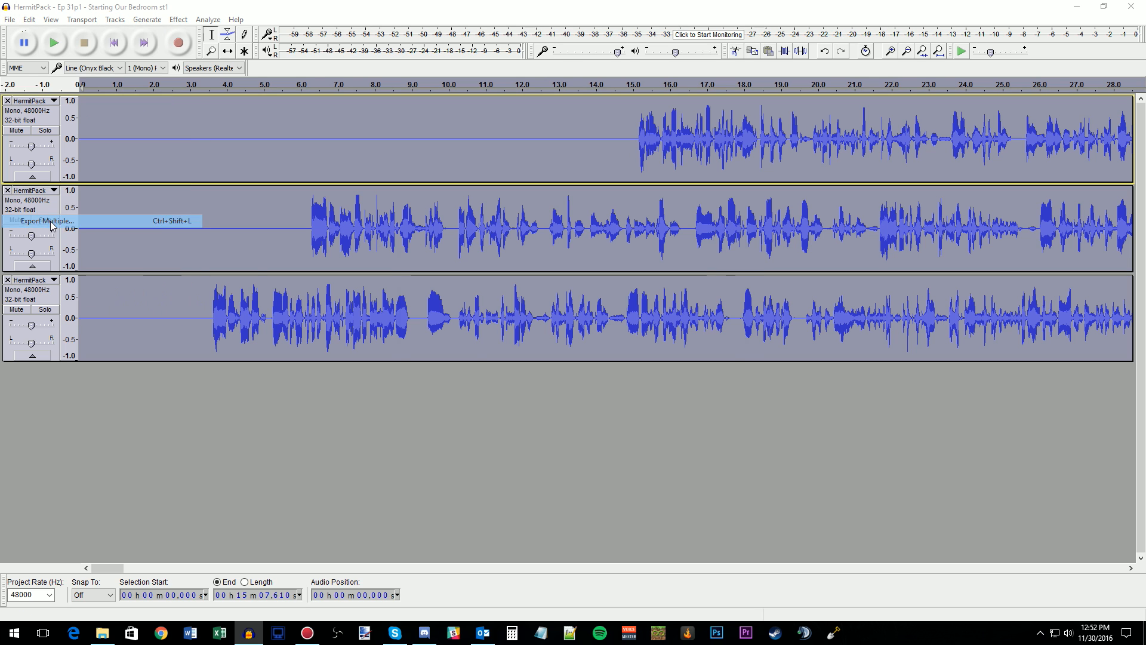
{"action": "left_click", "coordinate": [47, 221]}
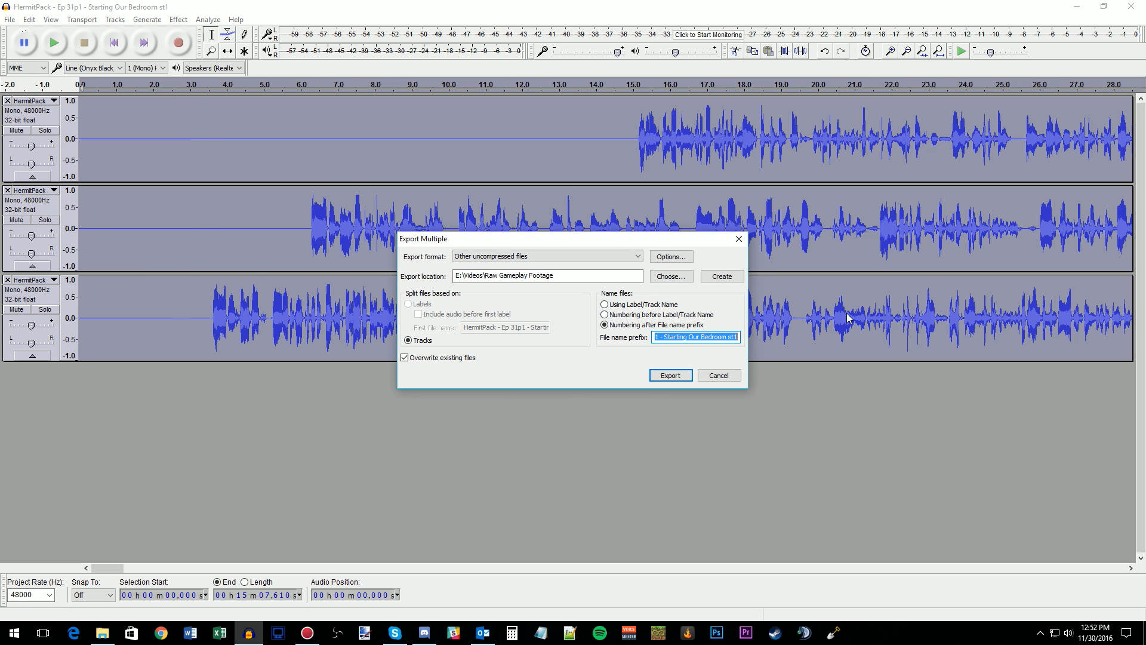
{"action": "left_click", "coordinate": [668, 375]}
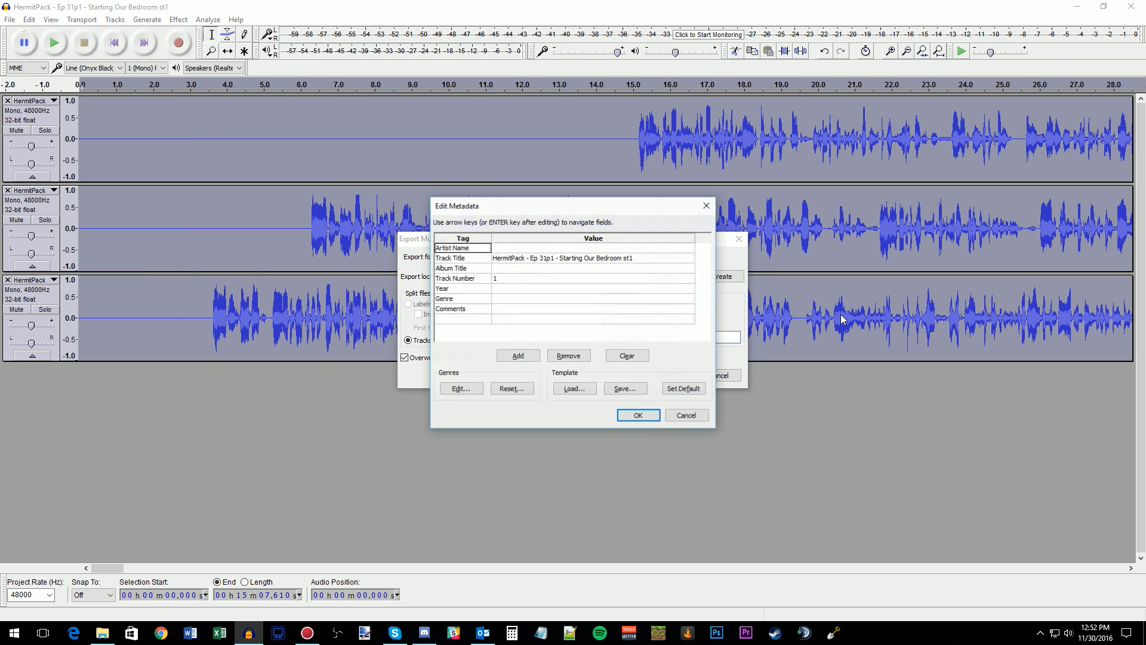
{"action": "left_click", "coordinate": [636, 414]}
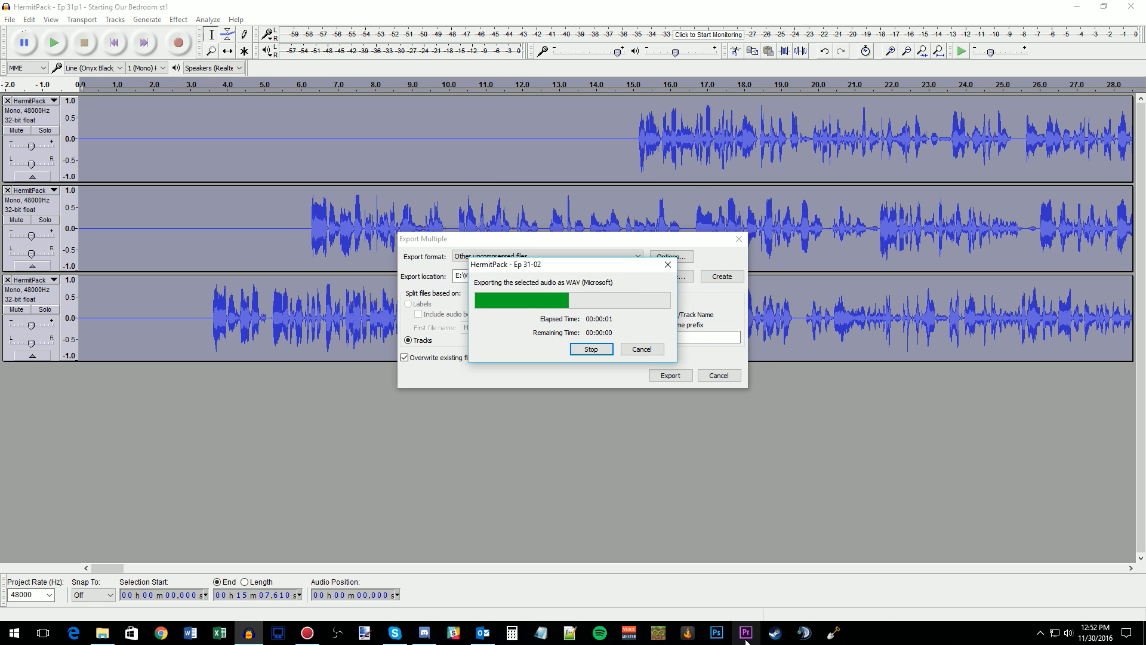
{"action": "left_click", "coordinate": [744, 633]}
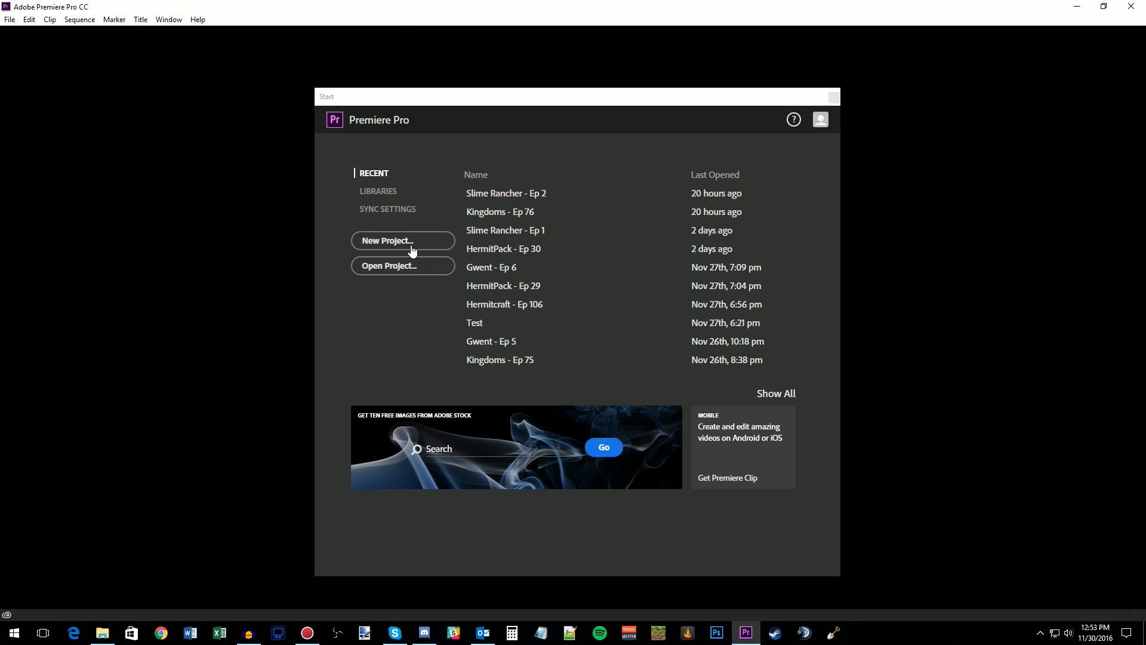
Step: Create a new Premiere Pro project named 'HermitPack - Ep 31'
{"action": "left_click", "coordinate": [402, 240]}
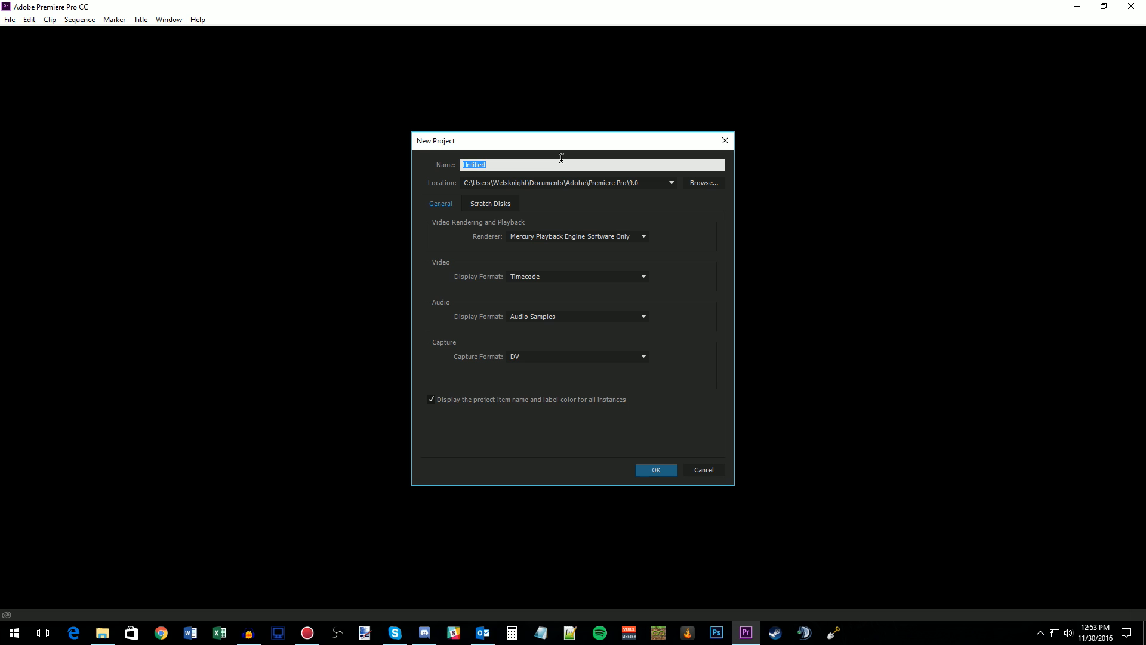
{"action": "type", "text": "HermitPack - Ep 31"}
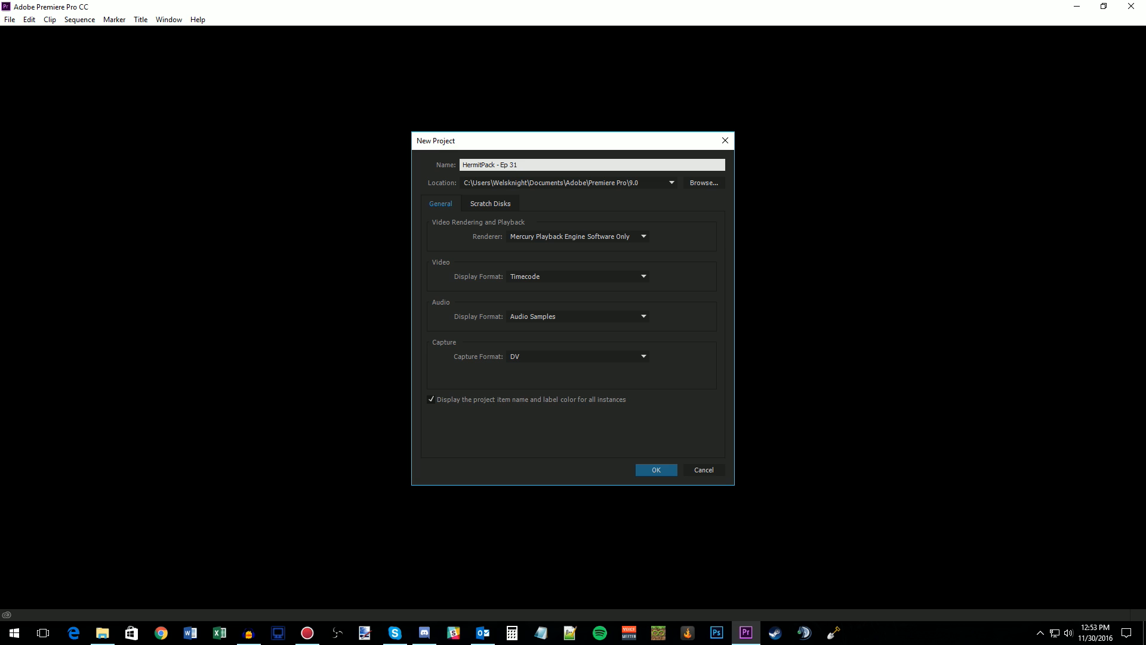
{"action": "left_click", "coordinate": [655, 469]}
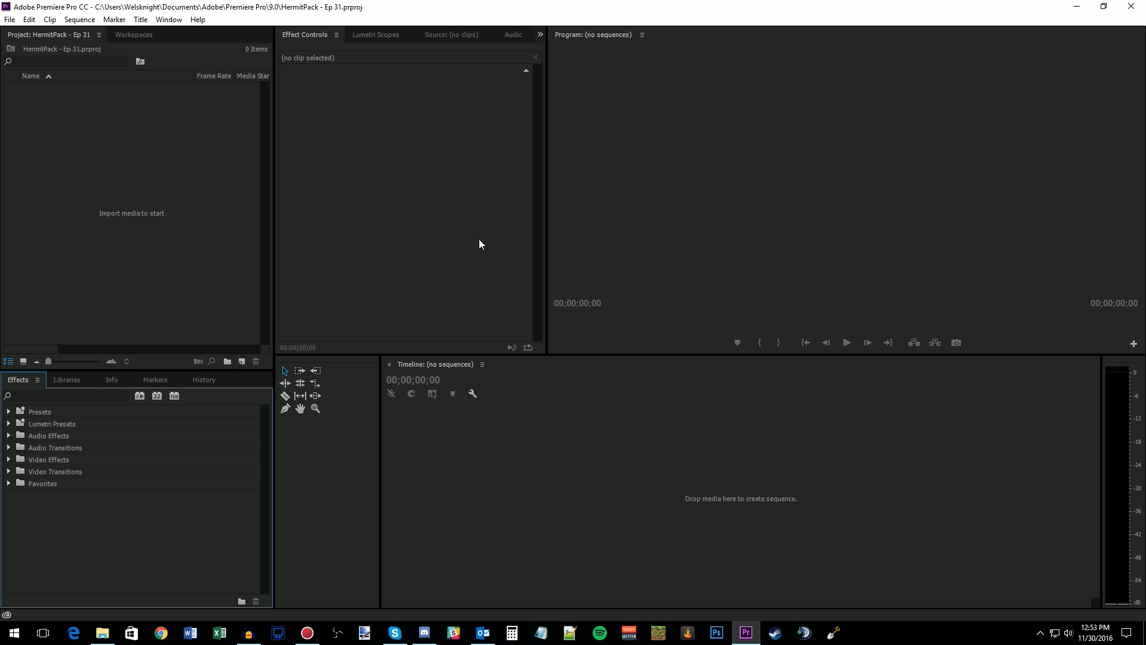
{"action": "mouse_move", "coordinate": [158, 220]}
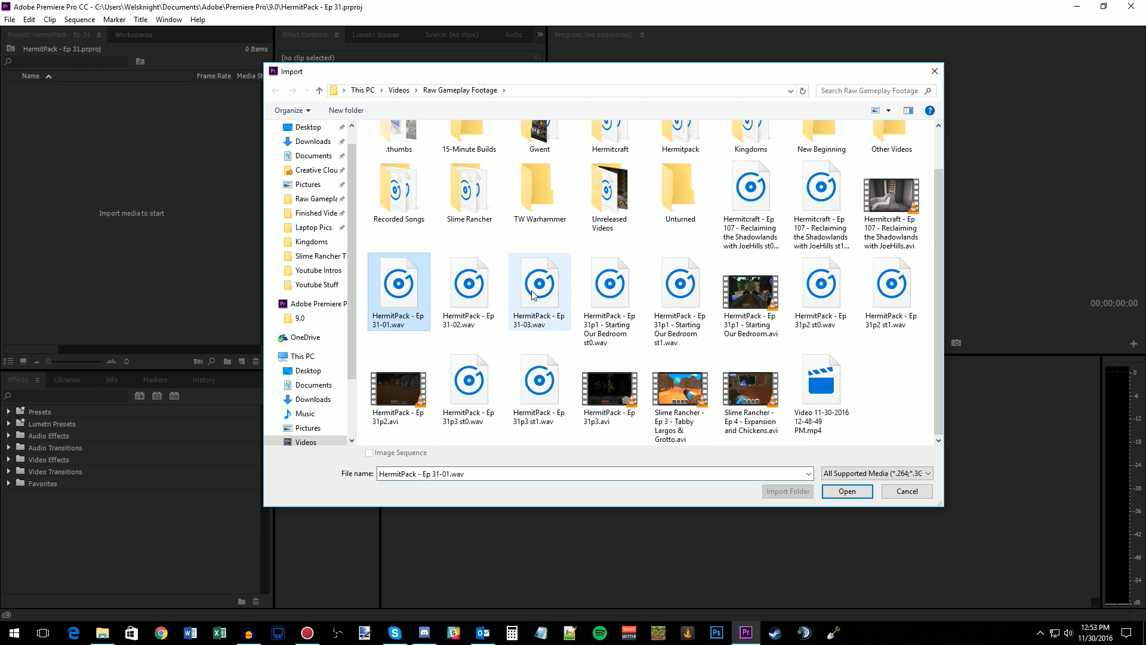
Step: Import the episode recordings and voice WAVs, then the Josh Woodward Instrumental music
{"action": "left_click", "coordinate": [845, 490]}
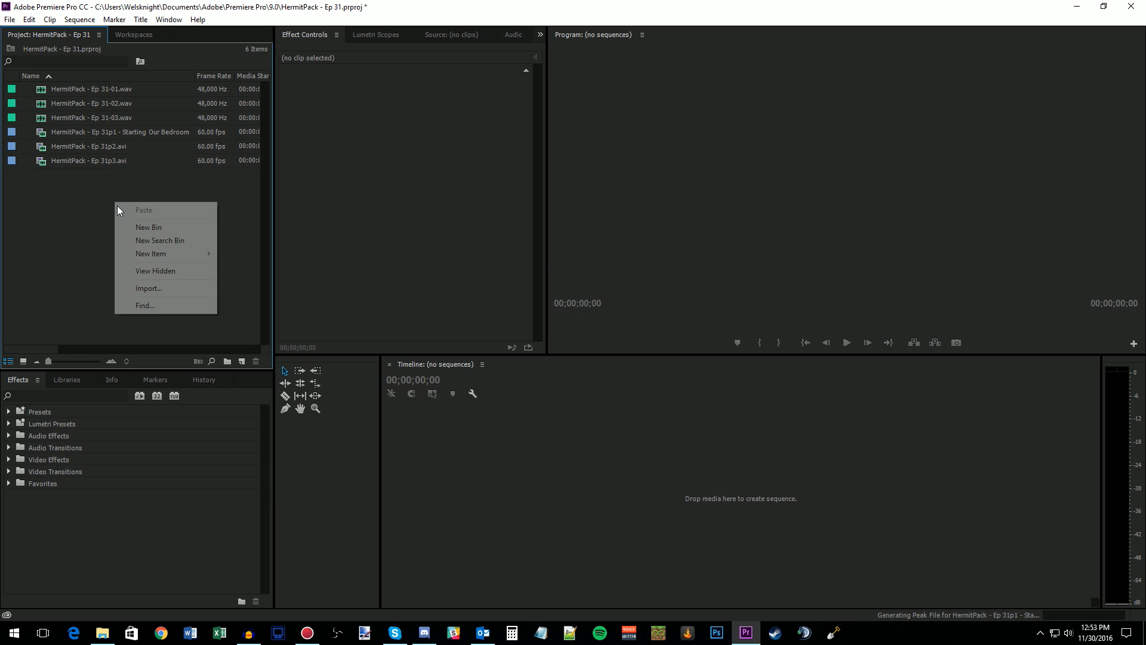
{"action": "left_click", "coordinate": [148, 288]}
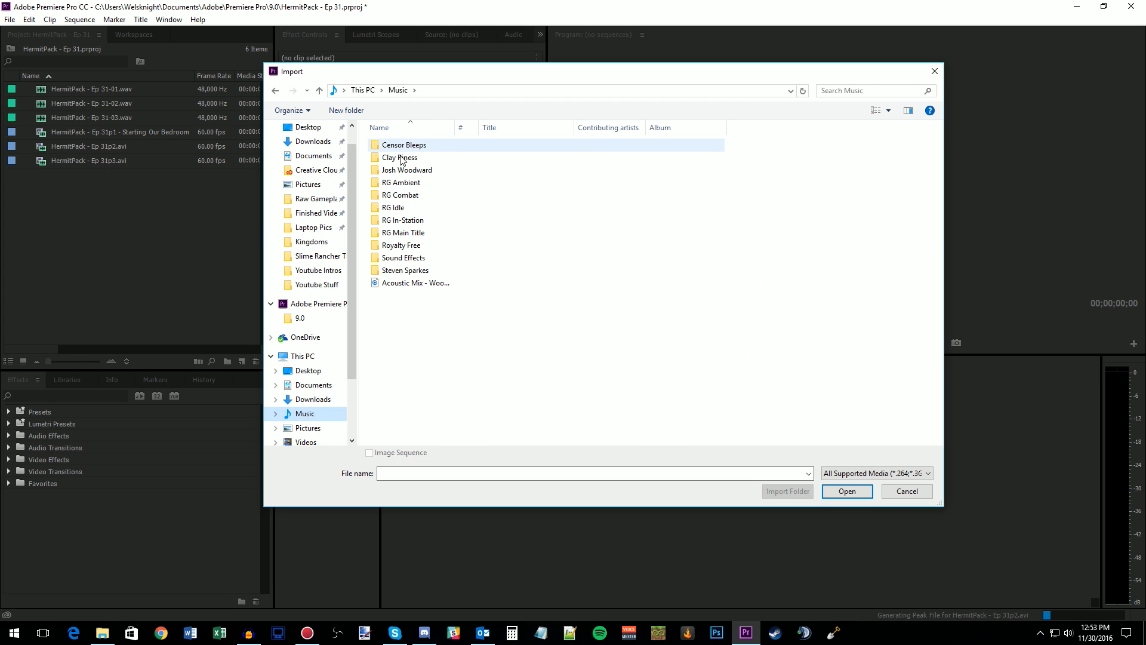
{"action": "double_click", "coordinate": [406, 170]}
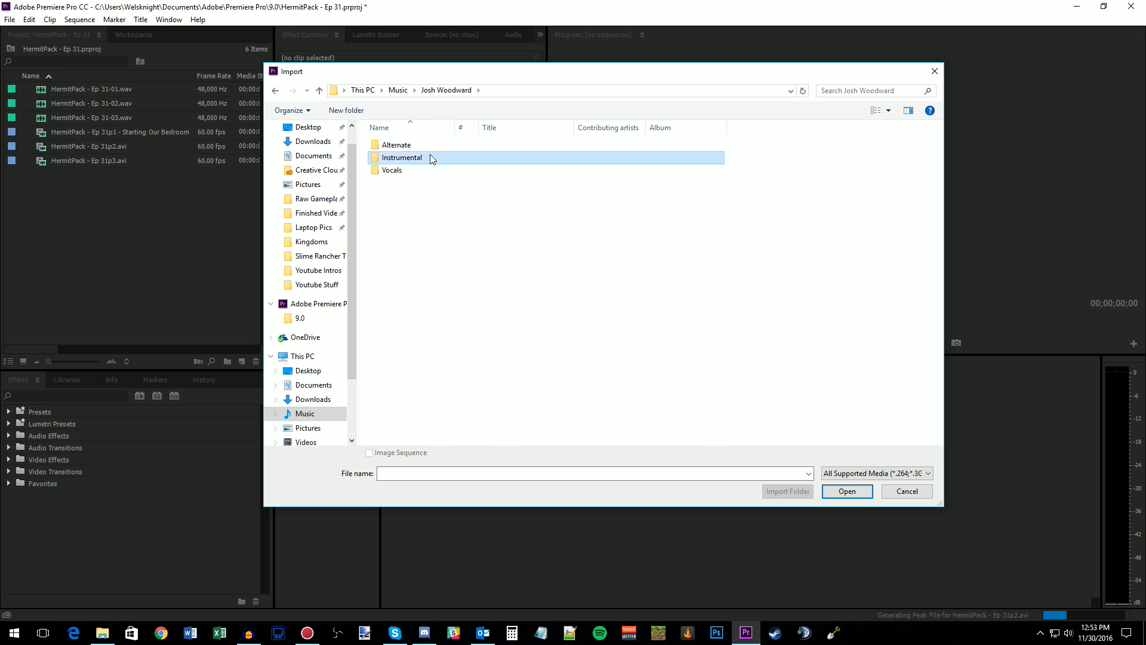
{"action": "double_click", "coordinate": [401, 158]}
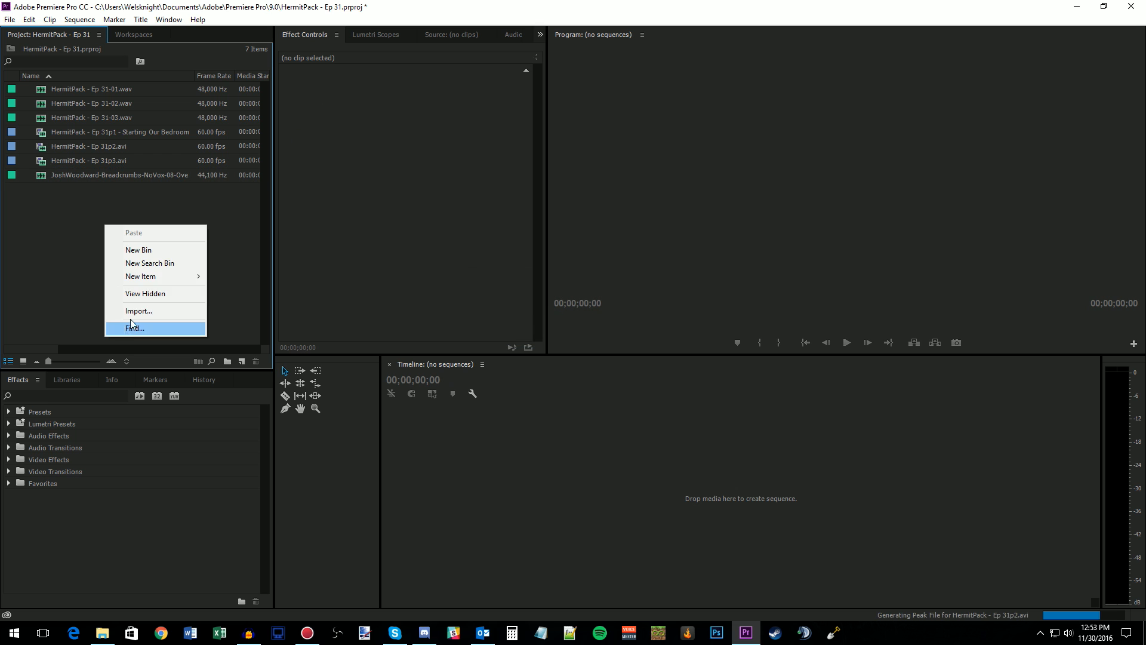
Step: Import the endslate header, swoosh, outro song and the HermitPack.png logo
{"action": "left_click", "coordinate": [138, 311]}
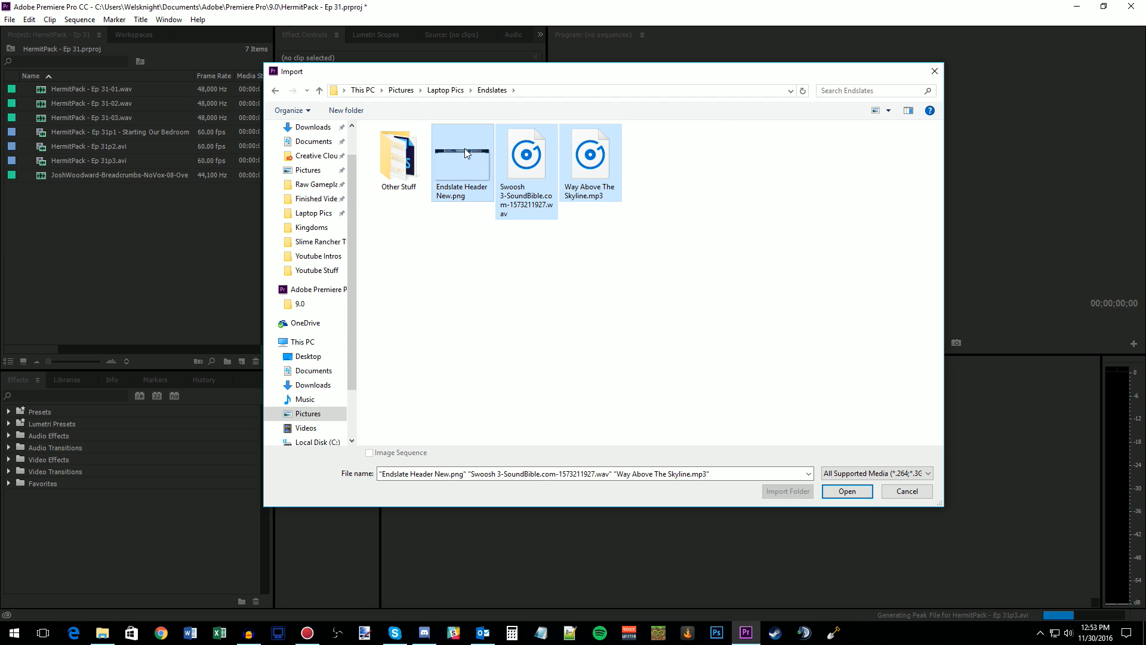
{"action": "left_click", "coordinate": [845, 491]}
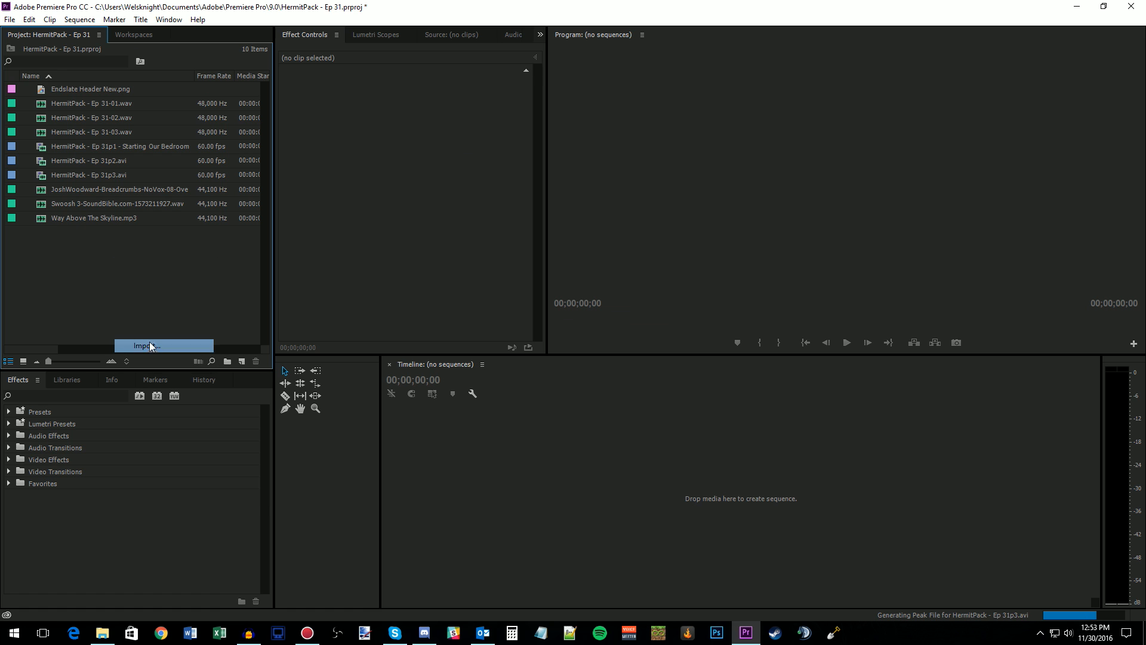
{"action": "left_click", "coordinate": [145, 346]}
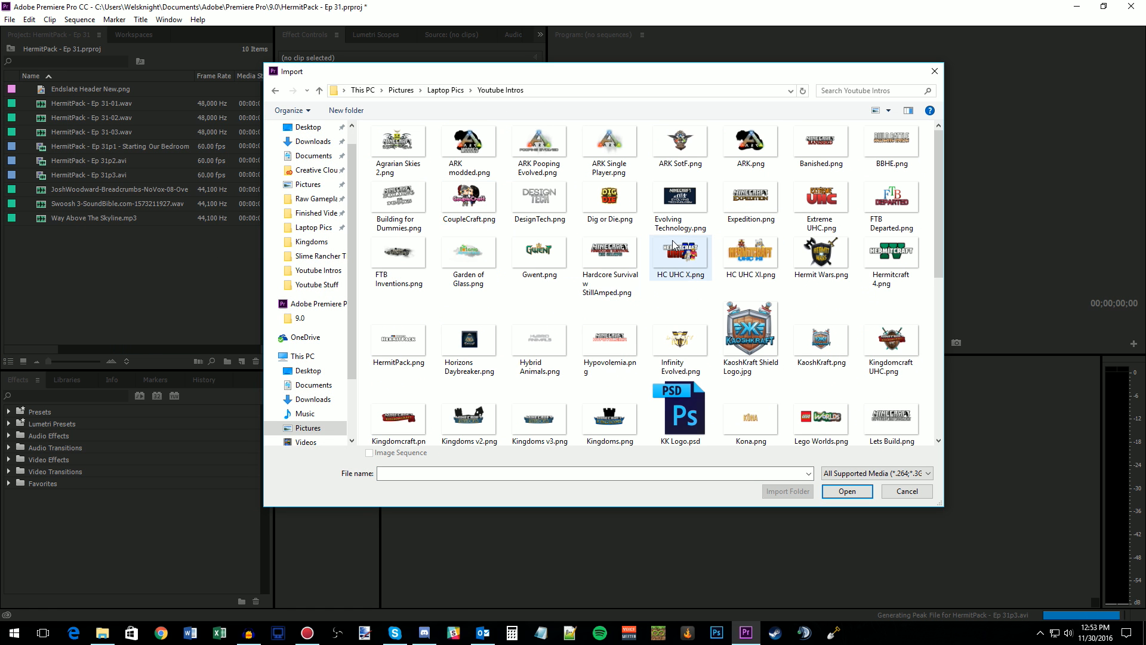
{"action": "scroll", "scroll_direction": "down", "scroll_amount": 3}
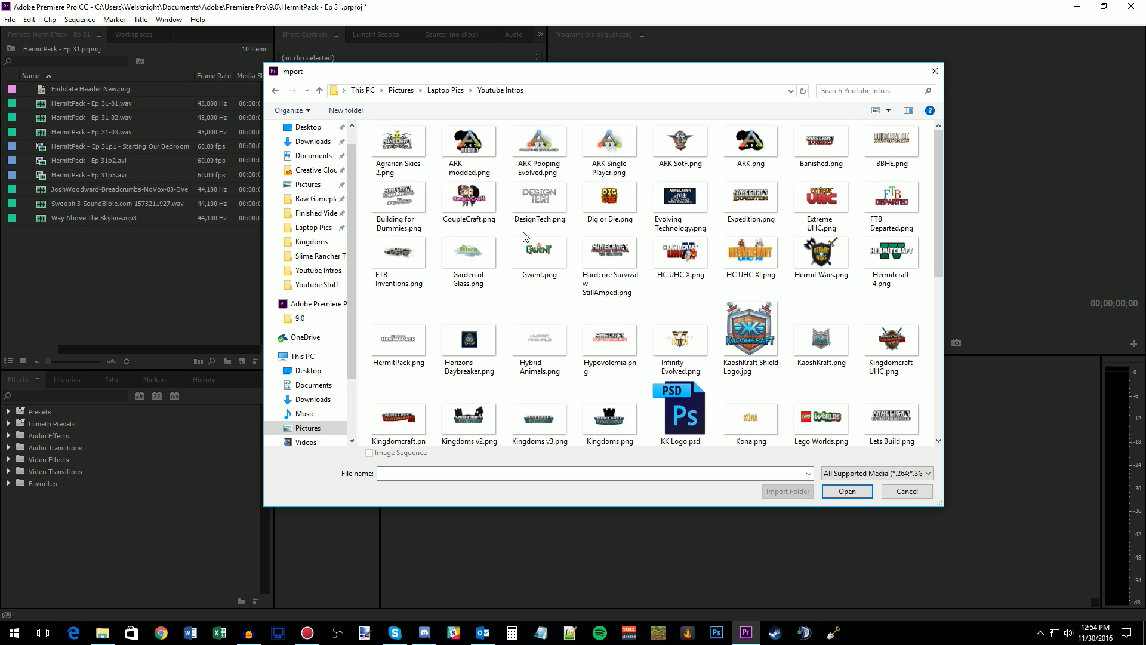
{"action": "left_click", "coordinate": [890, 201]}
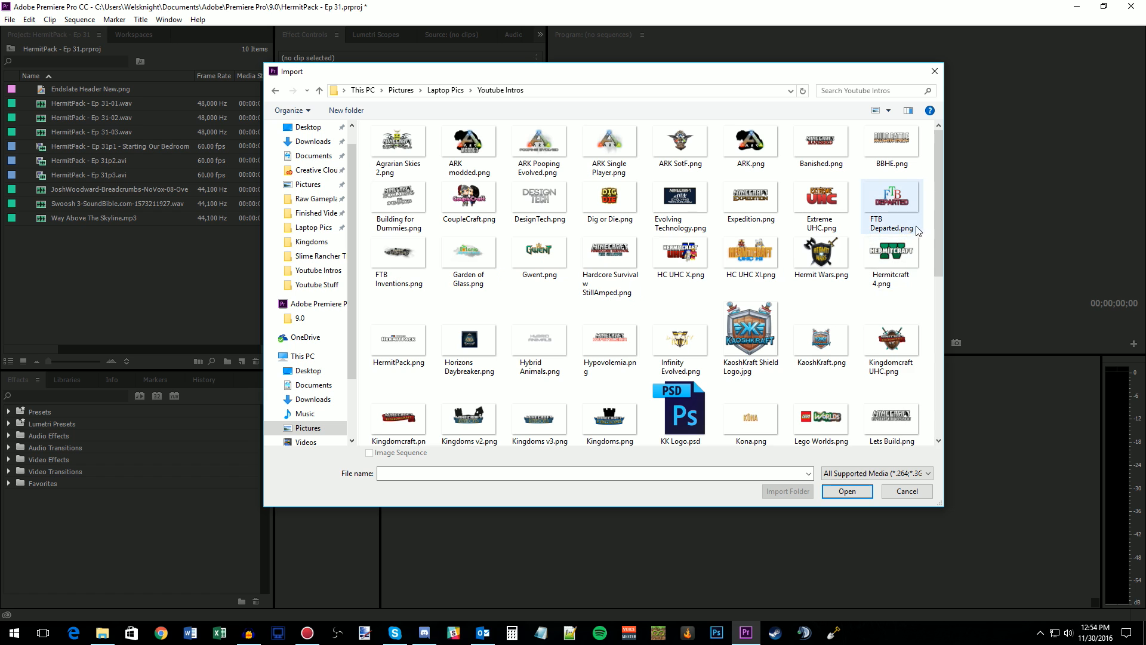
{"action": "left_click", "coordinate": [399, 337]}
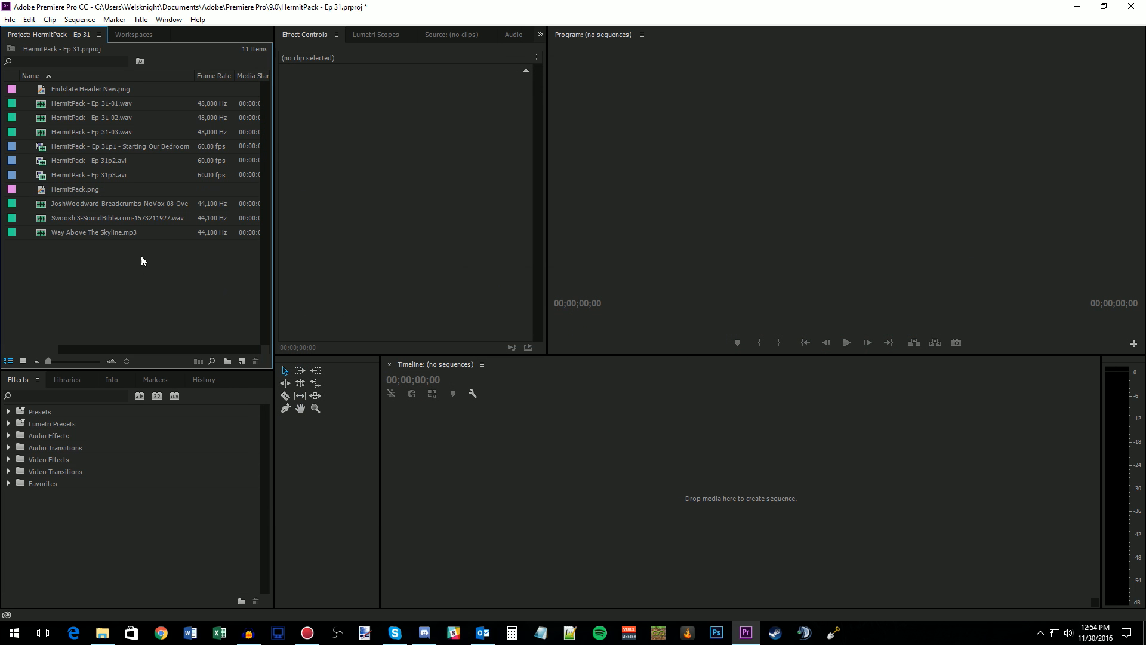
{"action": "mouse_move", "coordinate": [73, 154]}
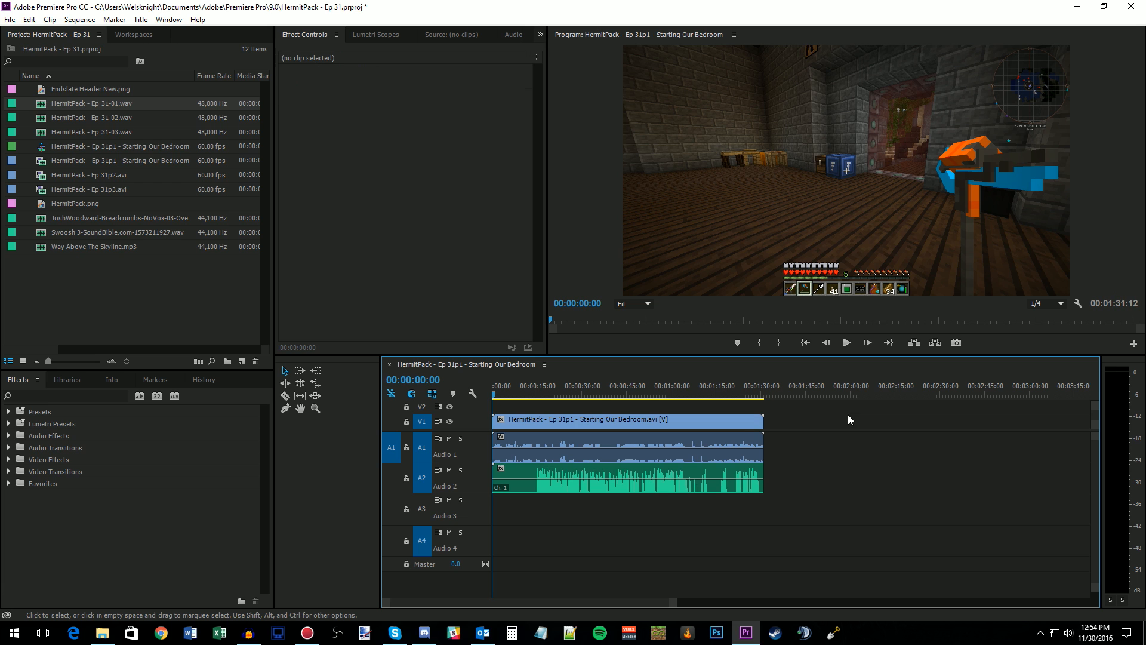
Step: Set the A1 game audio clip's Audio Gain to -8 dB
{"action": "left_click", "coordinate": [636, 373]}
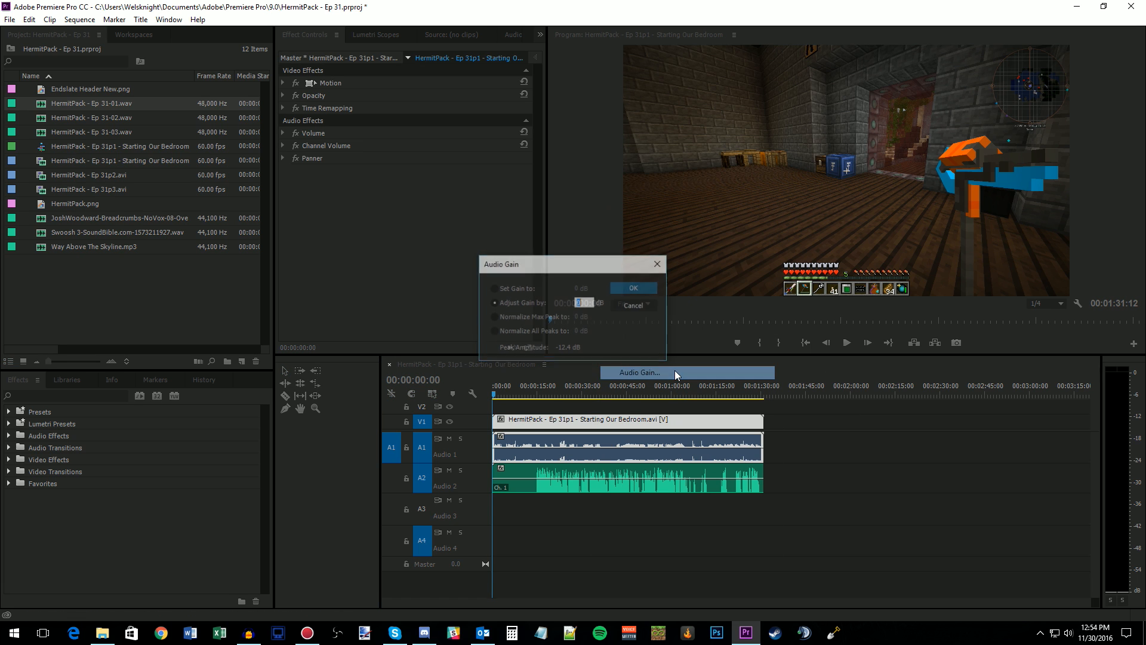
{"action": "type", "text": "-8"}
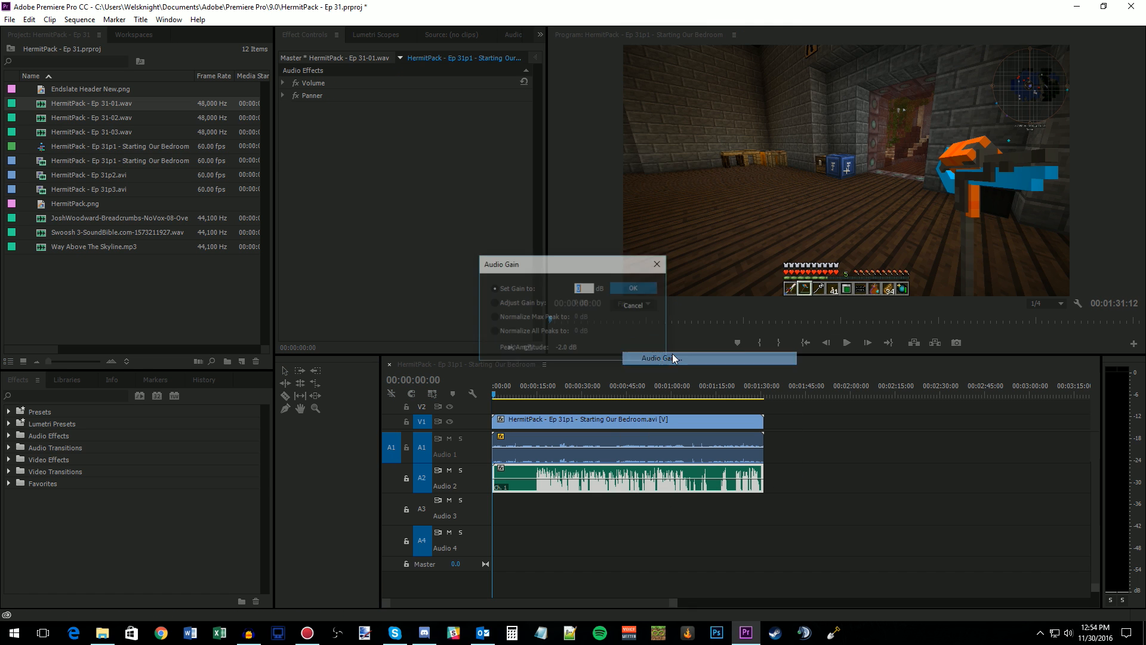
{"action": "left_click", "coordinate": [632, 288]}
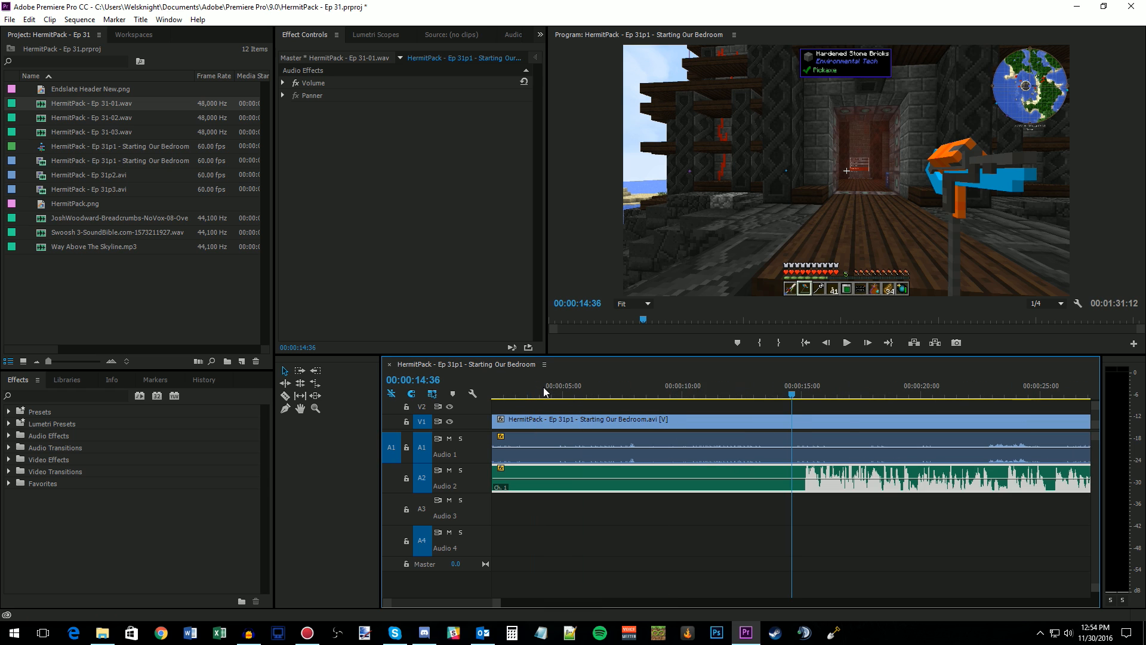
{"action": "mouse_move", "coordinate": [412, 356]}
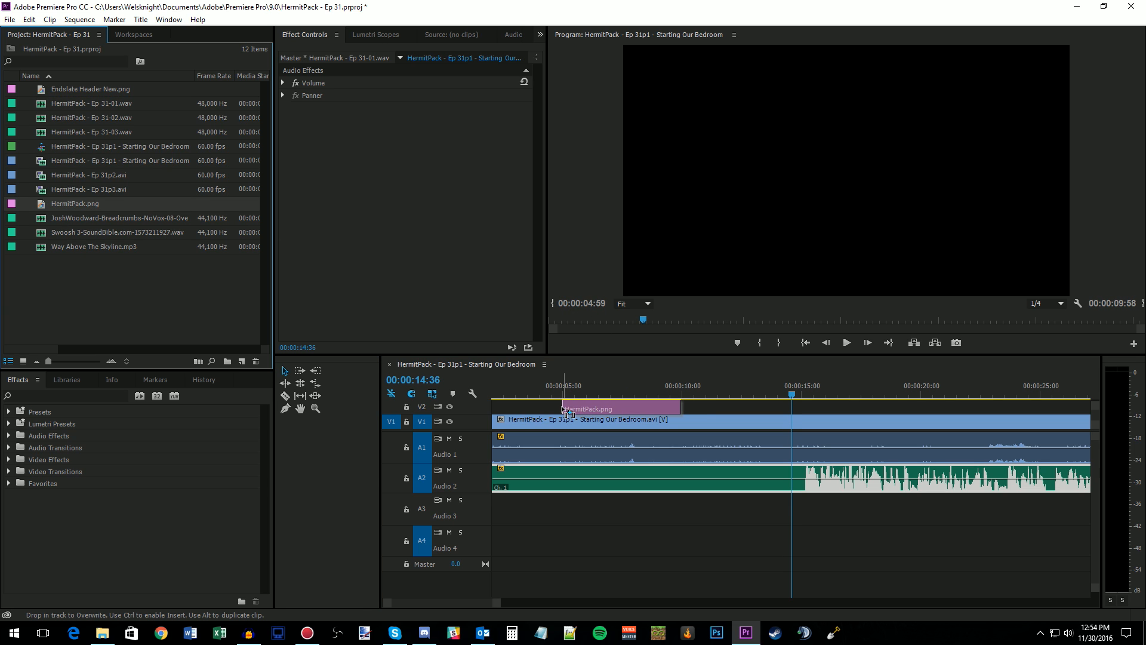
Step: Place HermitPack.png on V2 above the gameplay and add a Push transition with a shorter duration
{"action": "left_click_drag", "start_coordinate": [680, 405], "coordinate": [658, 406]}
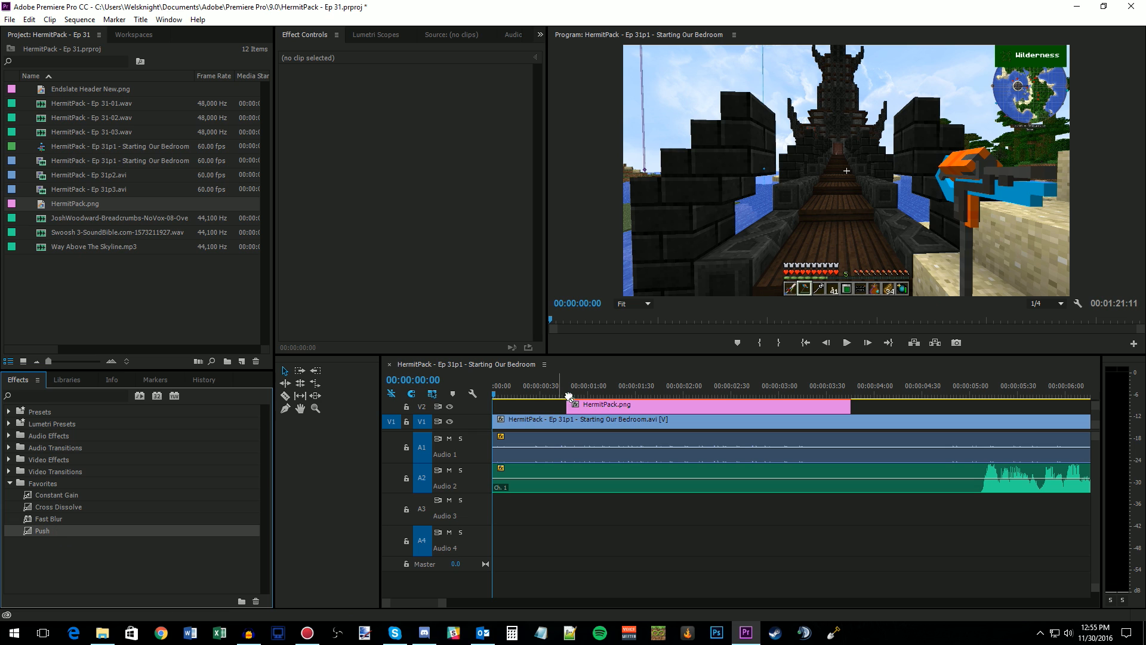
{"action": "left_click_drag", "start_coordinate": [42, 530], "coordinate": [840, 407]}
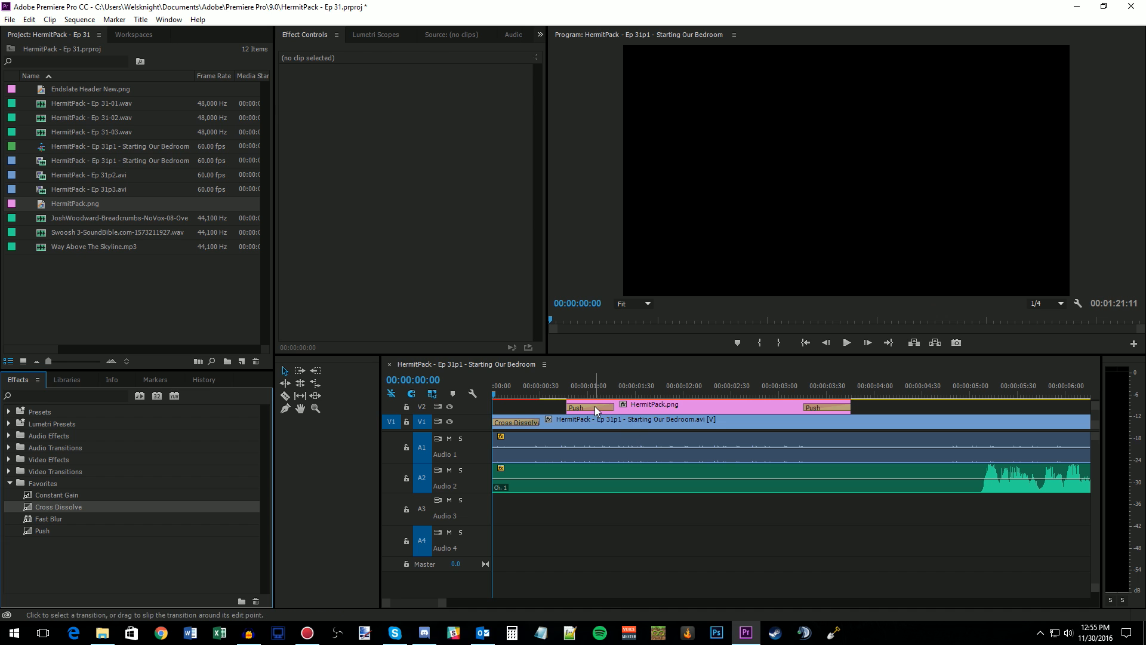
{"action": "double_click", "coordinate": [588, 407]}
{"action": "type", "text": "00:00:00:4"}
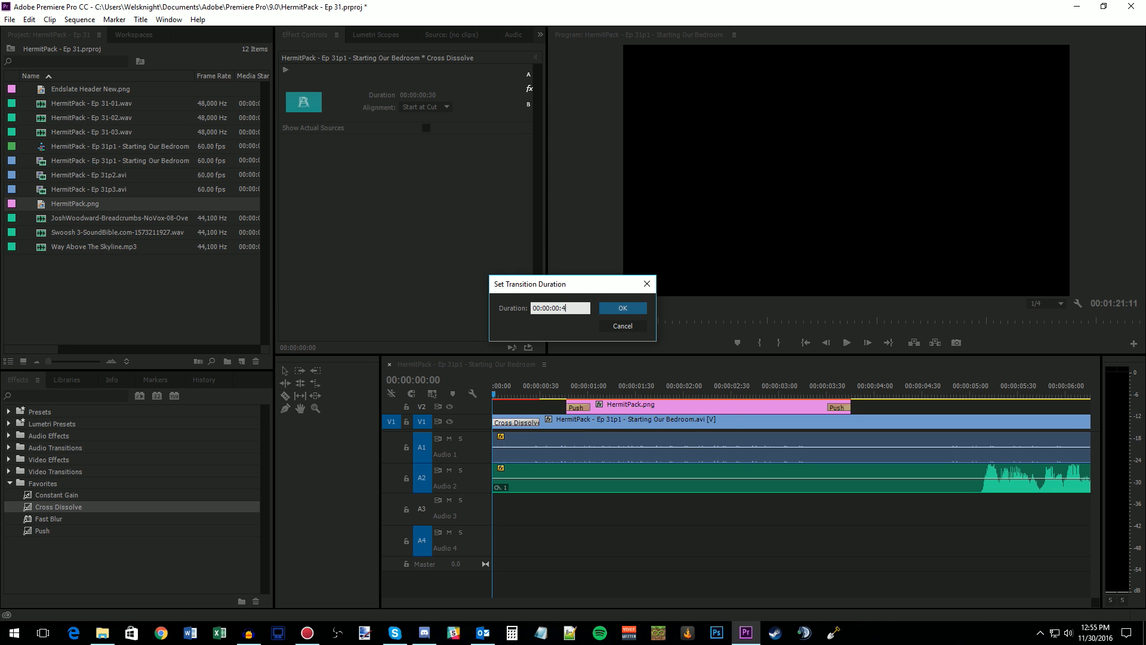
{"action": "left_click", "coordinate": [621, 307]}
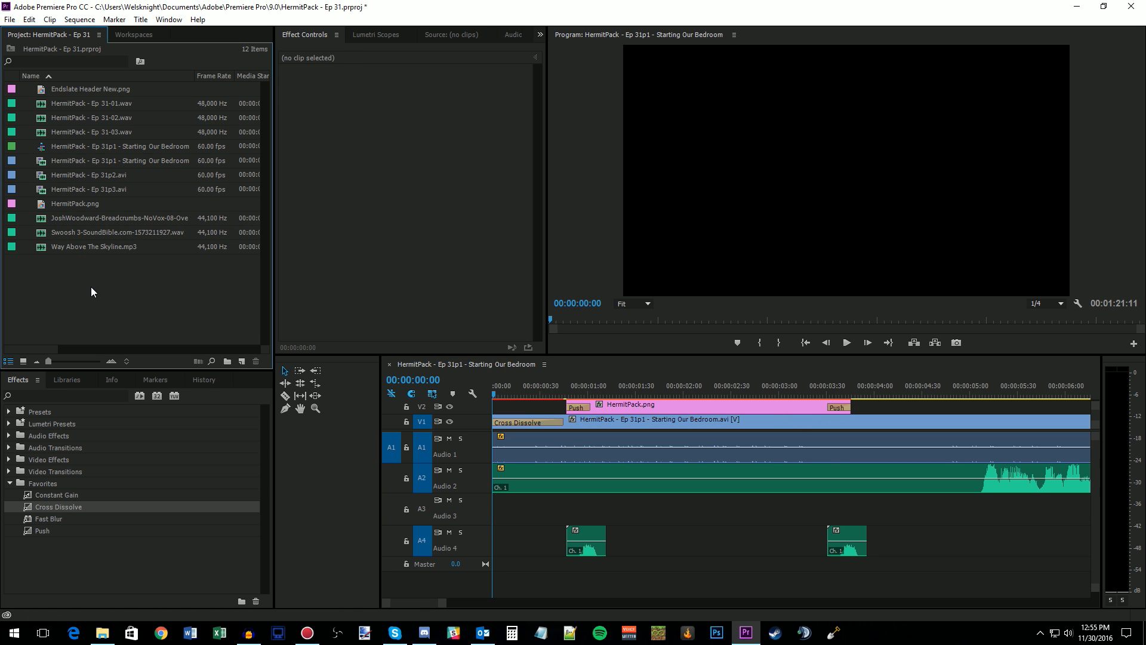
Step: Apply Fast Blur to the V1 gameplay, add the Breadcrumbs MP3 on Audio 3, and preview the intro
{"action": "left_click_drag", "start_coordinate": [48, 518], "coordinate": [536, 437]}
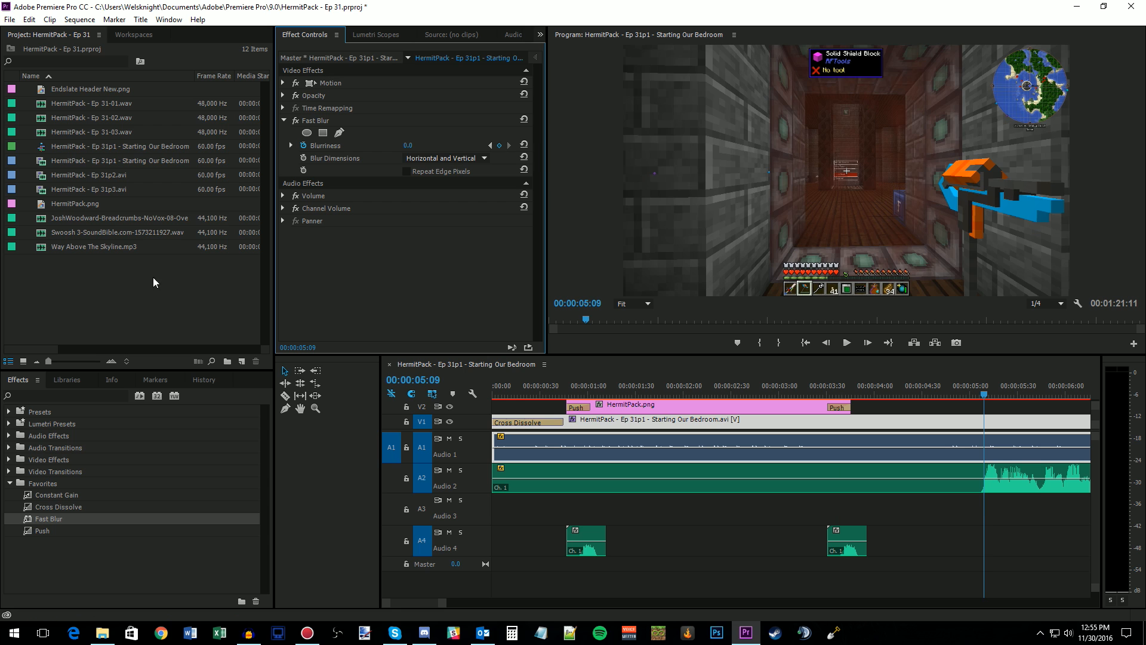
{"action": "left_click", "coordinate": [117, 217]}
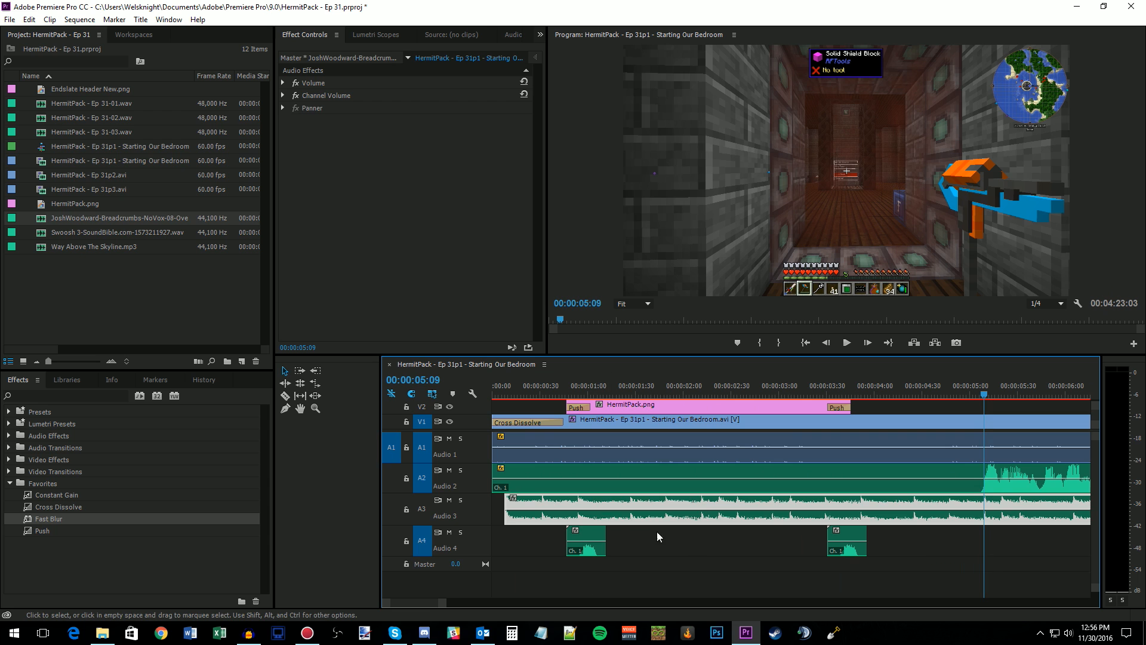
{"action": "left_click", "coordinate": [665, 510]}
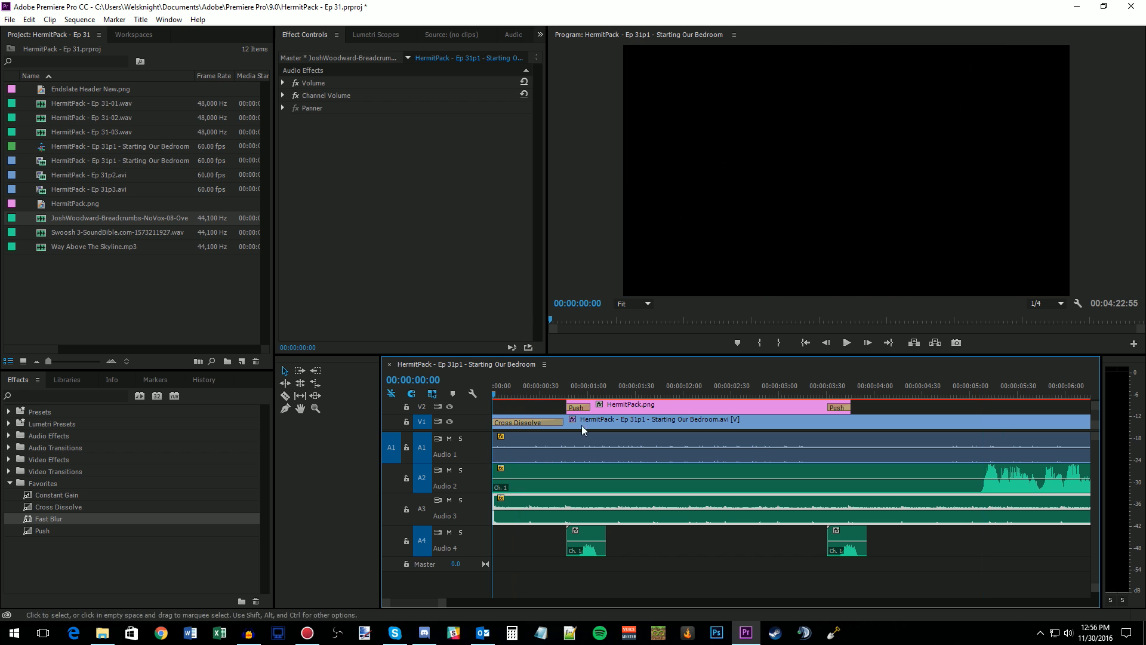
{"action": "left_click", "coordinate": [845, 342]}
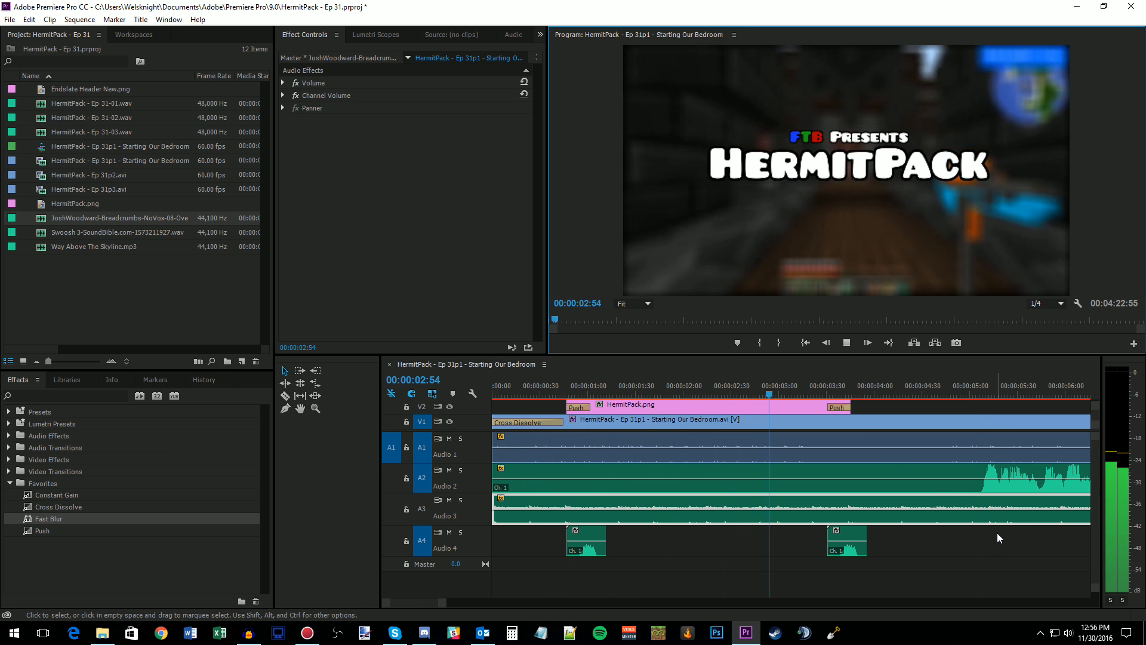
{"action": "left_click", "coordinate": [846, 342]}
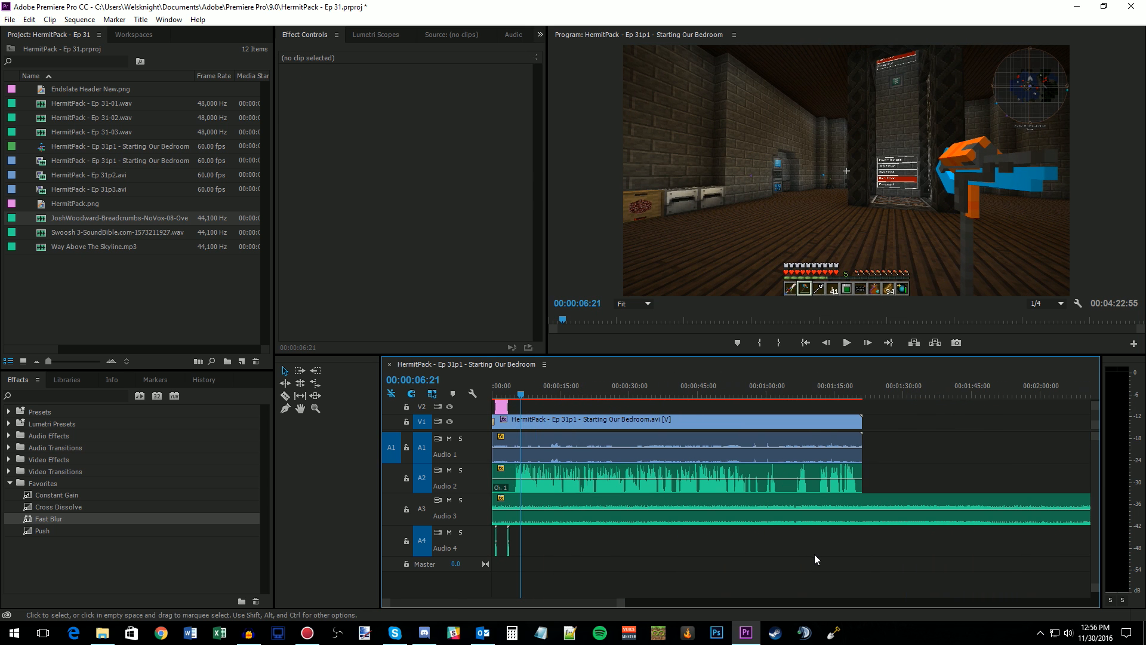
Step: Fade the background music out with a Constant Gain transition at its end
{"action": "left_click", "coordinate": [285, 395]}
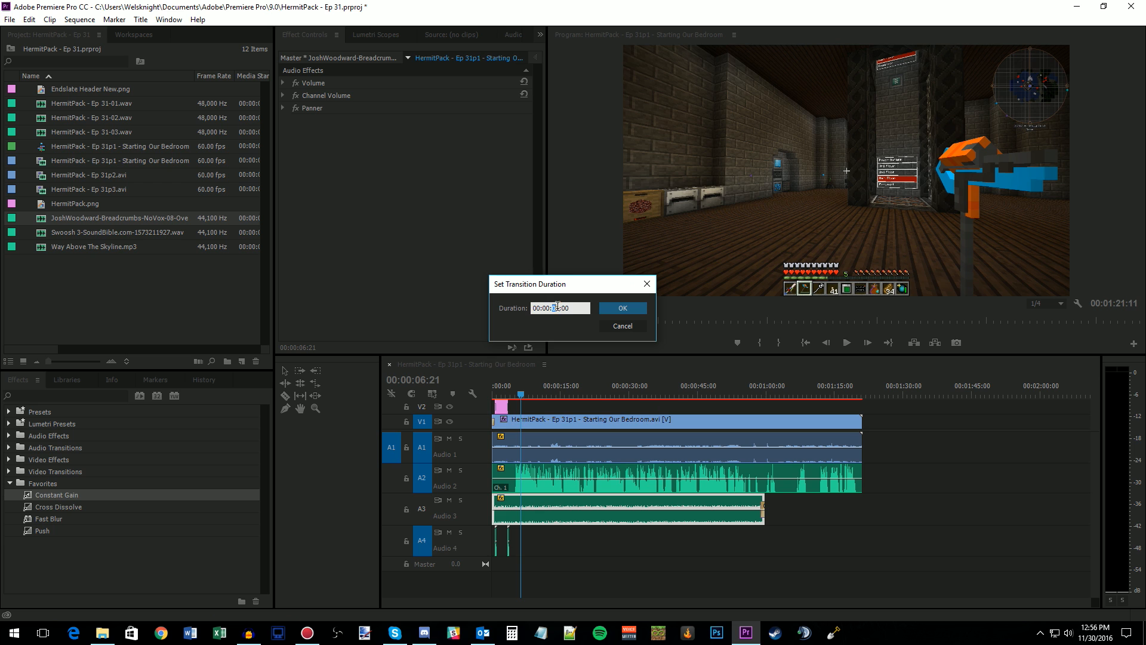
{"action": "left_click", "coordinate": [621, 306]}
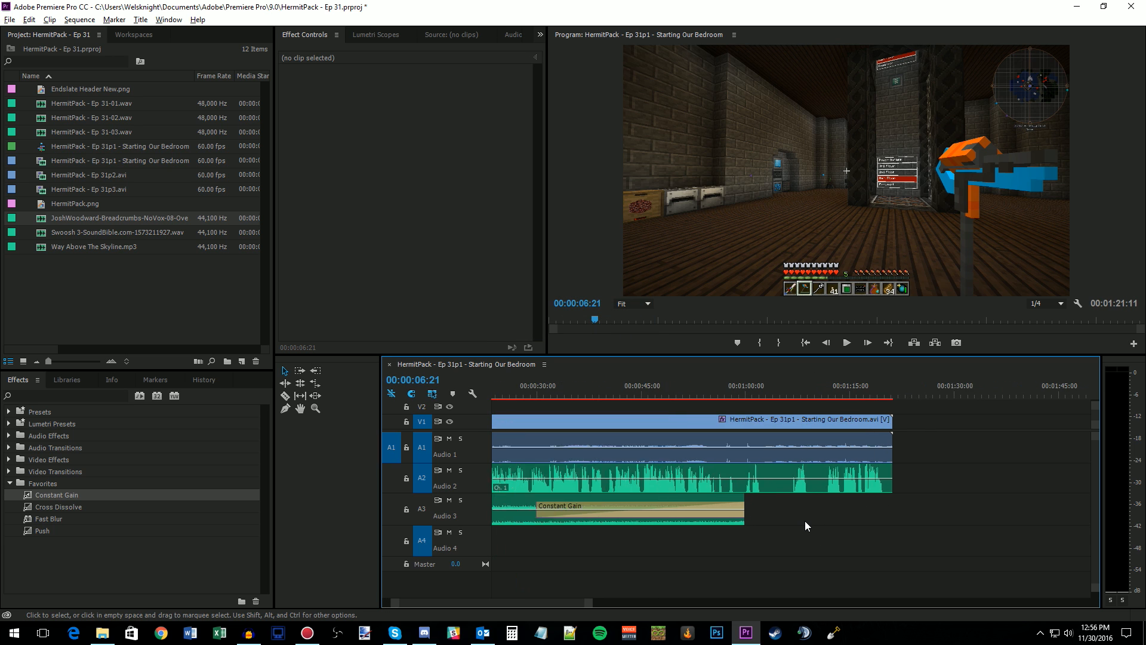
{"action": "left_click", "coordinate": [721, 386]}
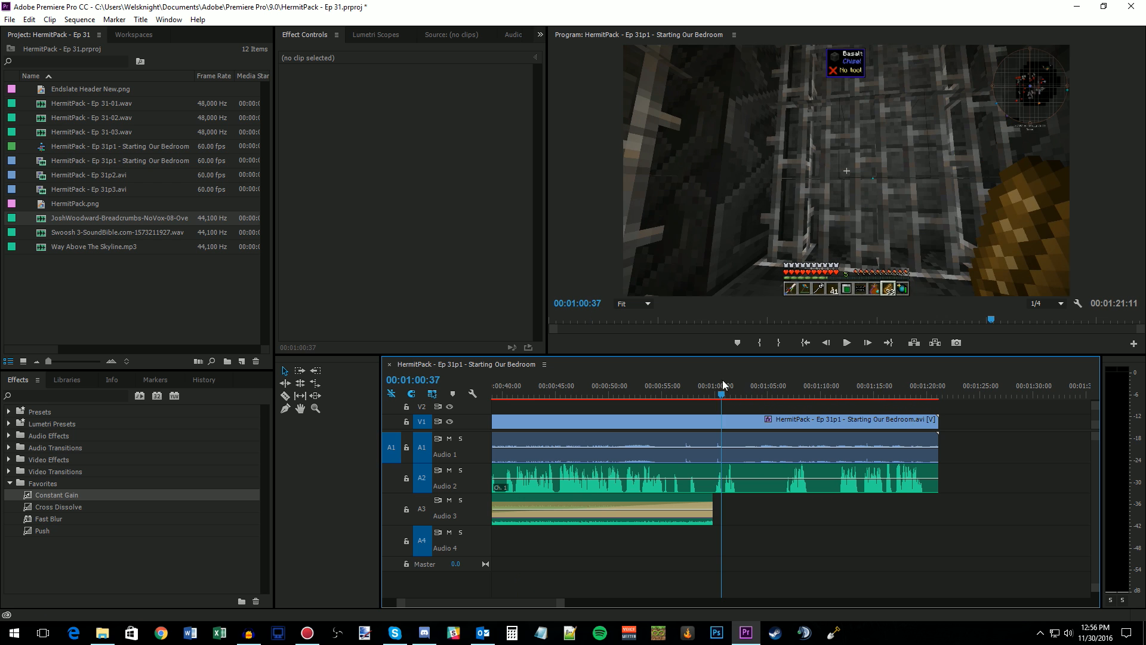
Step: Play back the music fade-out, then place Ep 31p2.avi after Ep 31p1 on V1
{"action": "left_click", "coordinate": [845, 343]}
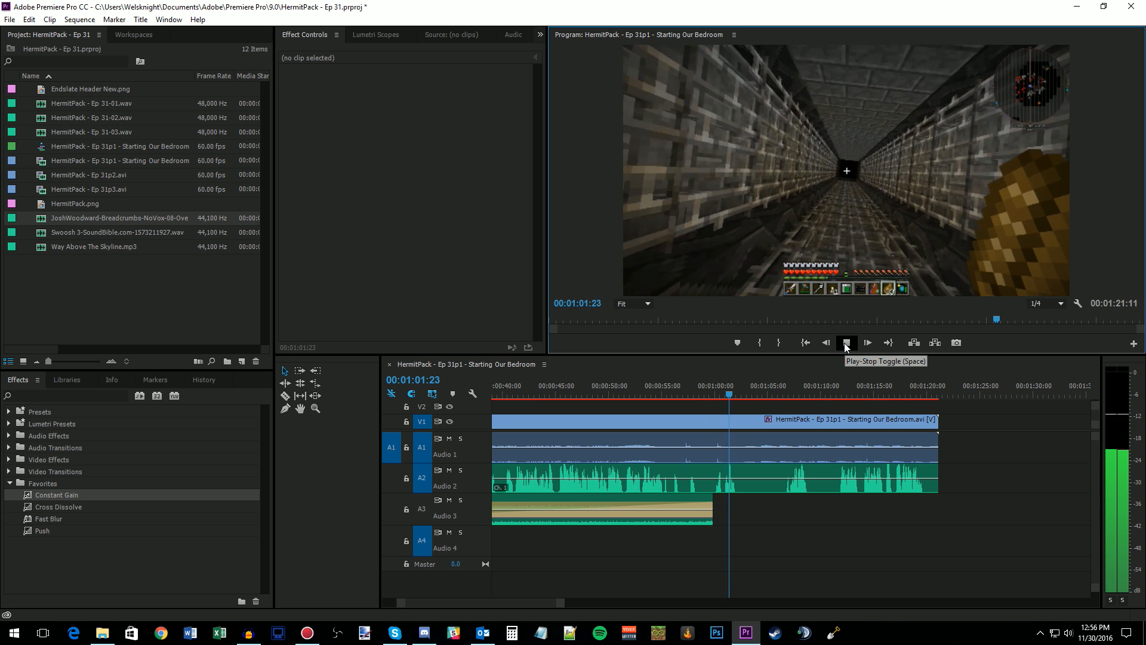
{"action": "left_click", "coordinate": [846, 343]}
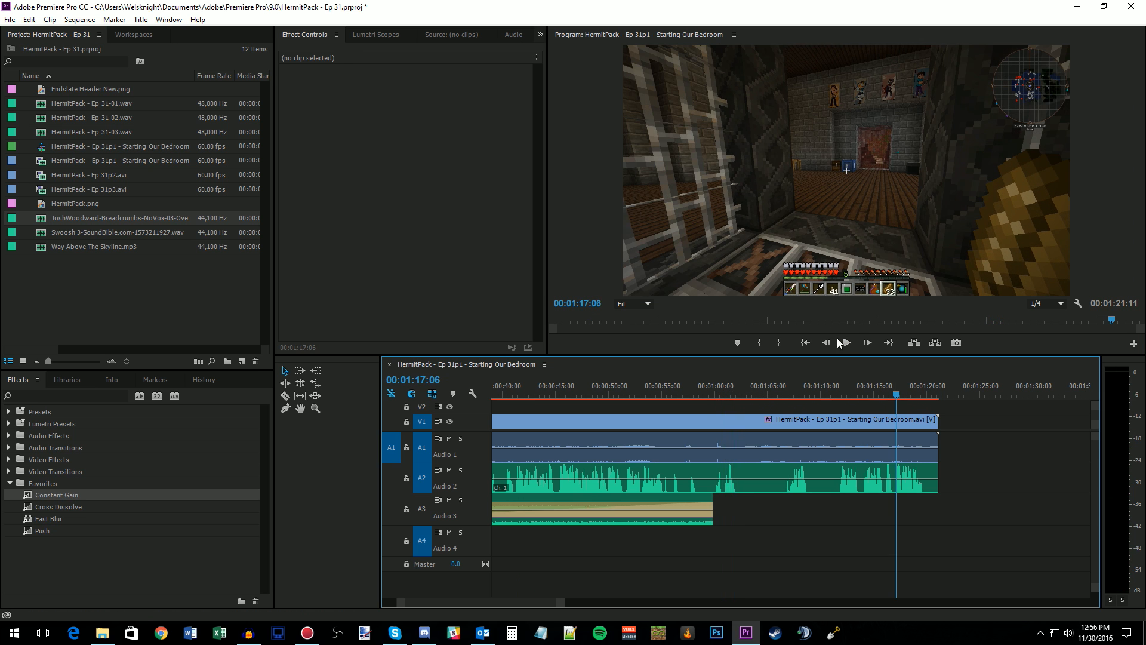
{"action": "left_click", "coordinate": [846, 343]}
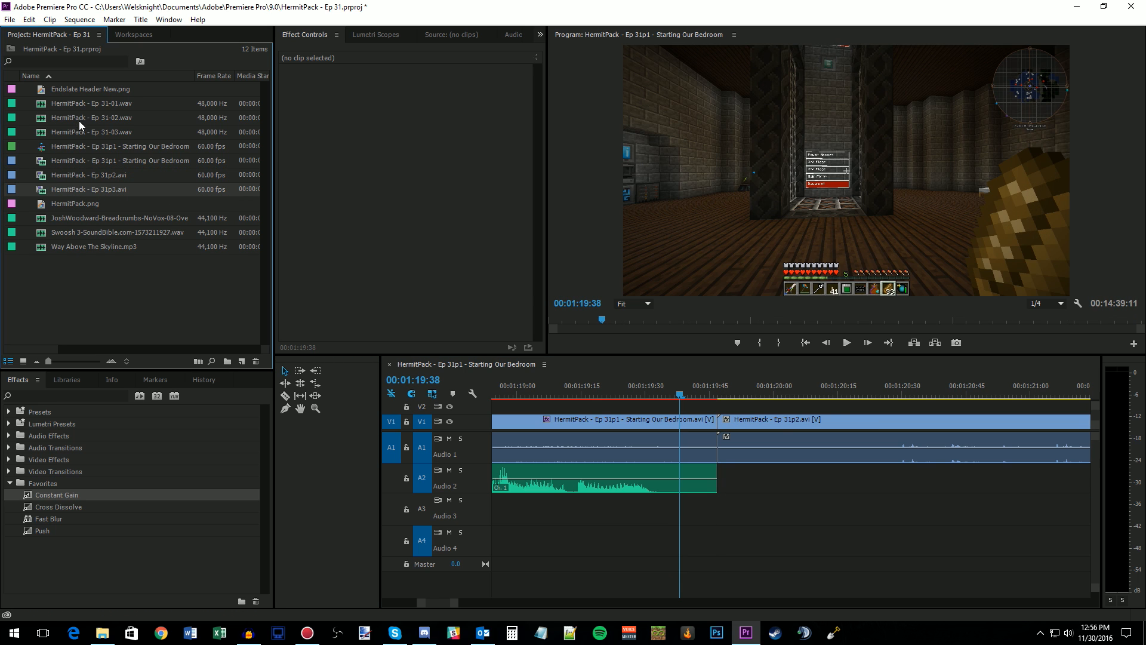
Step: Place HermitPack - Ep 31-02.wav on Audio 2 beneath Ep 31p2.avi, aligned with it
{"action": "left_click", "coordinate": [768, 482]}
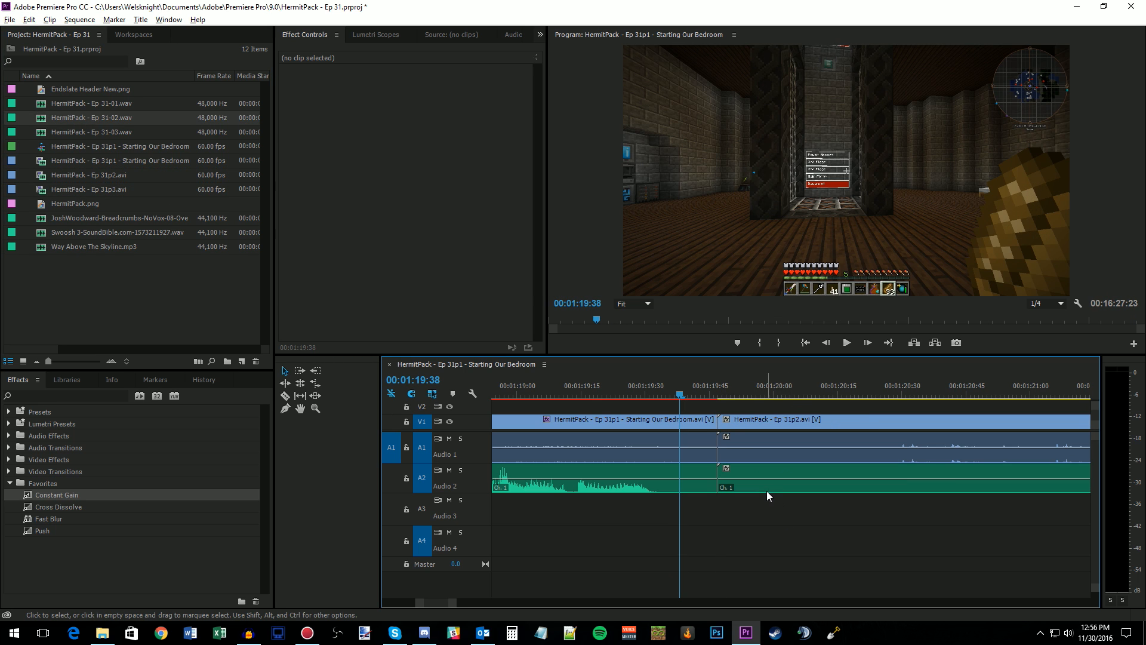
{"action": "scroll", "scroll_direction": "right", "scroll_amount": 3}
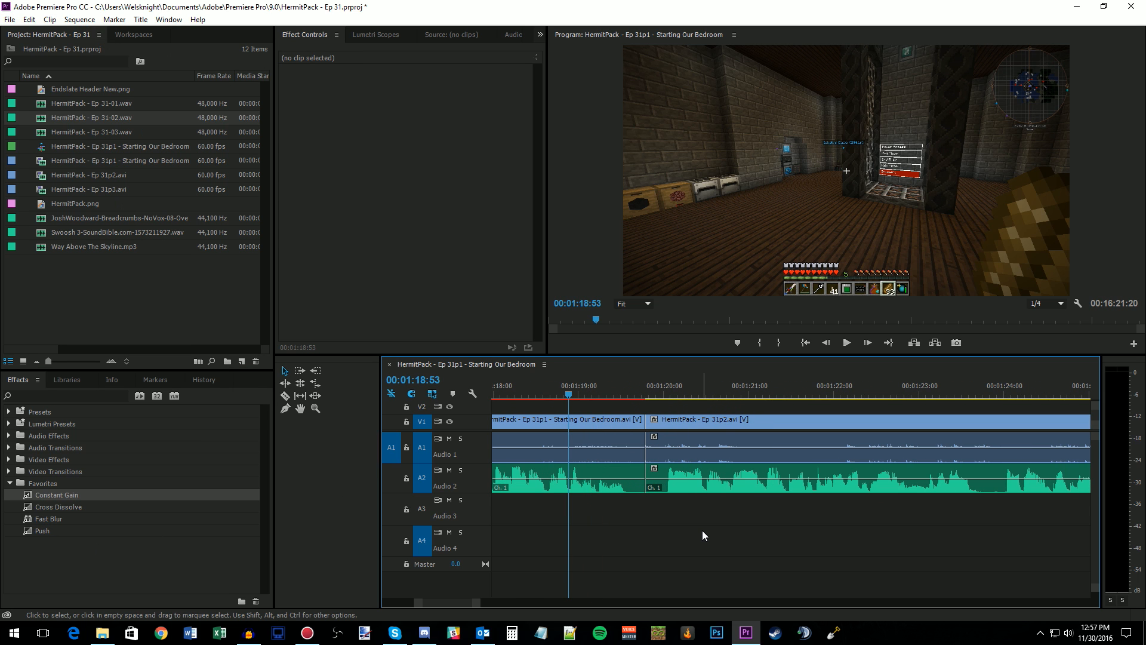
{"action": "mouse_move", "coordinate": [69, 532]}
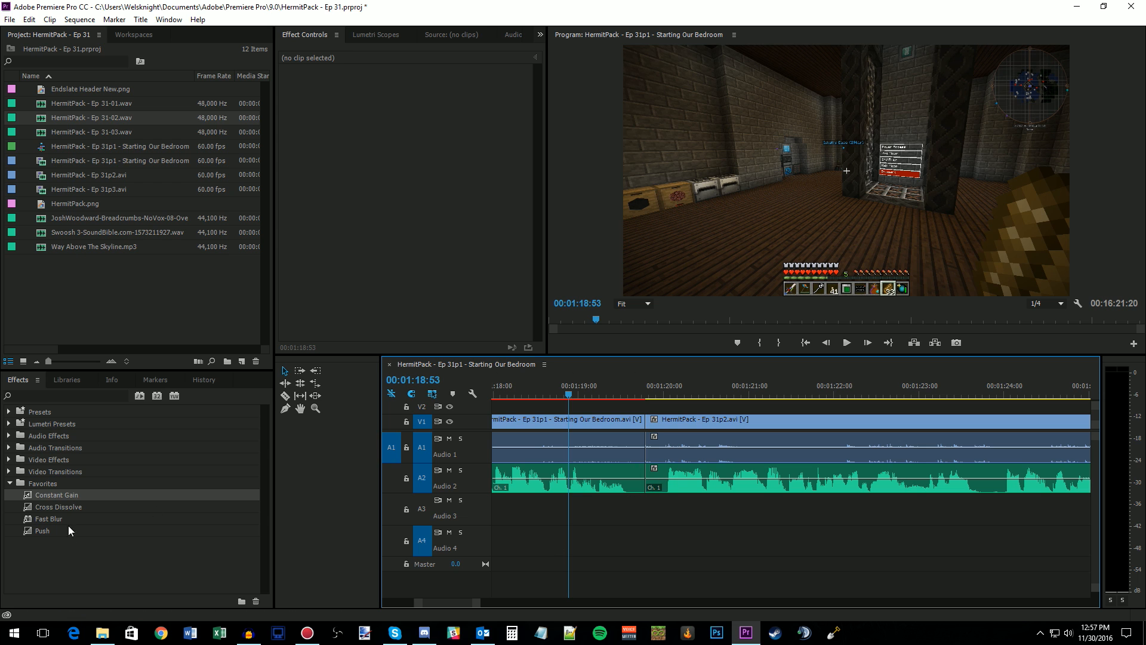
Step: Put a 15-frame Push transition on the cut between Starting Our Bedroom and Ep 31p2
{"action": "left_click_drag", "start_coordinate": [42, 530], "coordinate": [646, 426]}
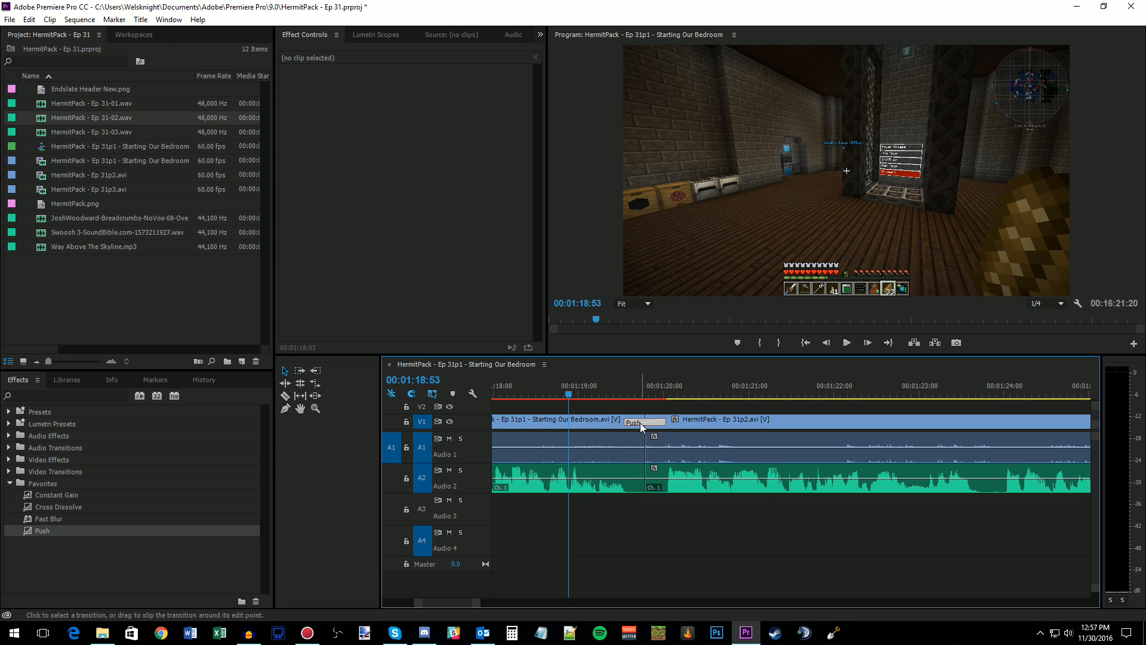
{"action": "double_click", "coordinate": [644, 421]}
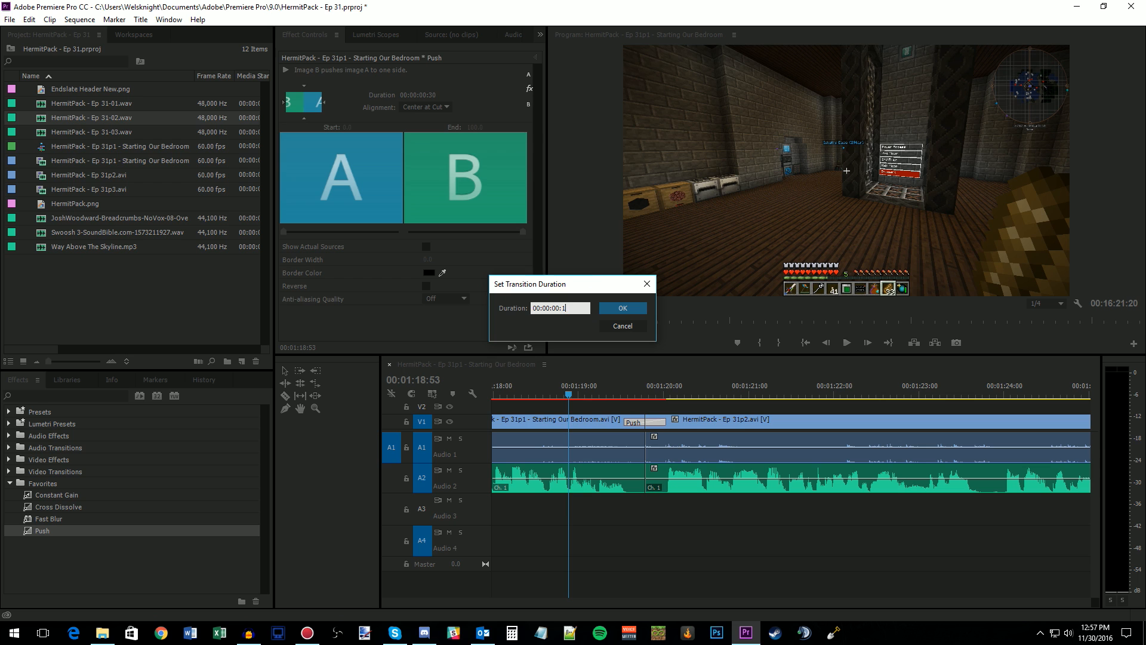
{"action": "left_click", "coordinate": [621, 307]}
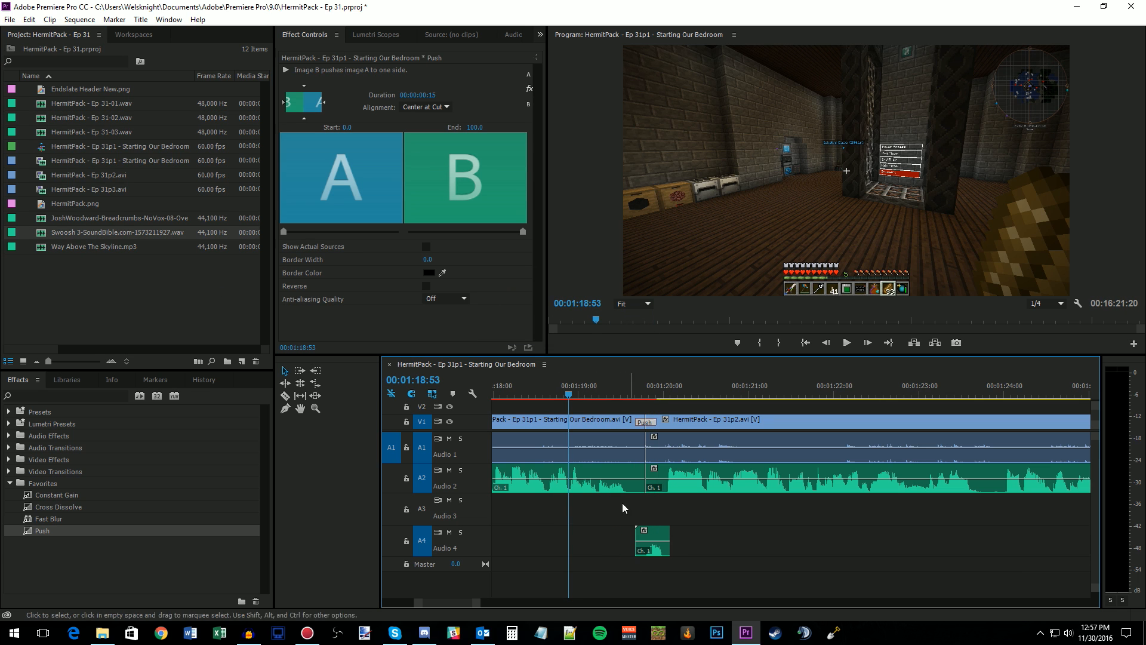
Step: Play back the Push with its swoosh, then review the footage around the next cut
{"action": "left_click", "coordinate": [845, 342]}
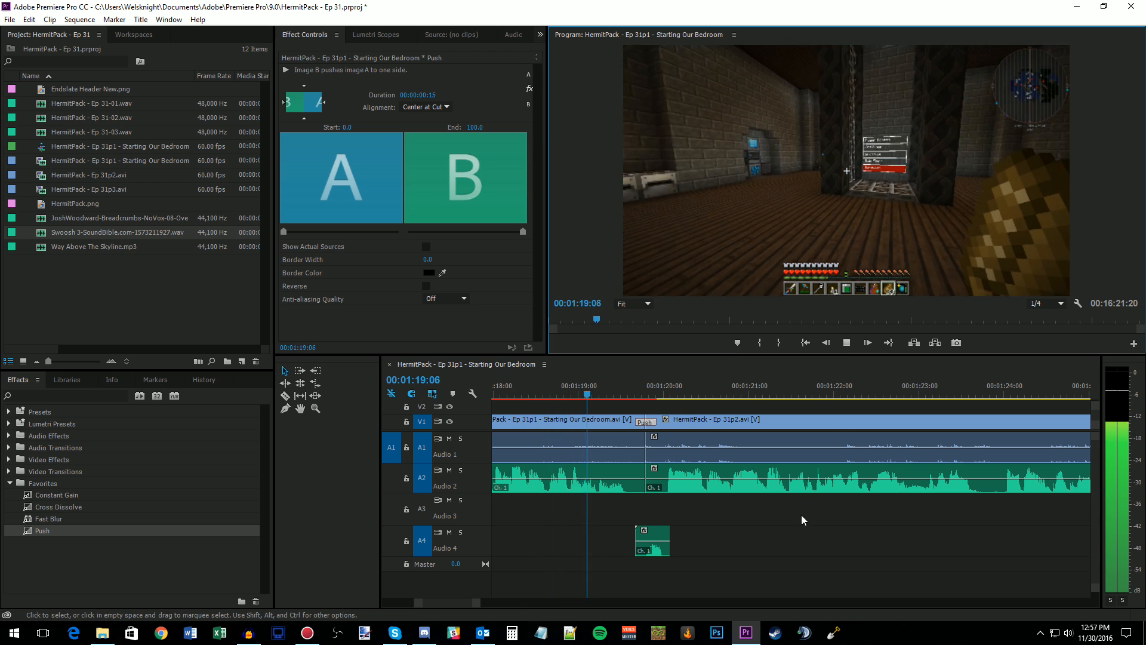
{"action": "left_click", "coordinate": [846, 343]}
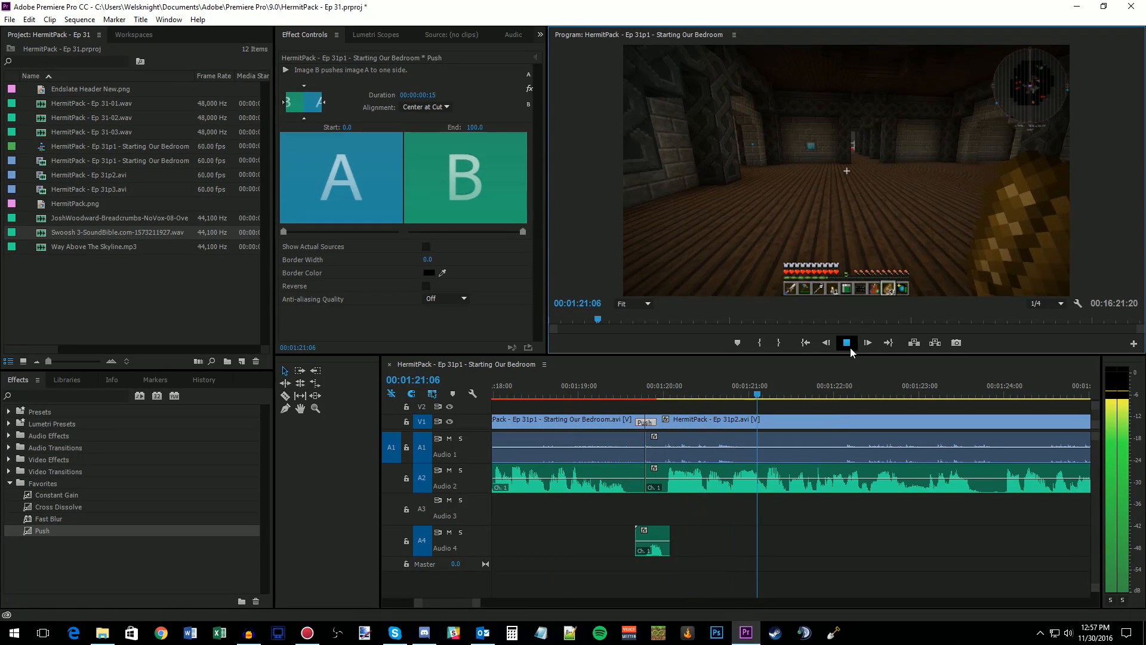
{"action": "left_click", "coordinate": [846, 342]}
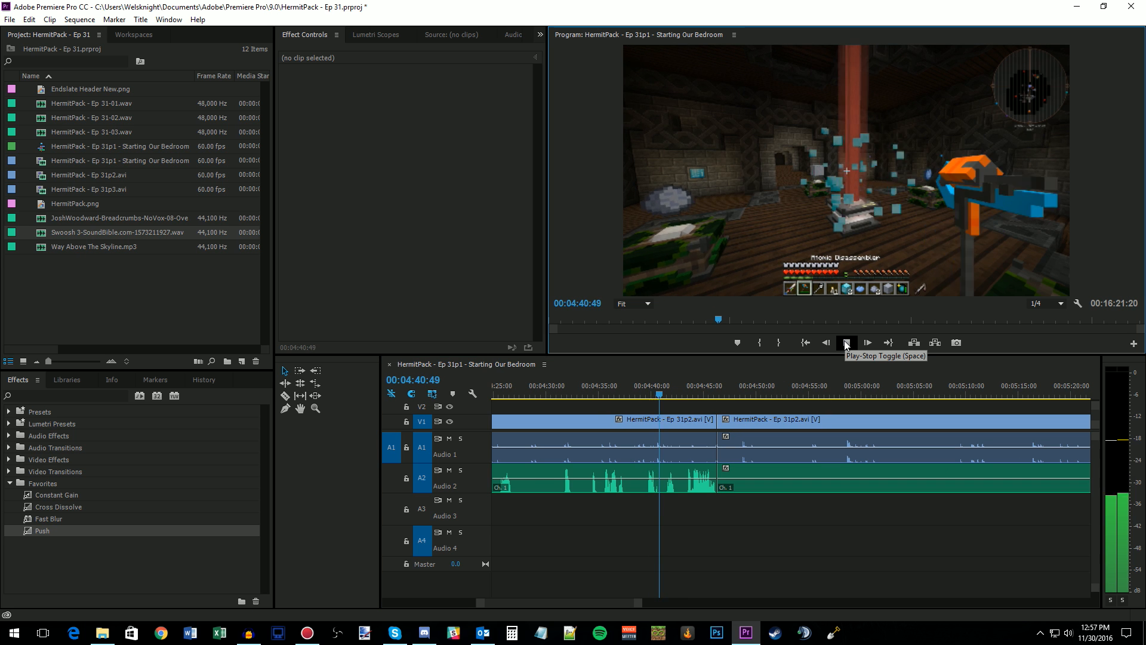
{"action": "left_click", "coordinate": [867, 343]}
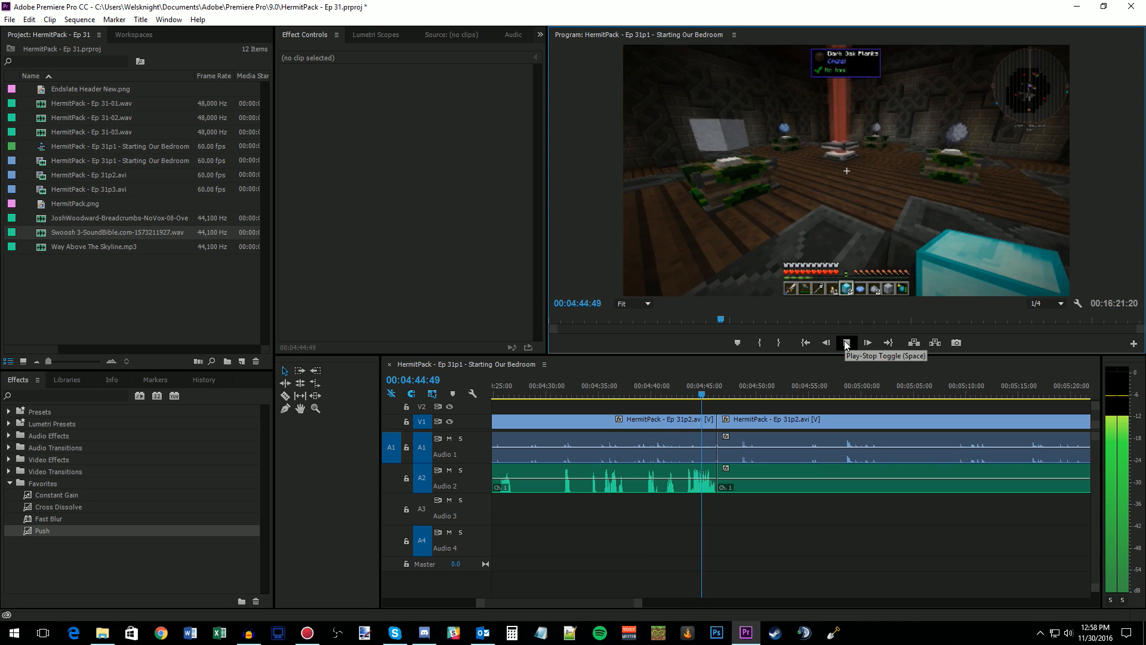
{"action": "left_click", "coordinate": [846, 343]}
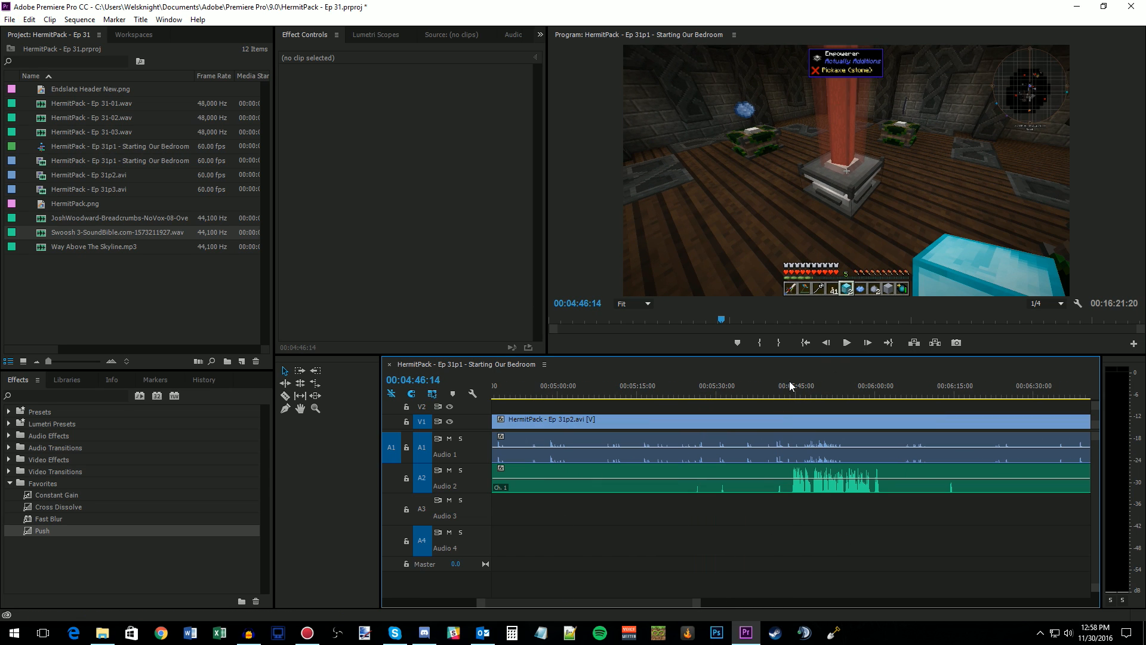
Step: Locate the cut inside Ep 31p2, add a Push transition with a swoosh on A4, and view the whole sequence
{"action": "left_click", "coordinate": [846, 343]}
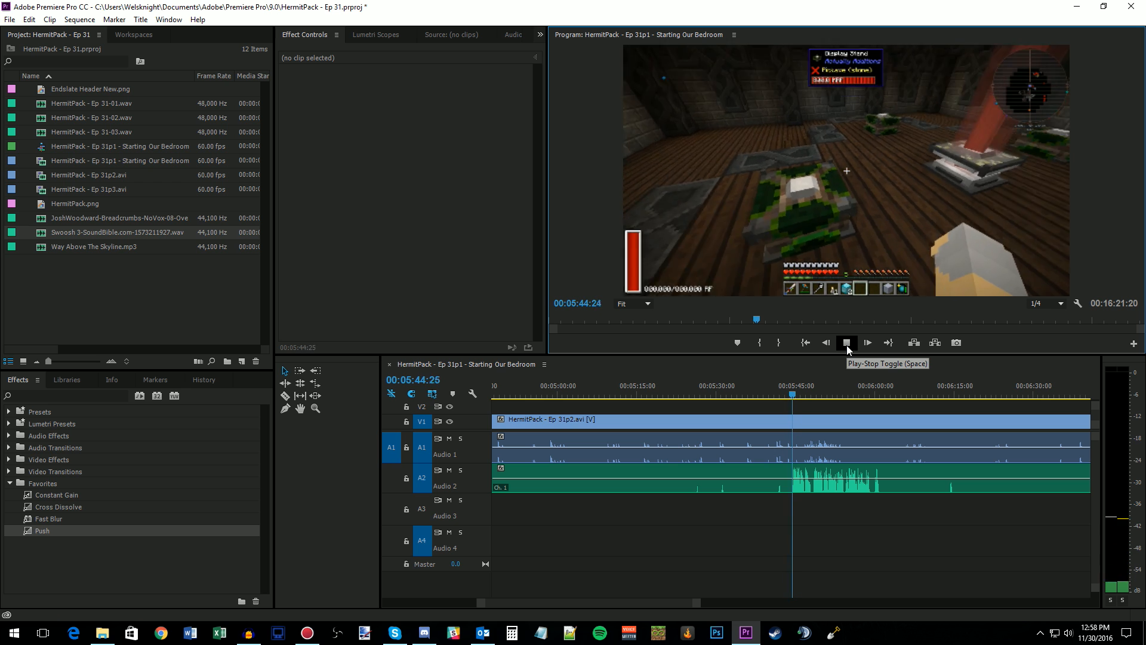
{"action": "left_click", "coordinate": [846, 343]}
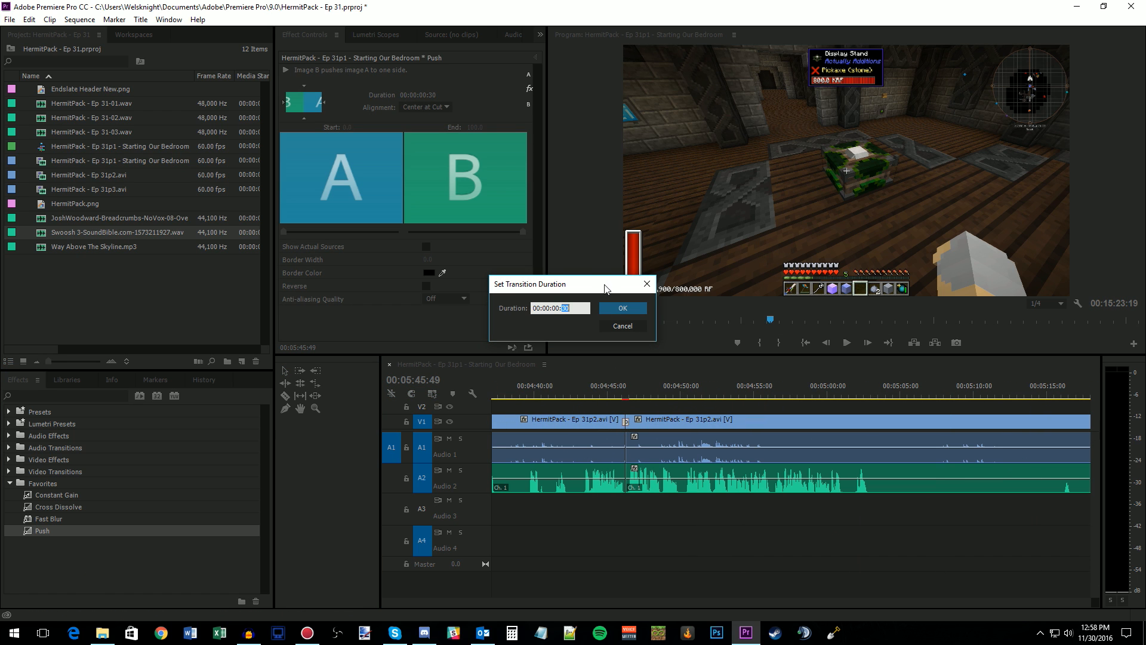
{"action": "left_click", "coordinate": [621, 308]}
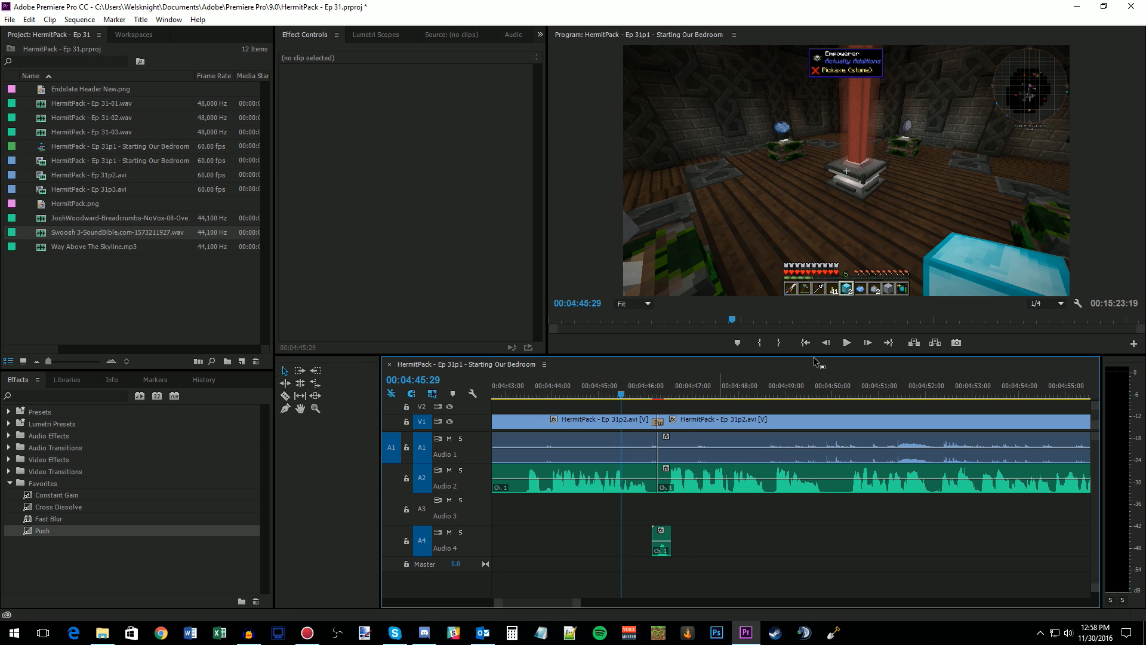
{"action": "left_click", "coordinate": [845, 343]}
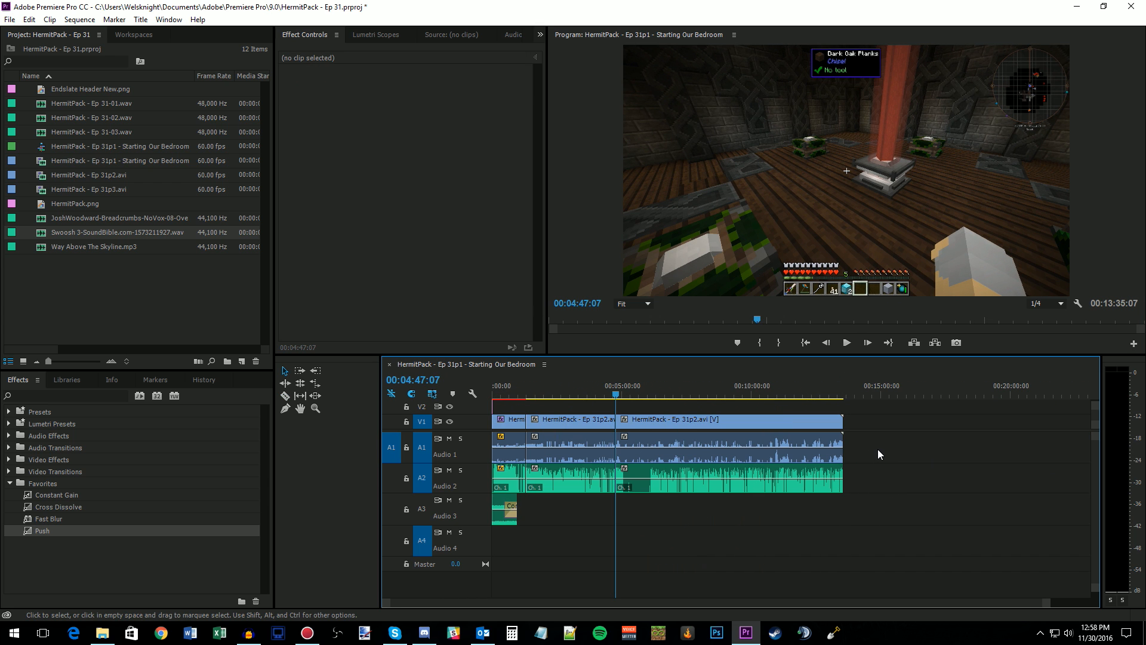
{"action": "mouse_move", "coordinate": [742, 495]}
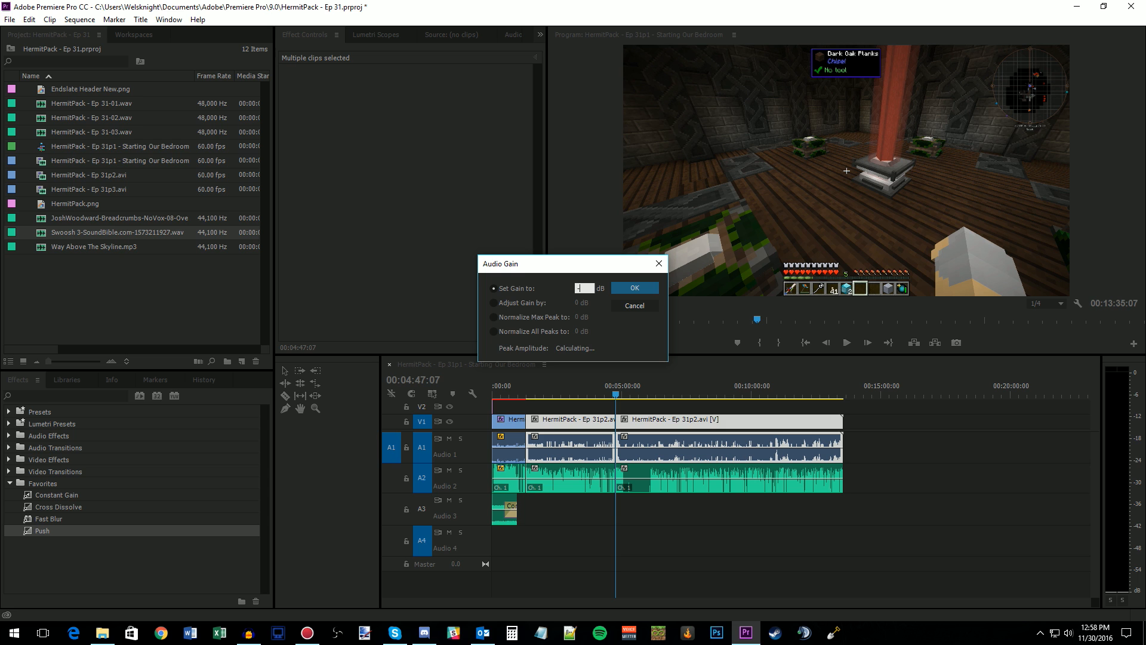
Step: Set the A1 gameplay audio to -8 dB gain, then adjust the A2 commentary clips' gain
{"action": "type", "text": "-8"}
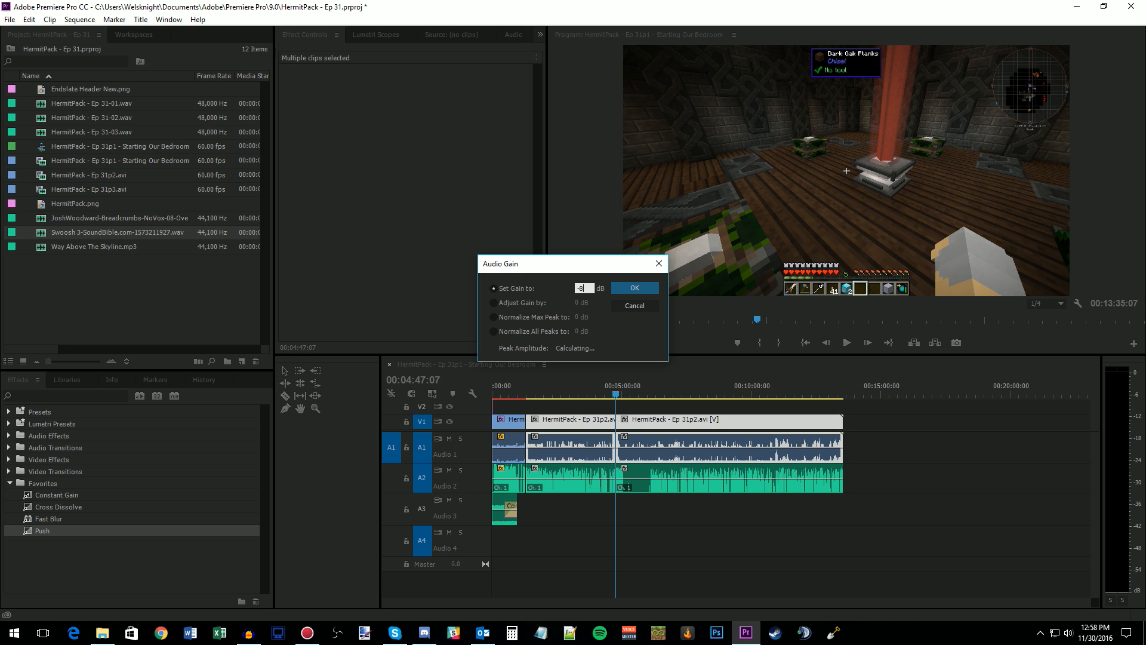
{"action": "left_click", "coordinate": [633, 288]}
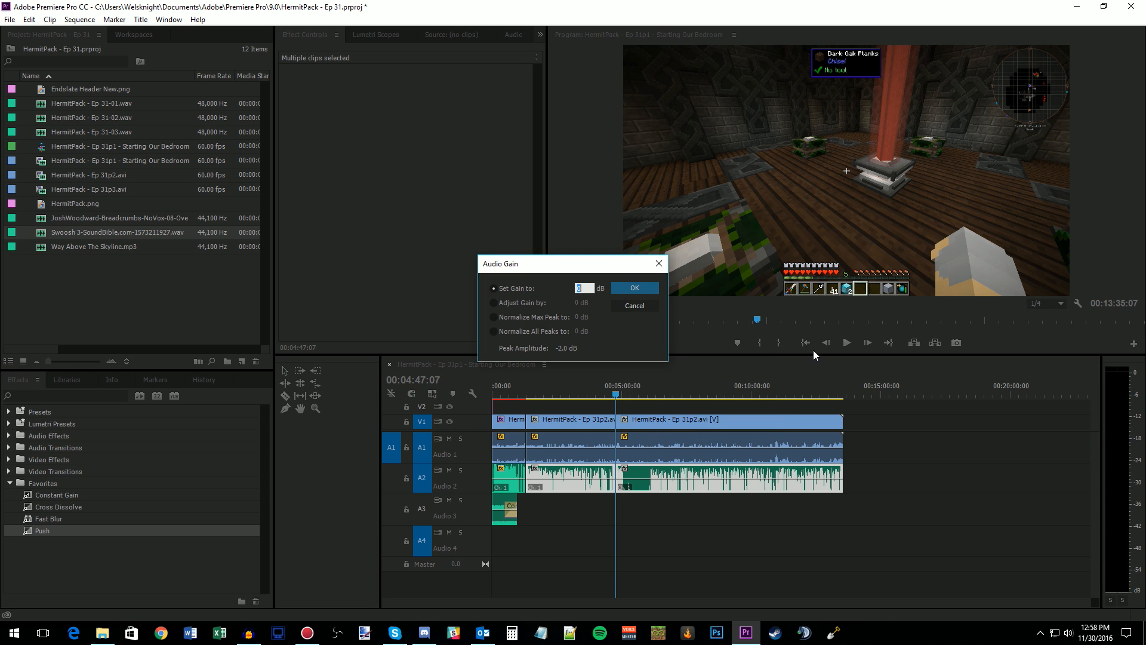
{"action": "left_click", "coordinate": [632, 288]}
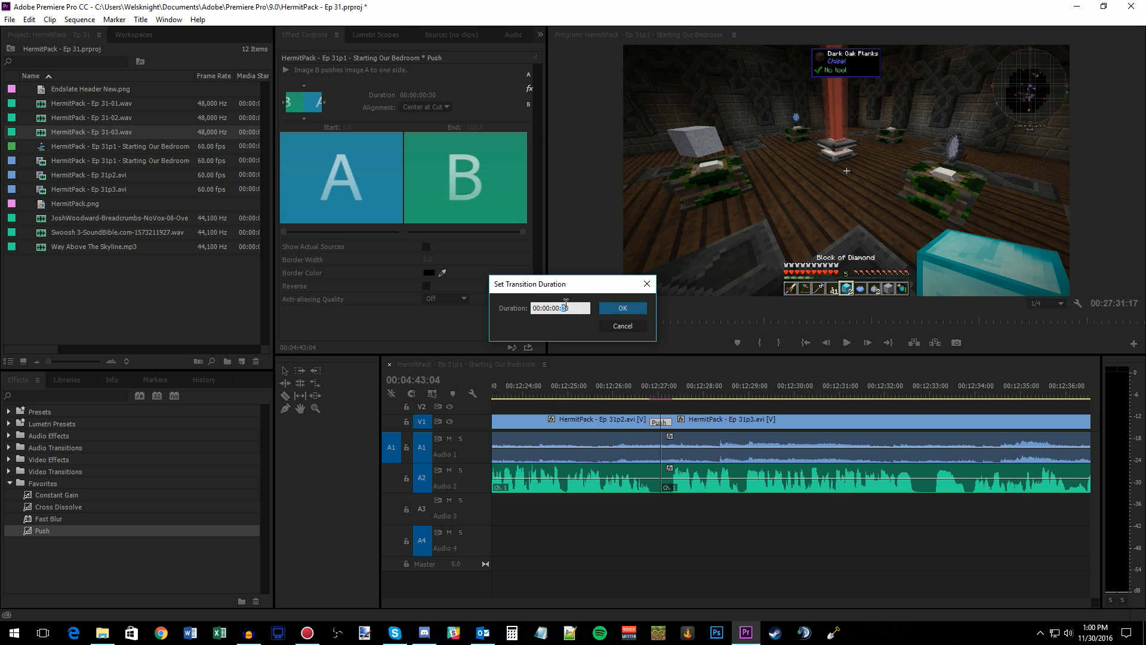
Step: Confirm the Push transition duration between Ep 31p2.avi and Ep 31p3.avi
{"action": "left_click", "coordinate": [621, 307]}
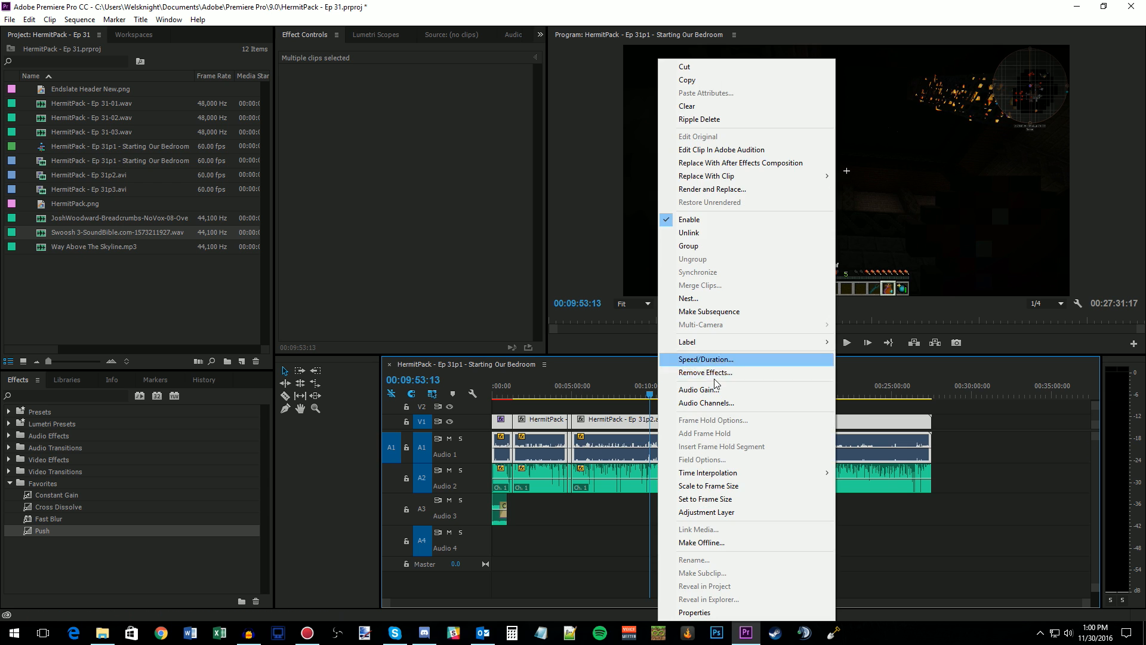
Step: Preview the part 2–3 cut, zoom the timeline, and bring the end of Ep 31p3.avi into view
{"action": "left_click", "coordinate": [703, 388]}
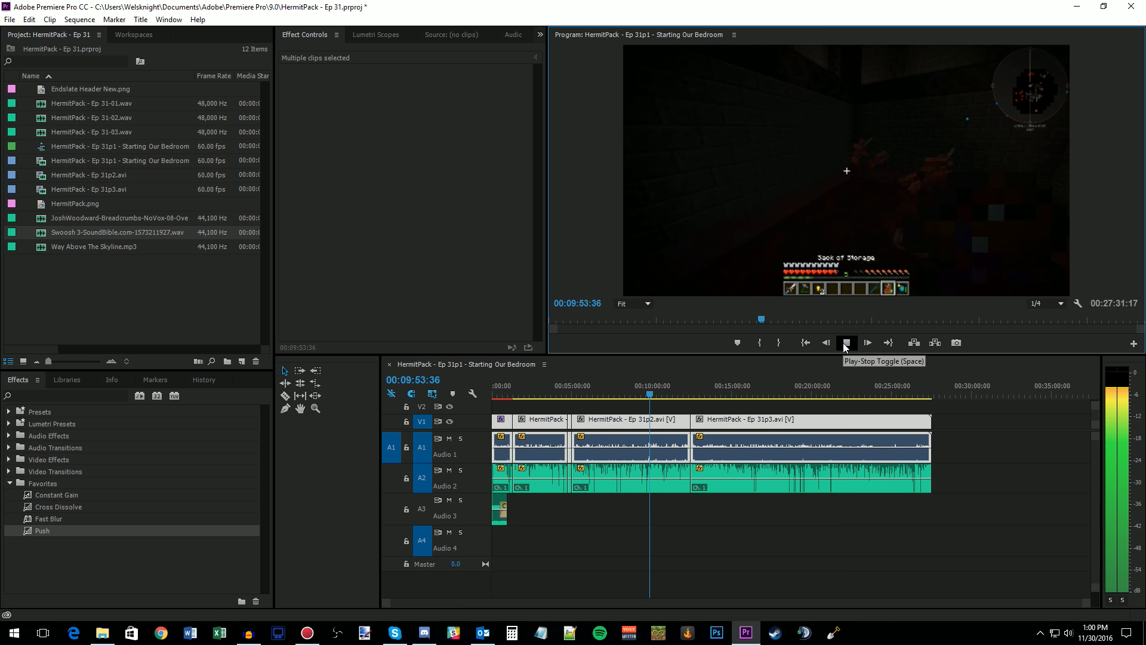
{"action": "left_click", "coordinate": [845, 342]}
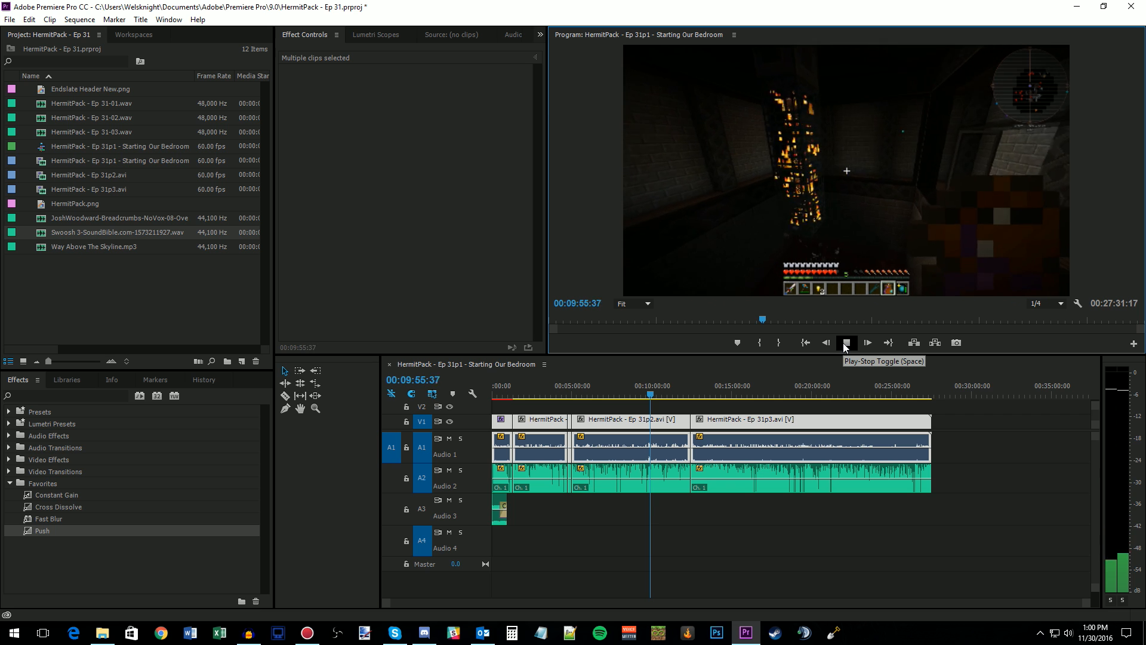
{"action": "right_click", "coordinate": [829, 449]}
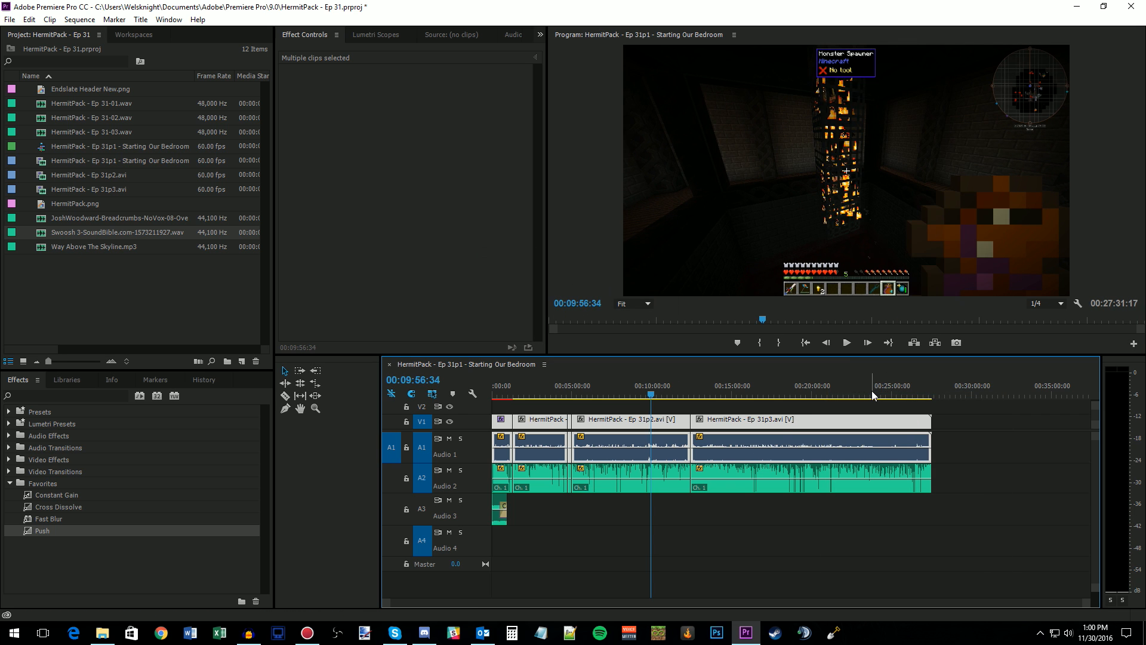
{"action": "left_click", "coordinate": [846, 342]}
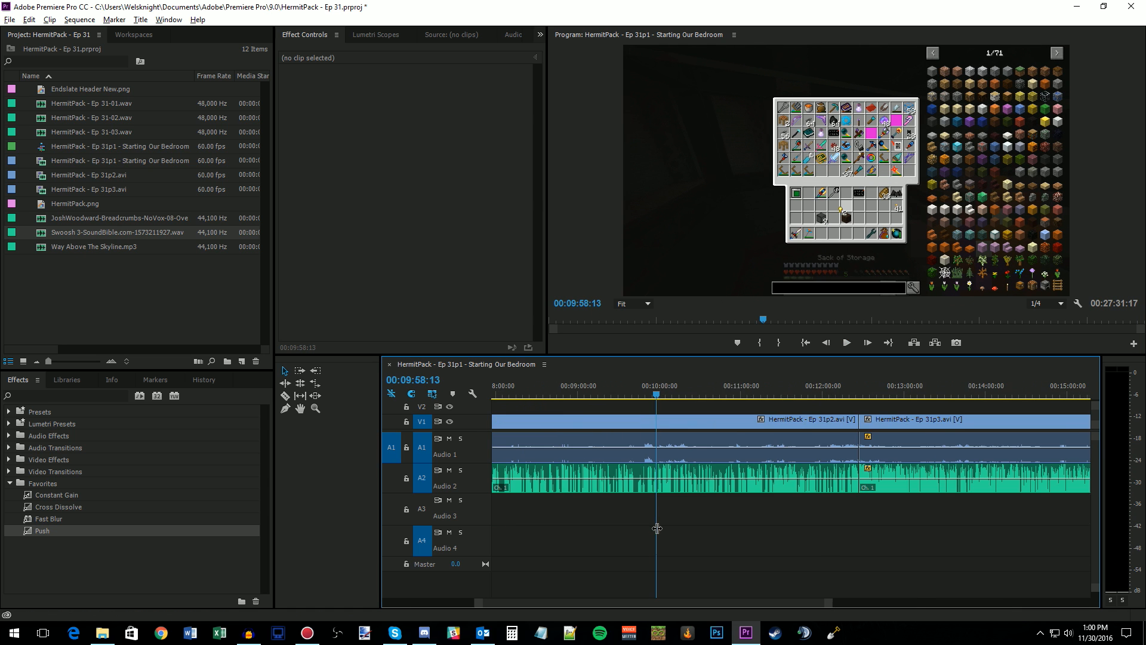
{"action": "left_click", "coordinate": [845, 342]}
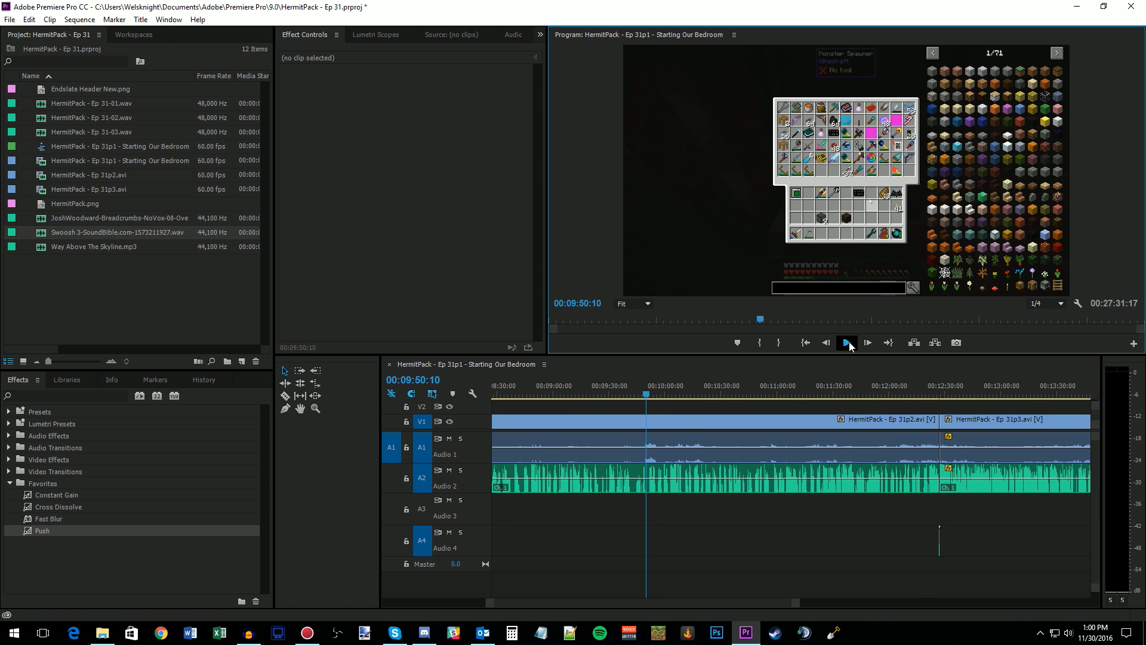
{"action": "left_click", "coordinate": [846, 343]}
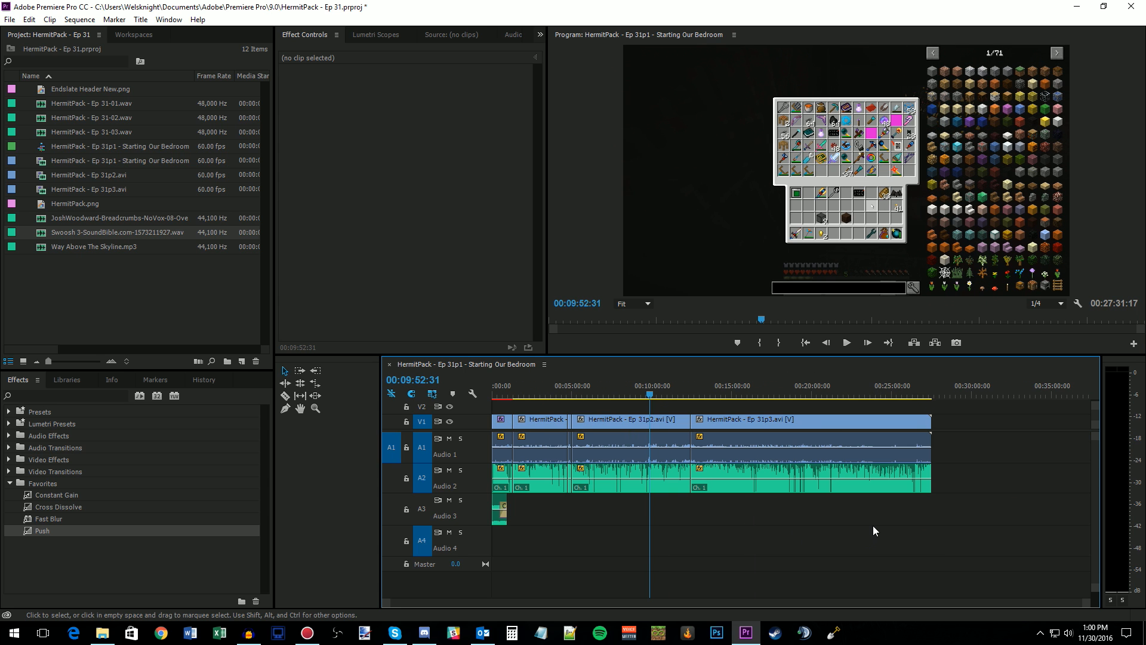
{"action": "mouse_move", "coordinate": [816, 487]}
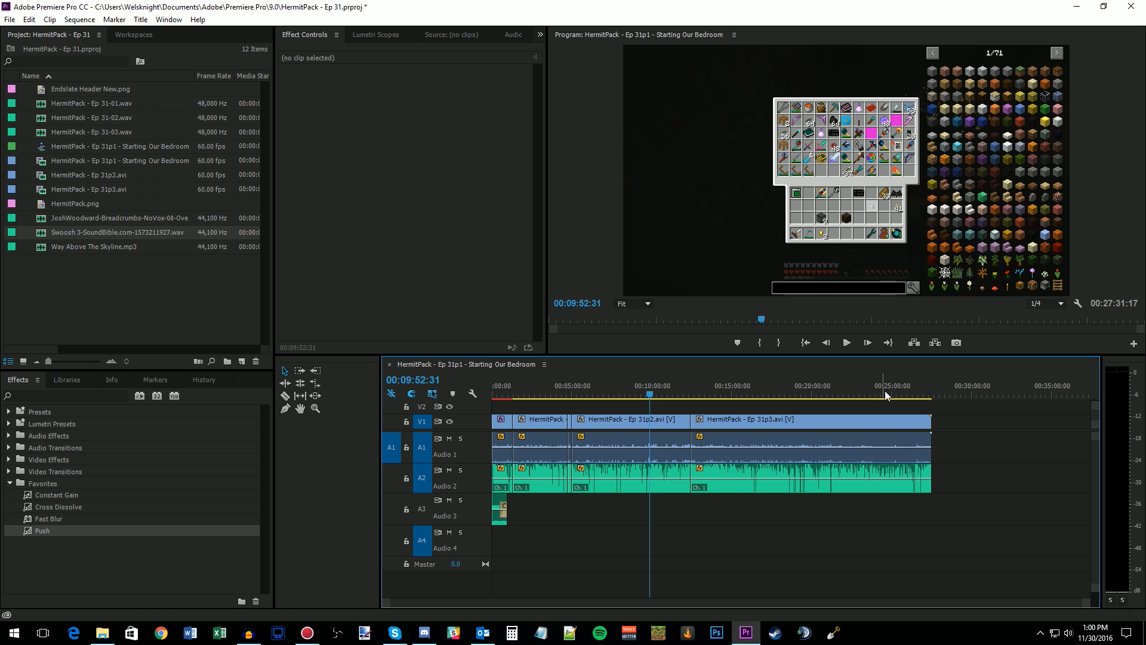
{"action": "mouse_move", "coordinate": [950, 492]}
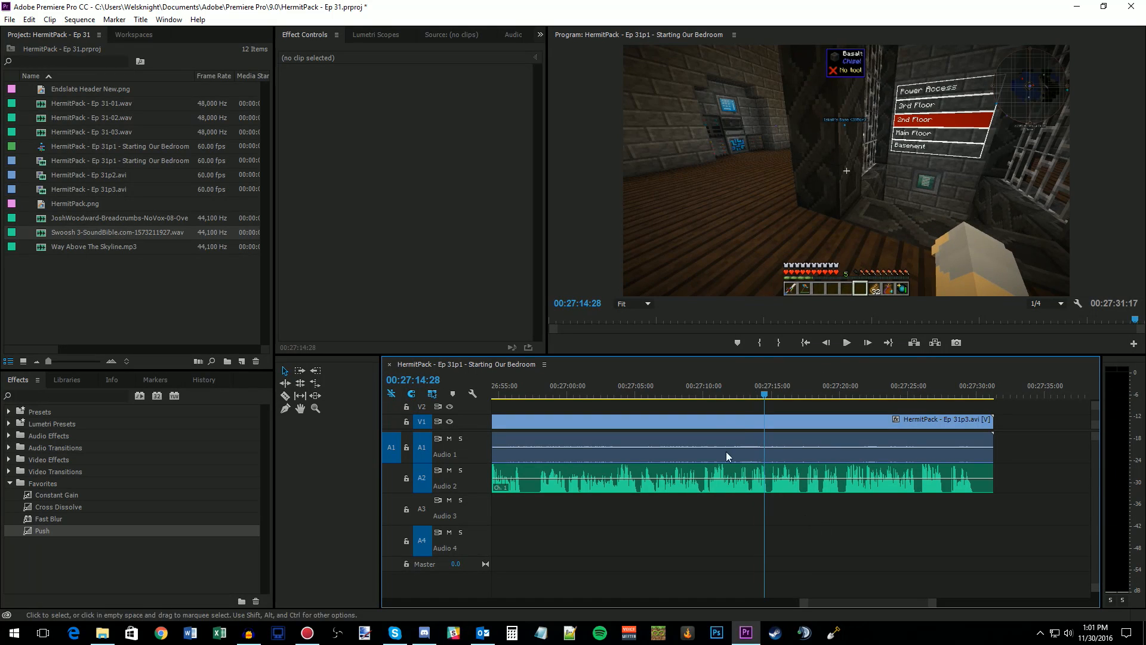
{"action": "mouse_move", "coordinate": [767, 484]}
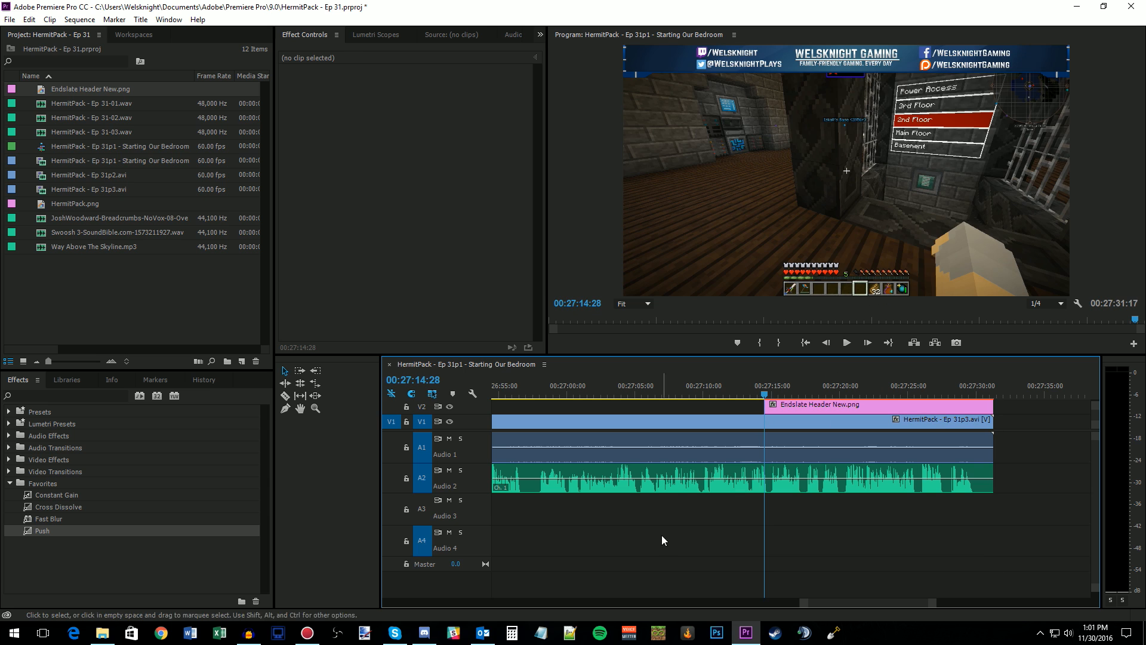
Step: Overlay Endslate Header New.png on V2 with a Push transition and set its duration
{"action": "left_click", "coordinate": [767, 409]}
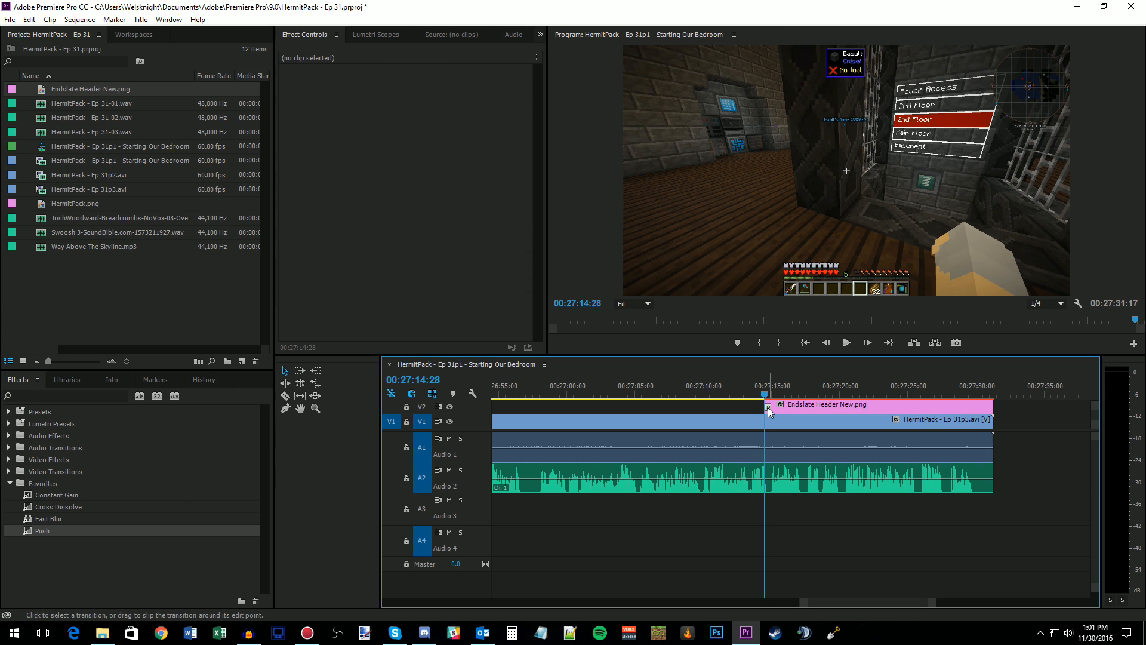
{"action": "double_click", "coordinate": [767, 408]}
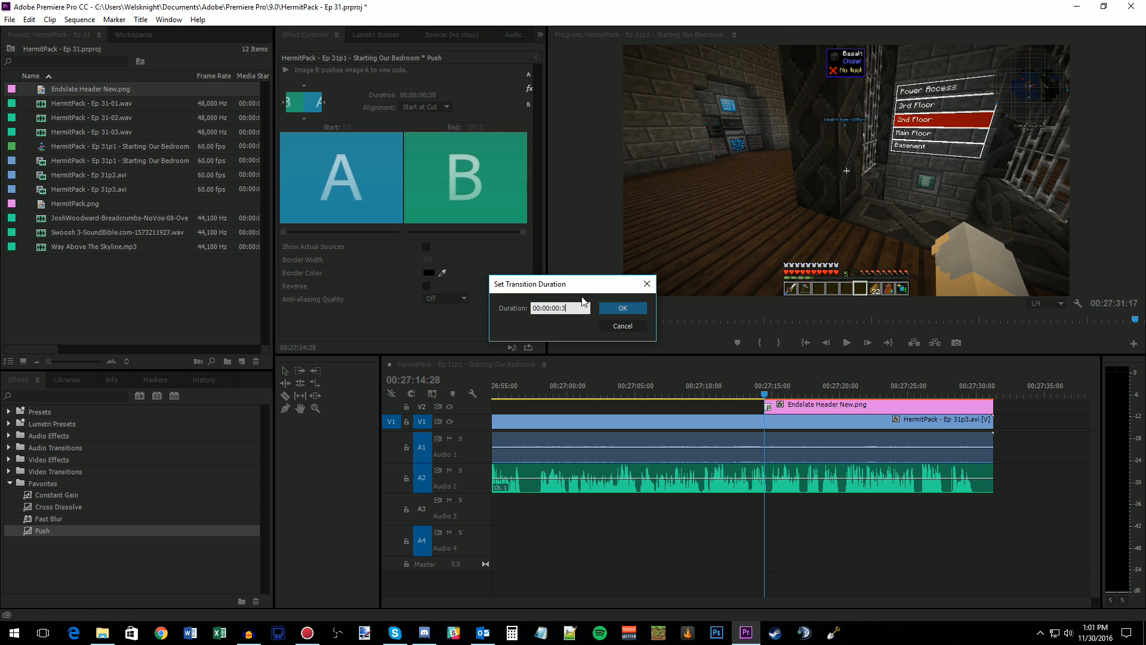
{"action": "left_click", "coordinate": [620, 308]}
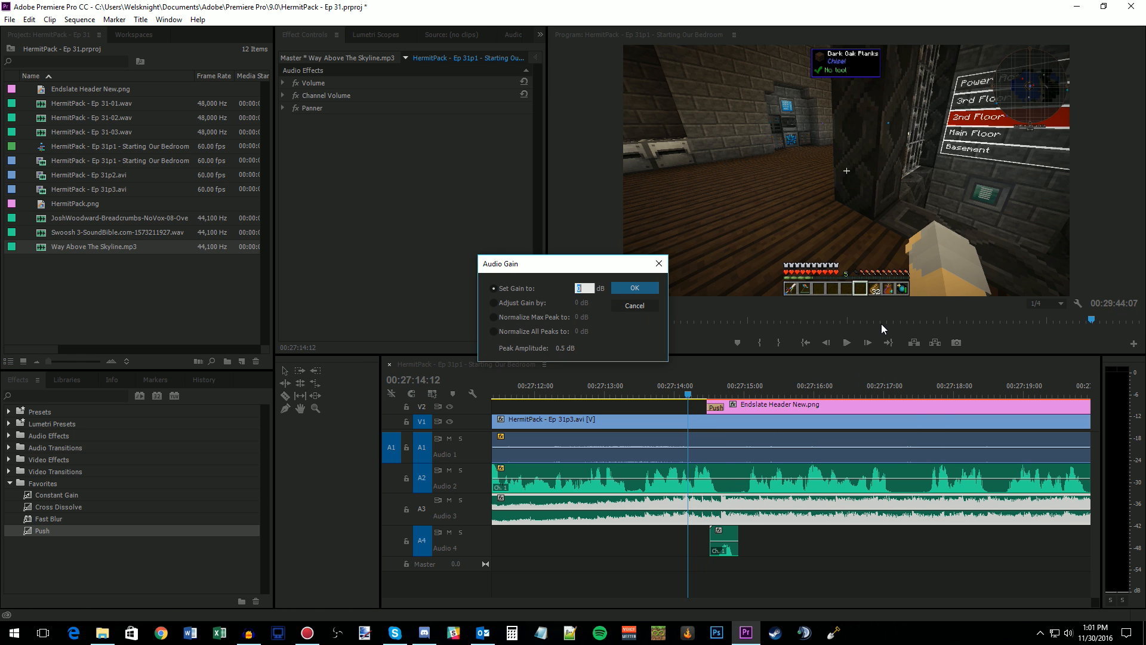
Step: Add Way Above The Skyline.mp3 on A3 with adjusted gain and preview the ending
{"action": "left_click", "coordinate": [633, 287]}
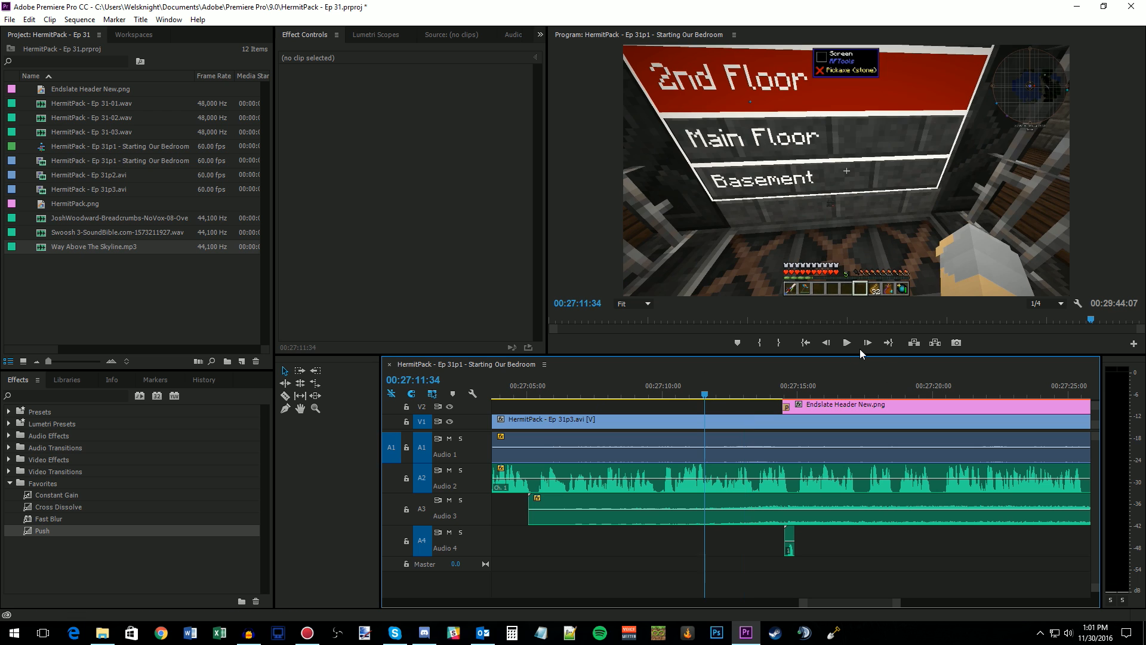
{"action": "left_click", "coordinate": [846, 342]}
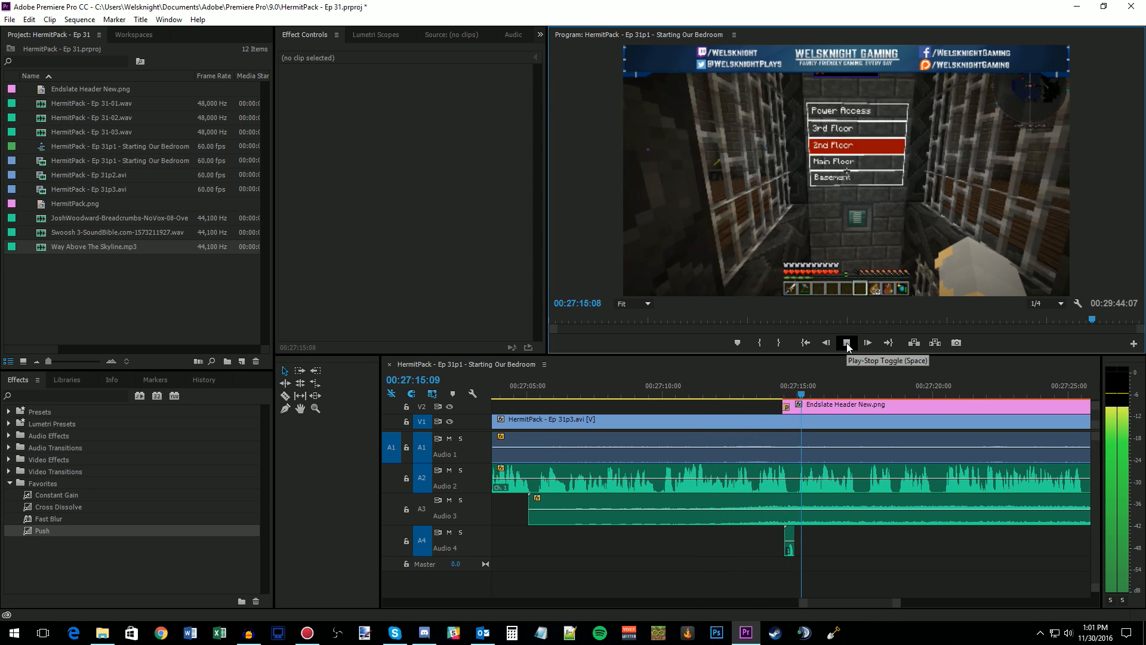
{"action": "left_click", "coordinate": [845, 343]}
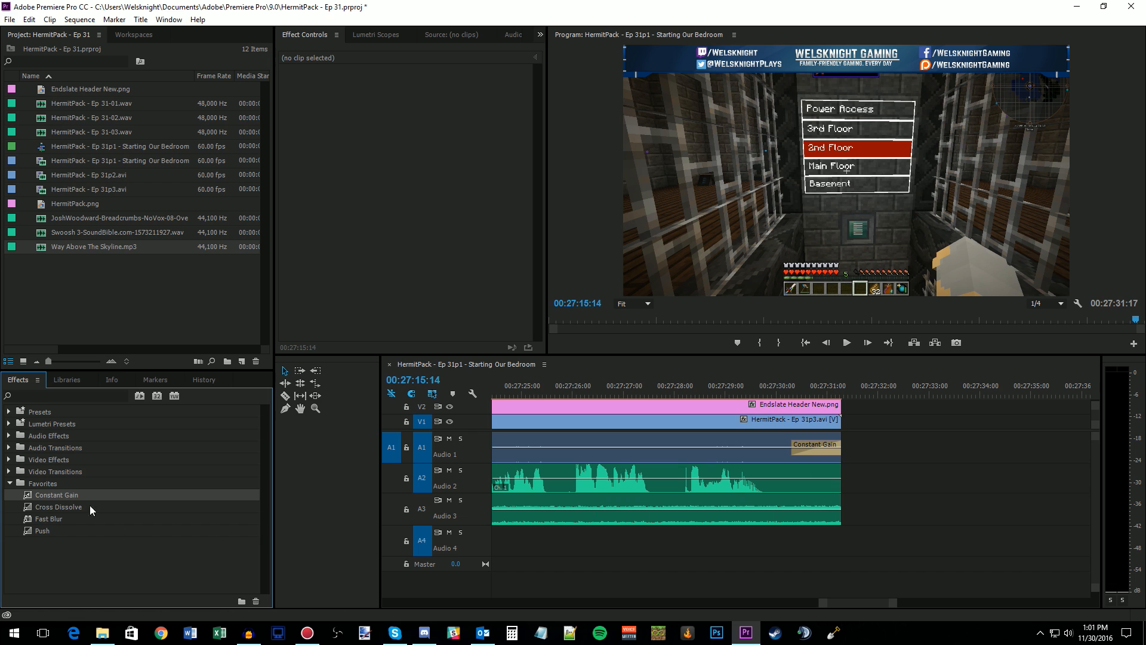
Step: Add end fades and a Cross Dissolve, setting the dissolve duration to 00:00:02:00
{"action": "left_click_drag", "start_coordinate": [58, 506], "coordinate": [837, 516]}
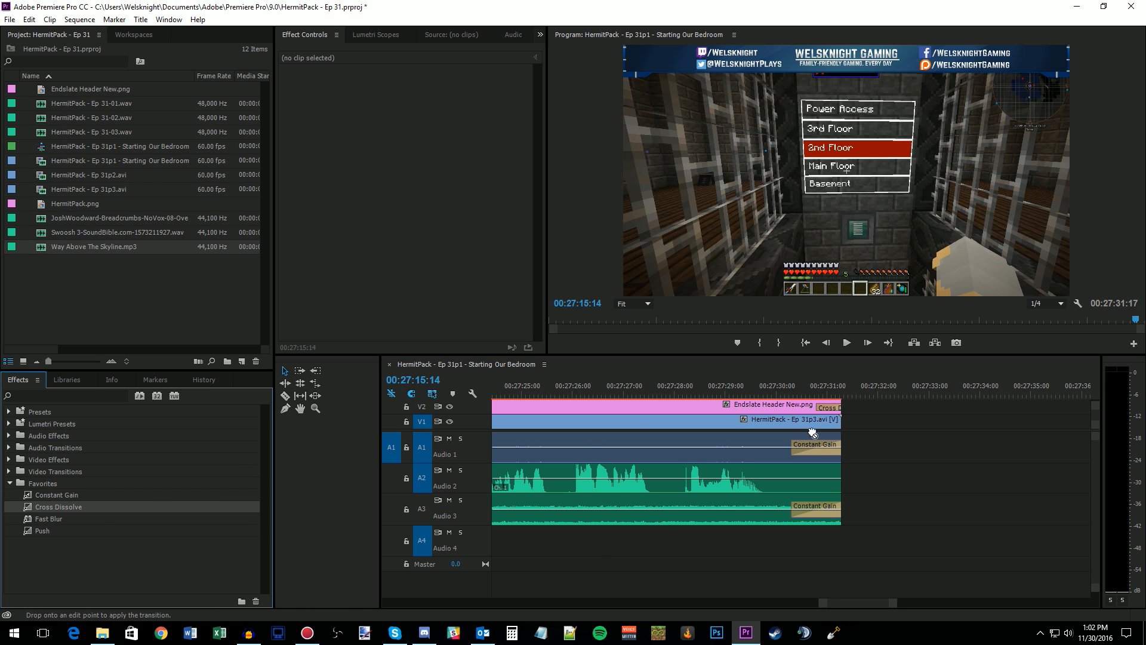
{"action": "left_click", "coordinate": [829, 422]}
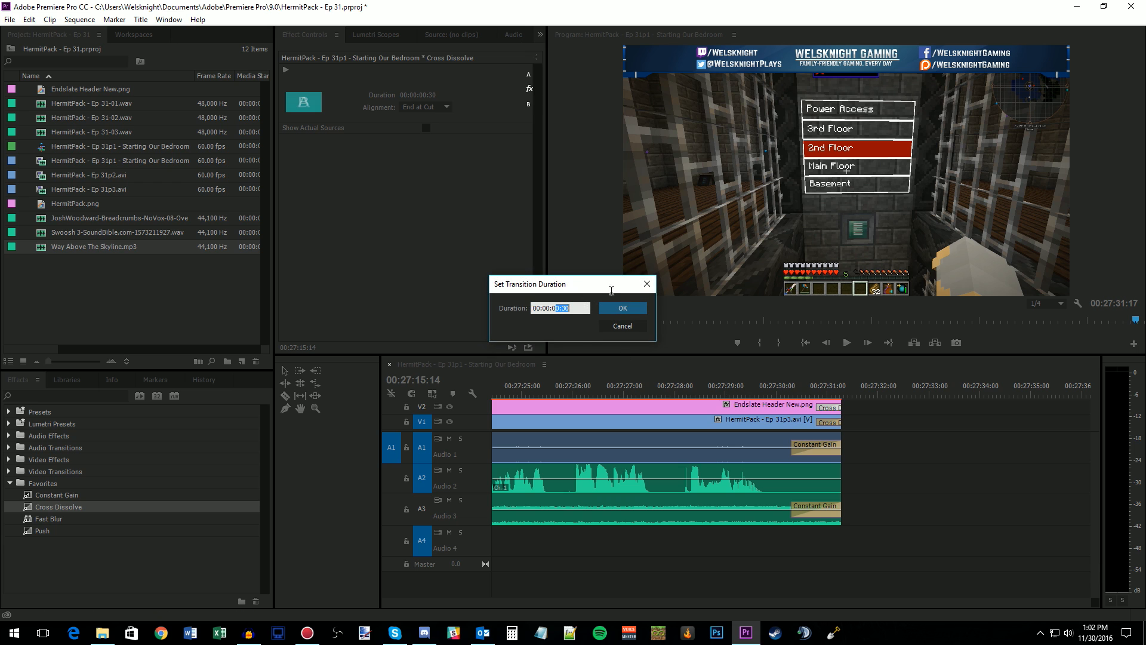
{"action": "type", "text": "00:00:02:00"}
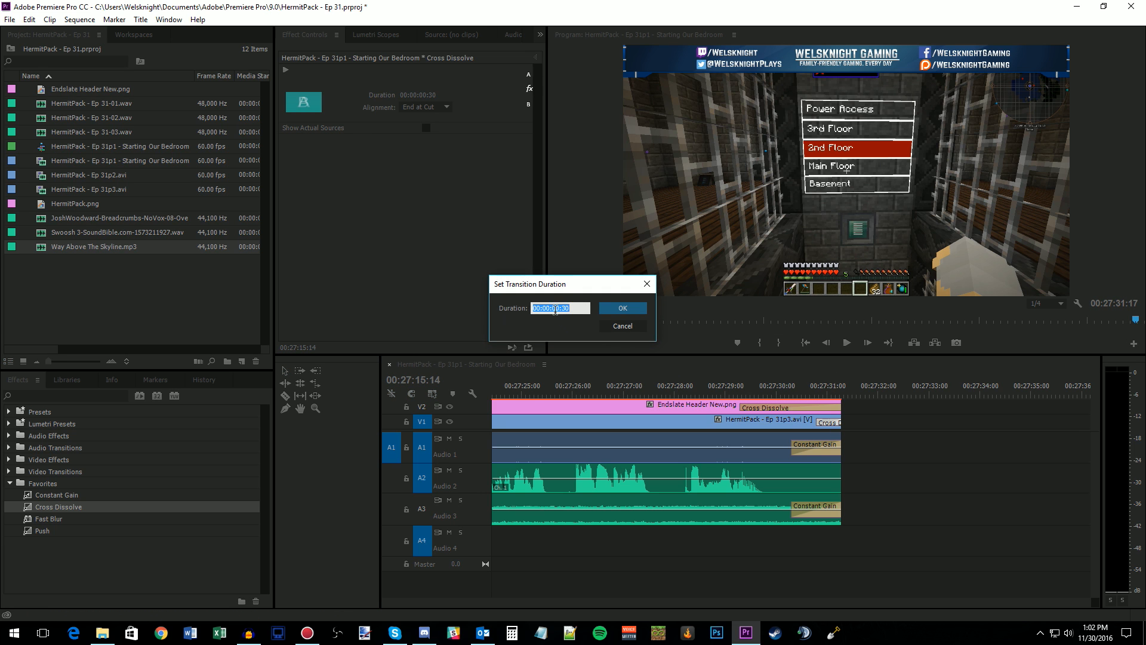
{"action": "left_click", "coordinate": [621, 306]}
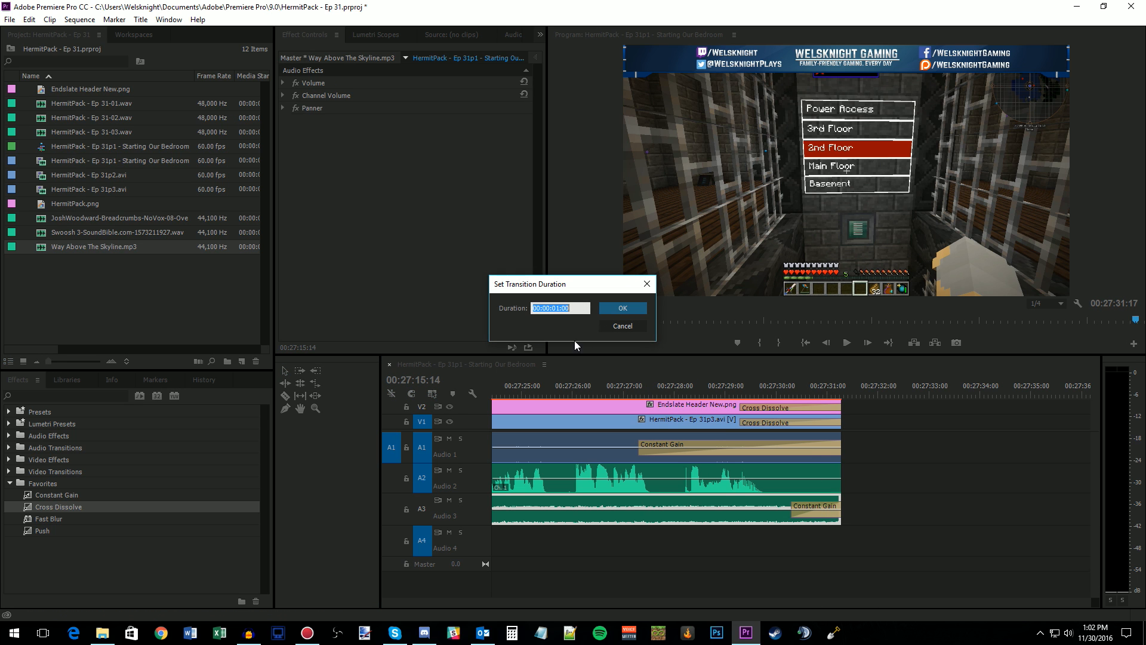
Step: Confirm the outro music fade duration and play back the last few seconds
{"action": "left_click", "coordinate": [621, 306]}
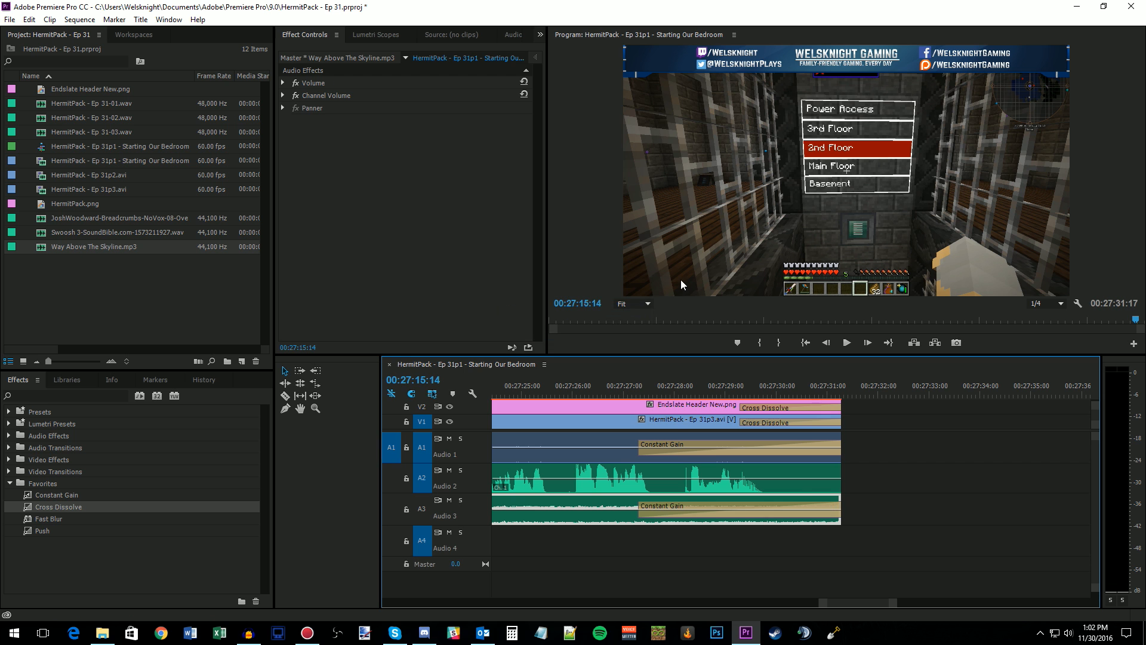
{"action": "left_click", "coordinate": [630, 386]}
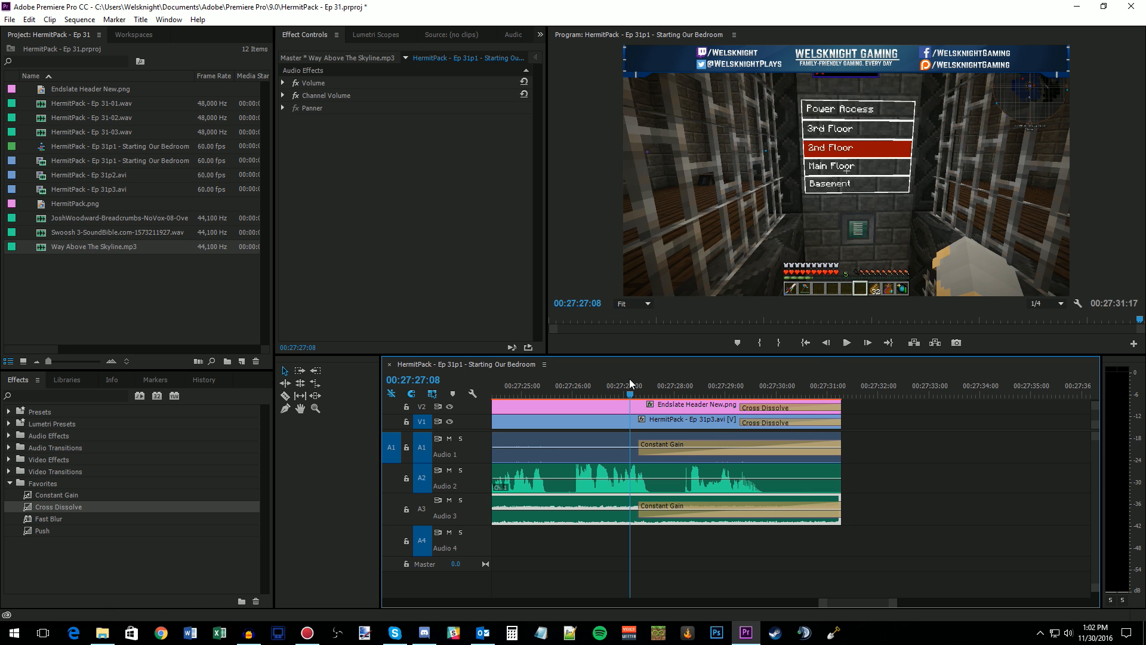
{"action": "left_click", "coordinate": [845, 343]}
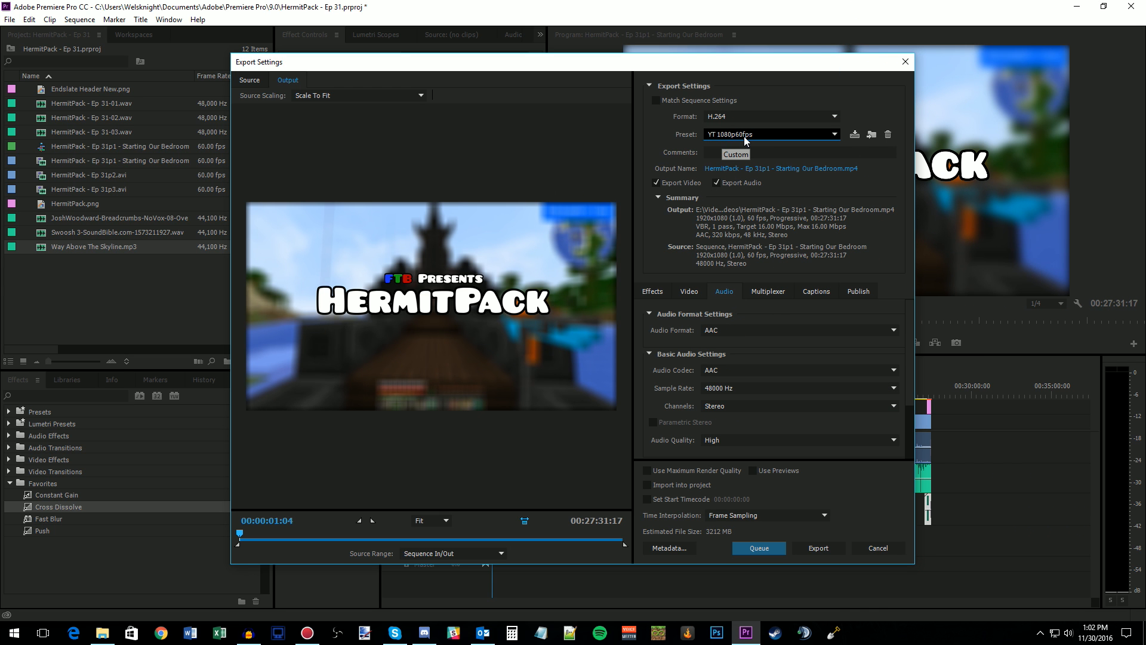
{"action": "mouse_move", "coordinate": [759, 548]}
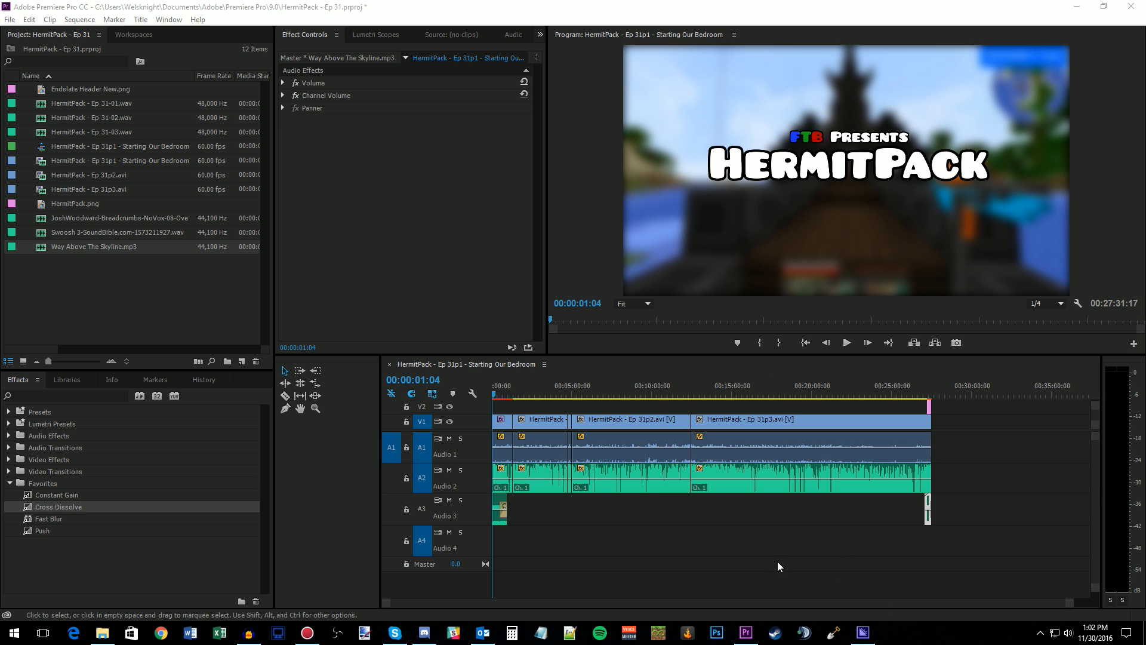
{"action": "mouse_move", "coordinate": [1034, 458]}
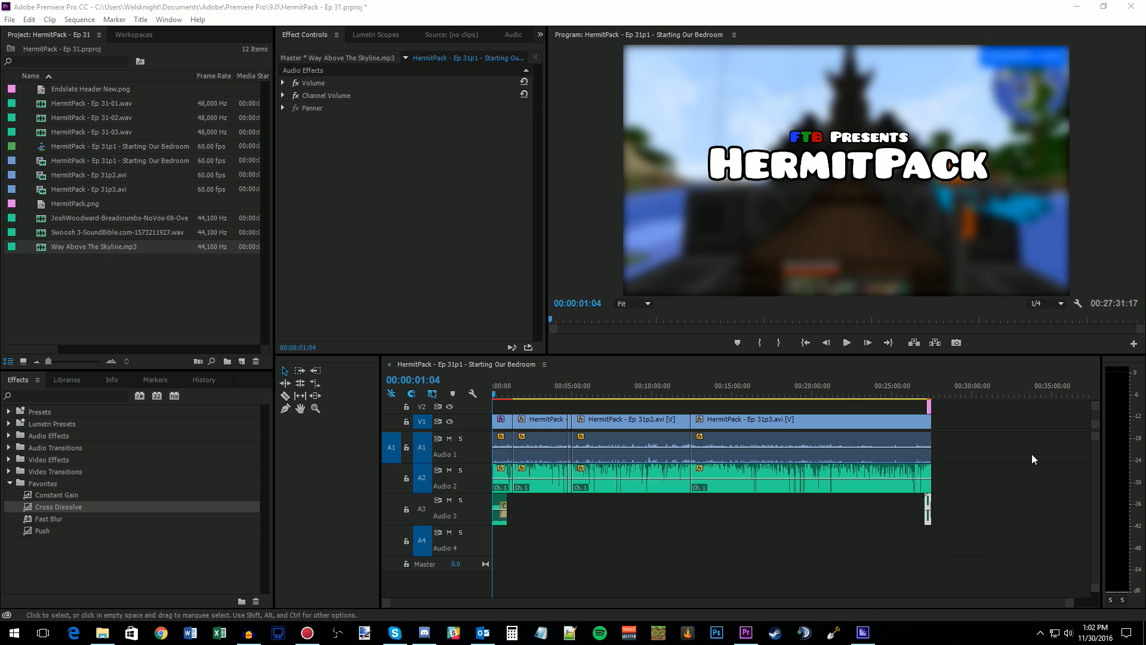
{"action": "mouse_move", "coordinate": [898, 485]}
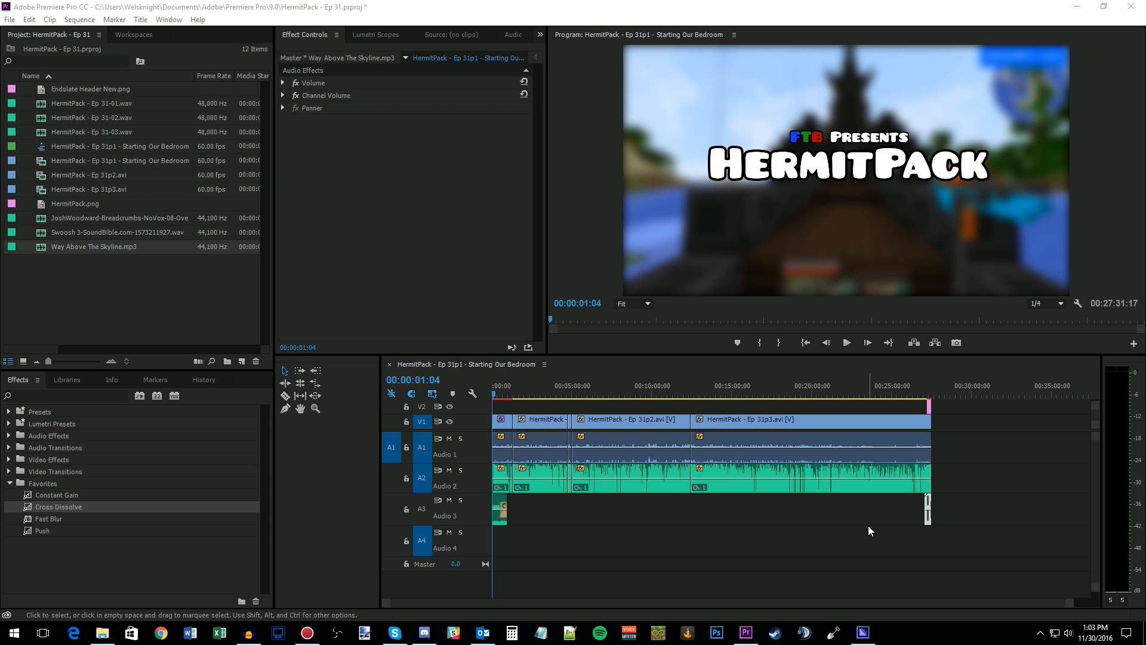
{"action": "mouse_move", "coordinate": [637, 547]}
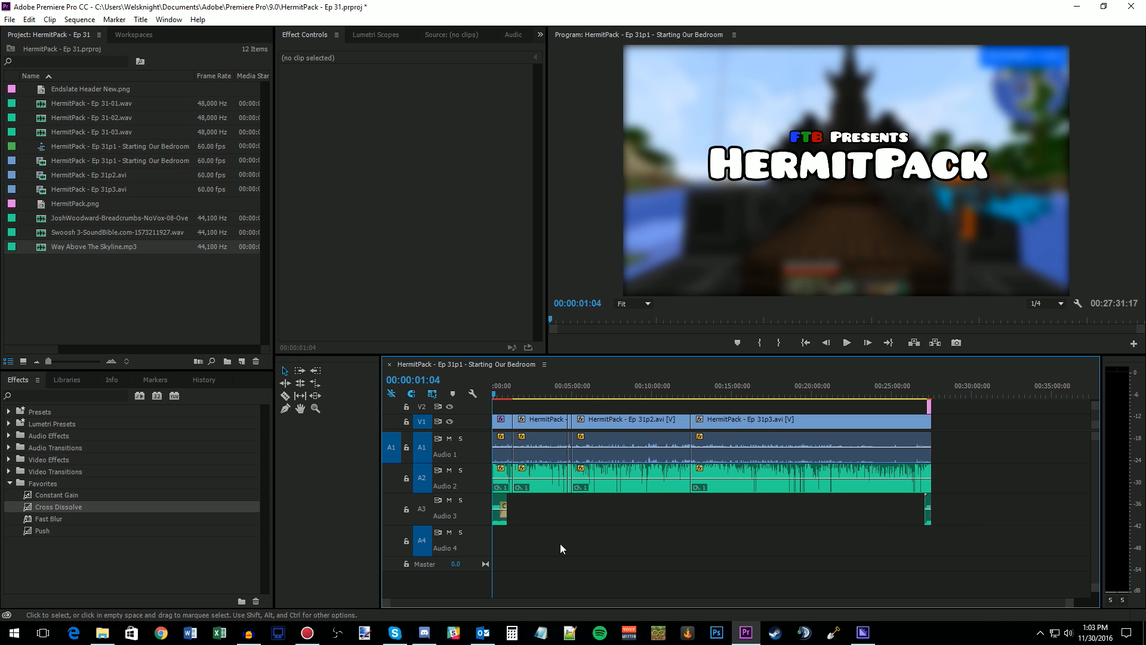
{"action": "mouse_move", "coordinate": [1009, 513]}
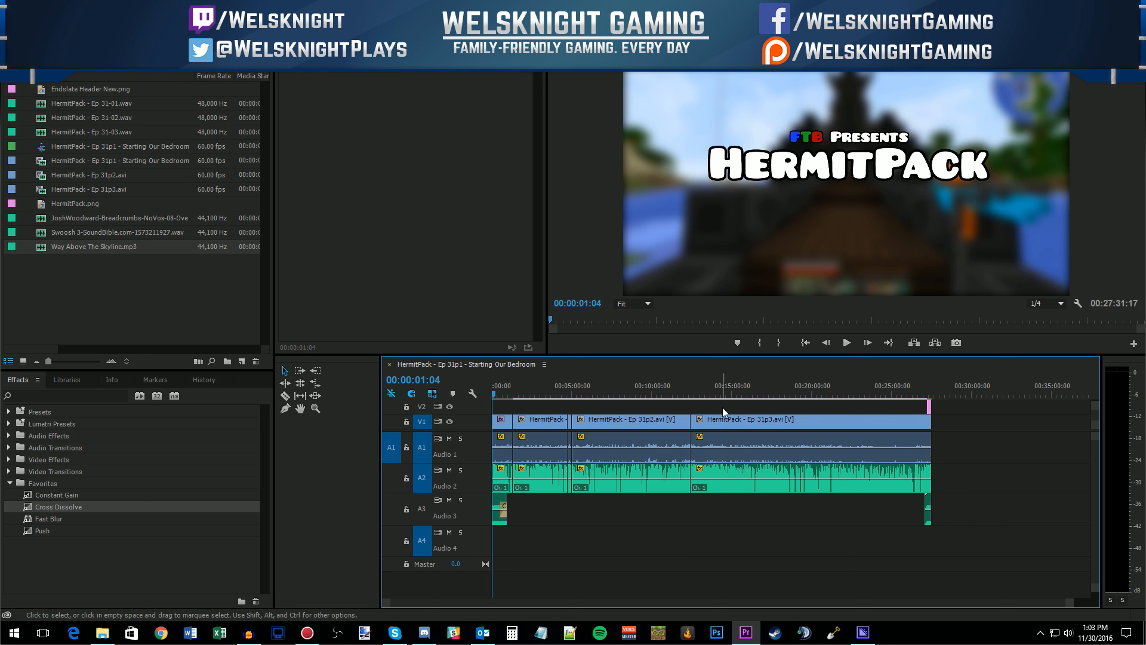
{"action": "mouse_move", "coordinate": [857, 419]}
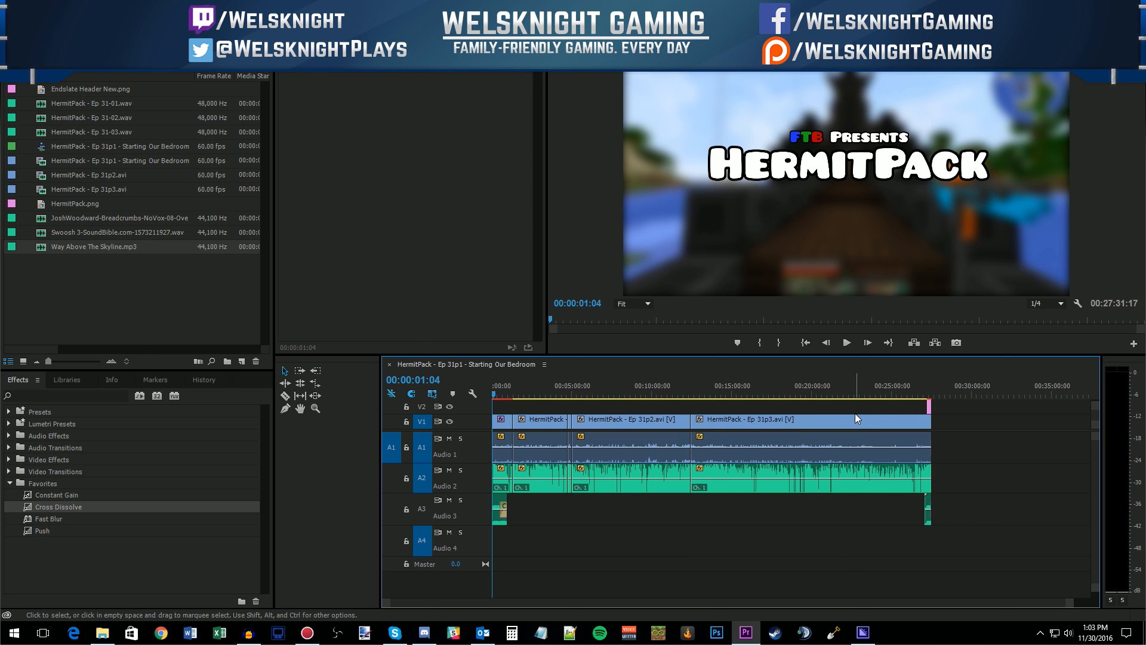
{"action": "mouse_move", "coordinate": [855, 430]}
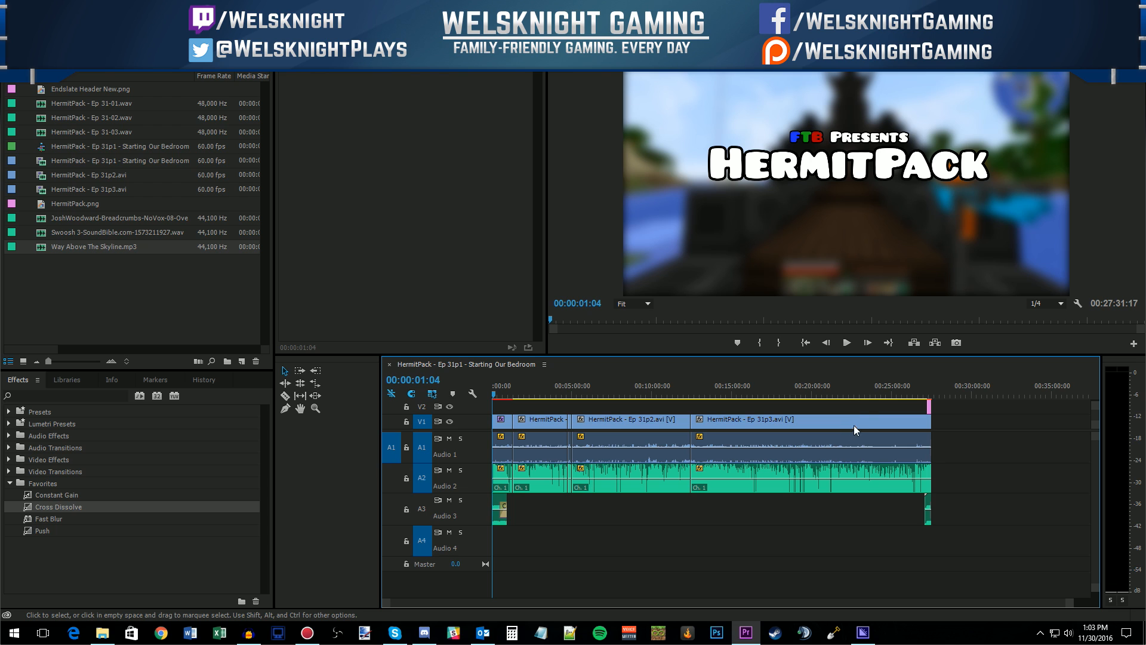
{"action": "mouse_move", "coordinate": [969, 416]}
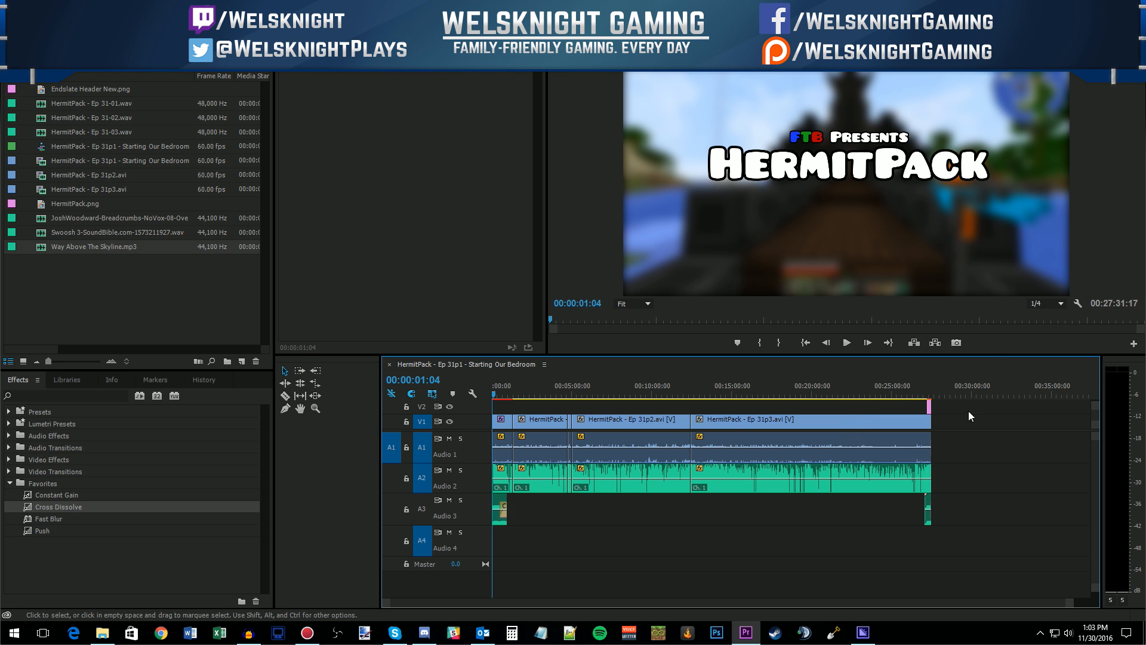
{"action": "mouse_move", "coordinate": [898, 453]}
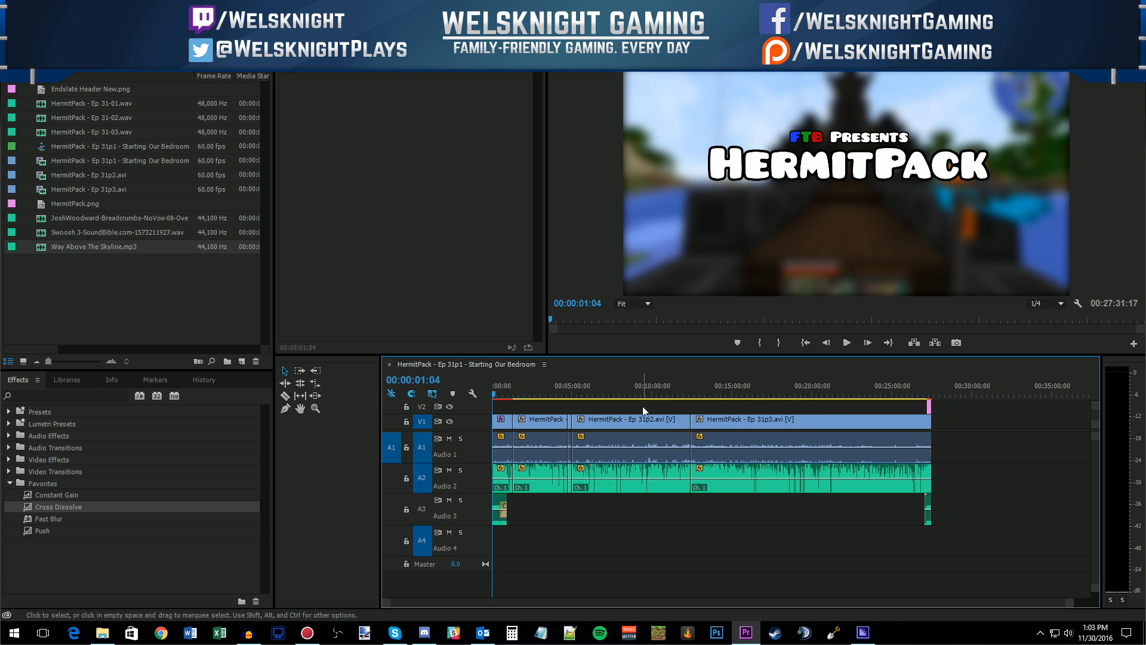
{"action": "mouse_move", "coordinate": [881, 421]}
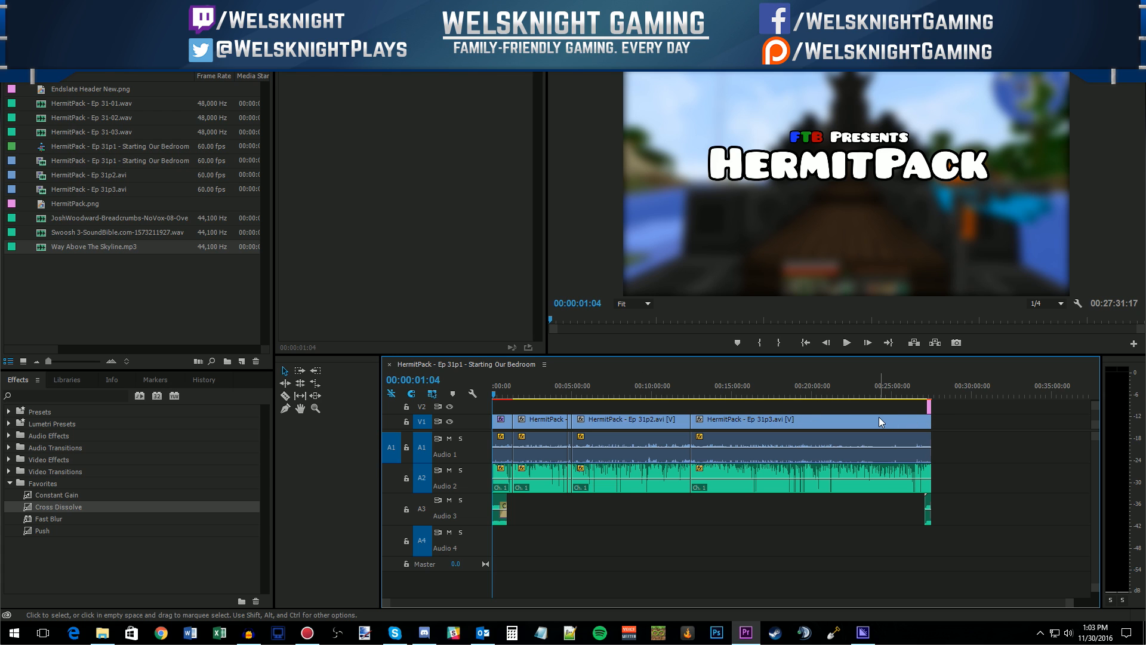